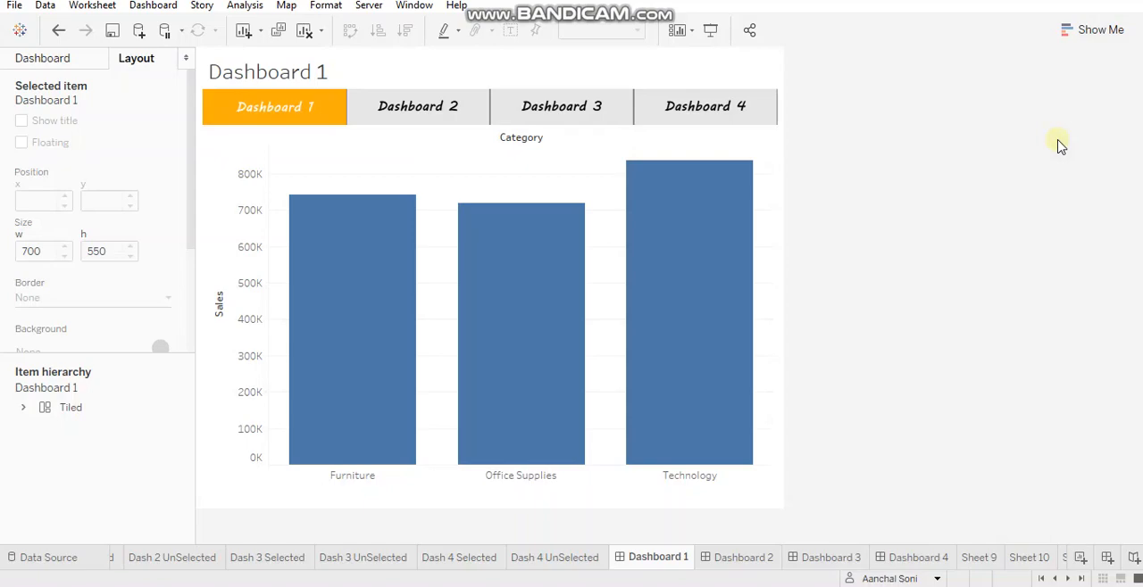
mouse_move(864, 575)
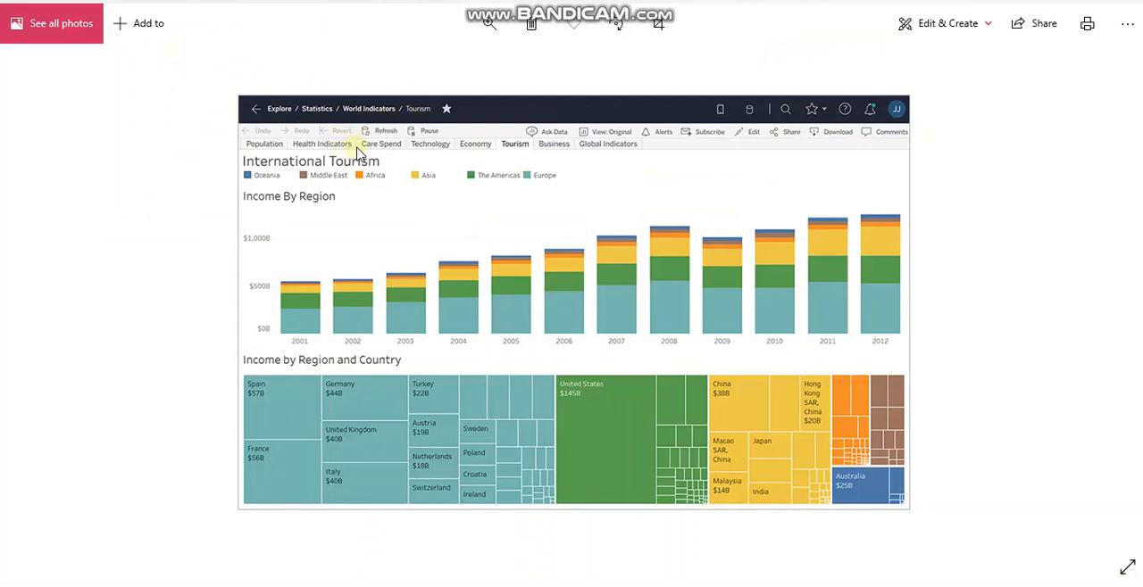
mouse_move(295, 150)
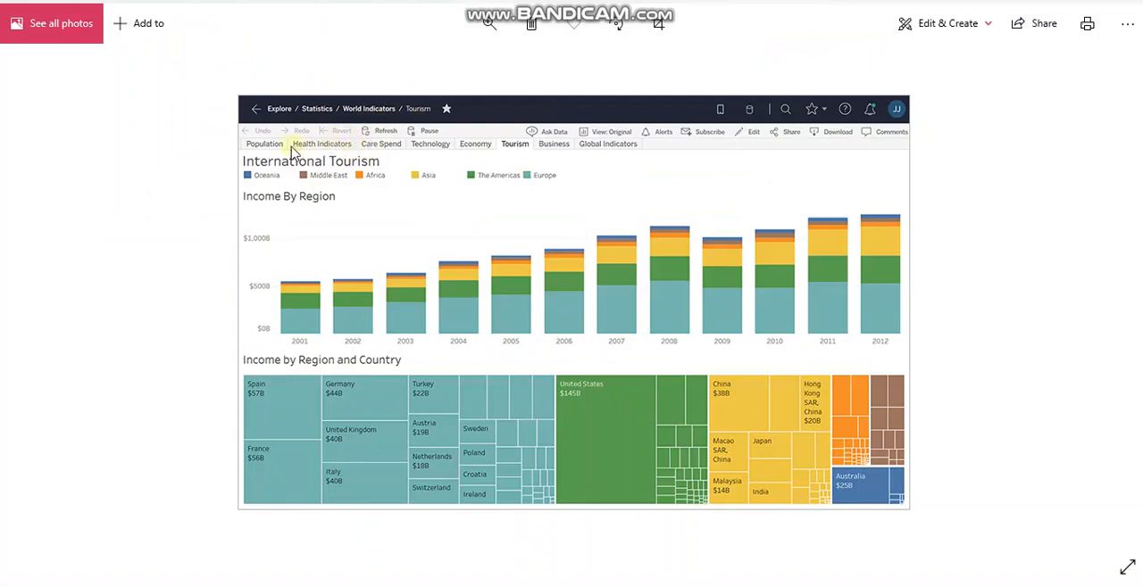
mouse_move(318, 148)
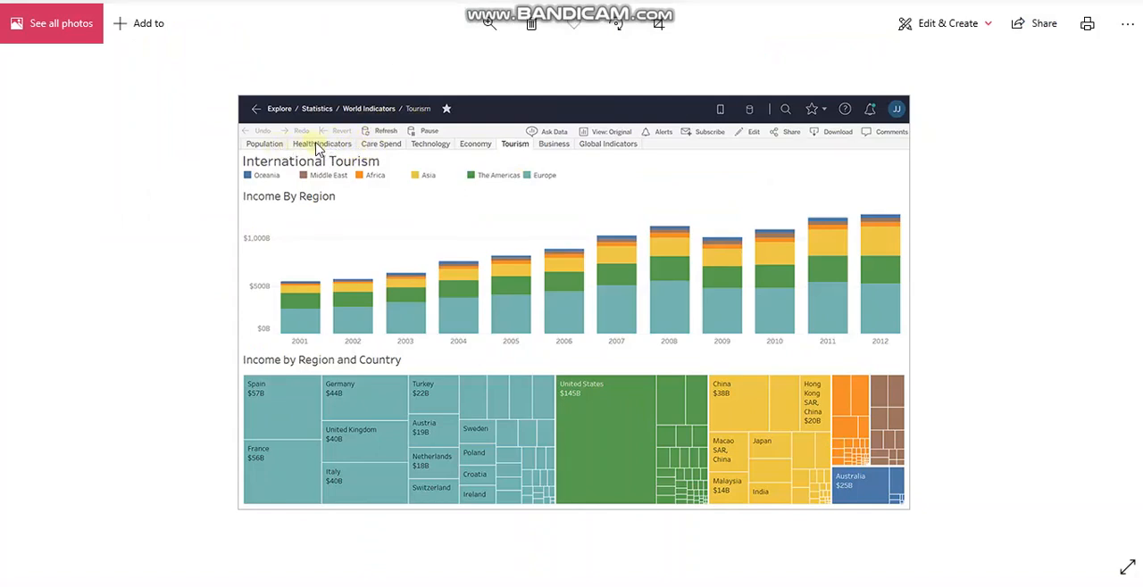
mouse_move(413, 148)
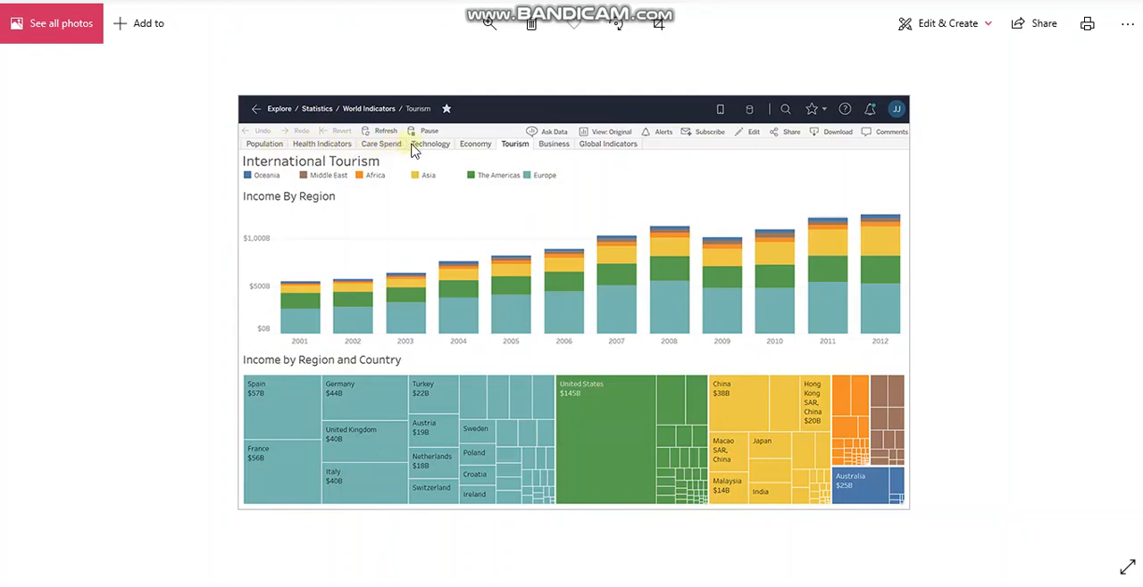
mouse_move(429, 142)
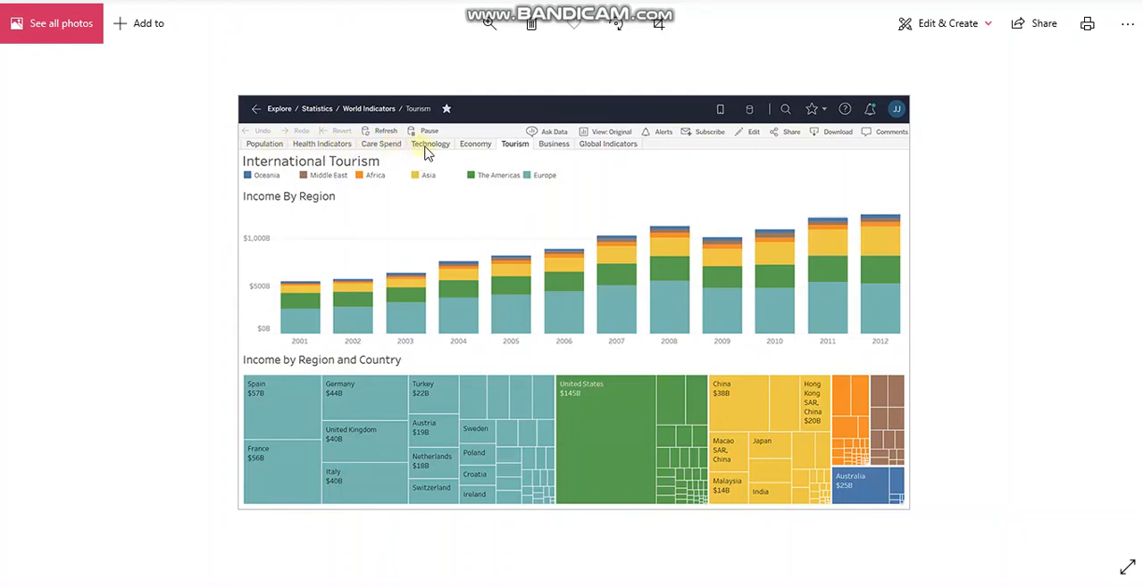
mouse_move(461, 161)
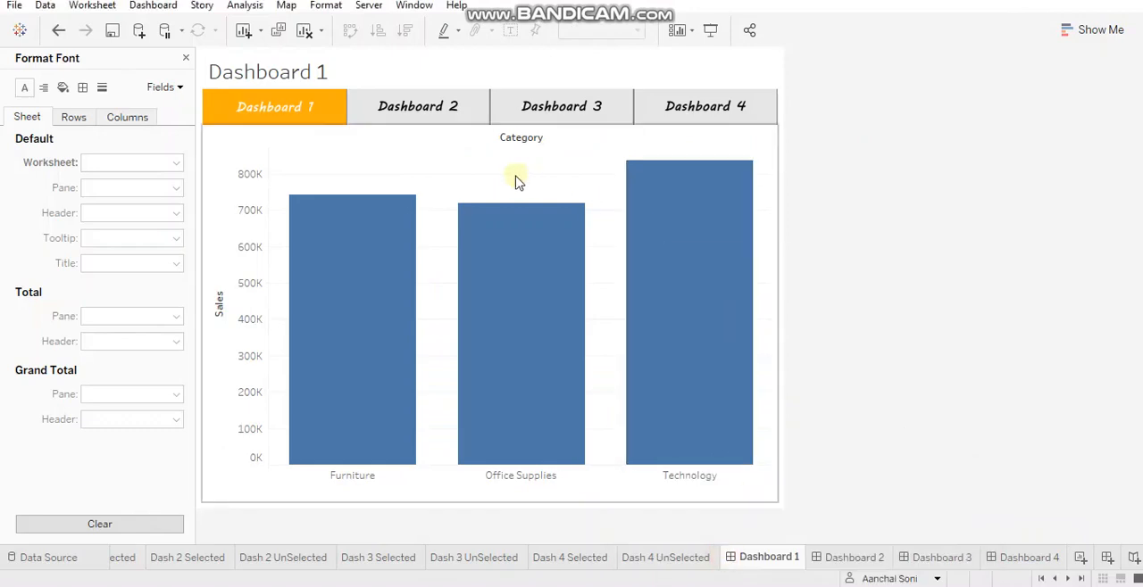
mouse_move(668, 127)
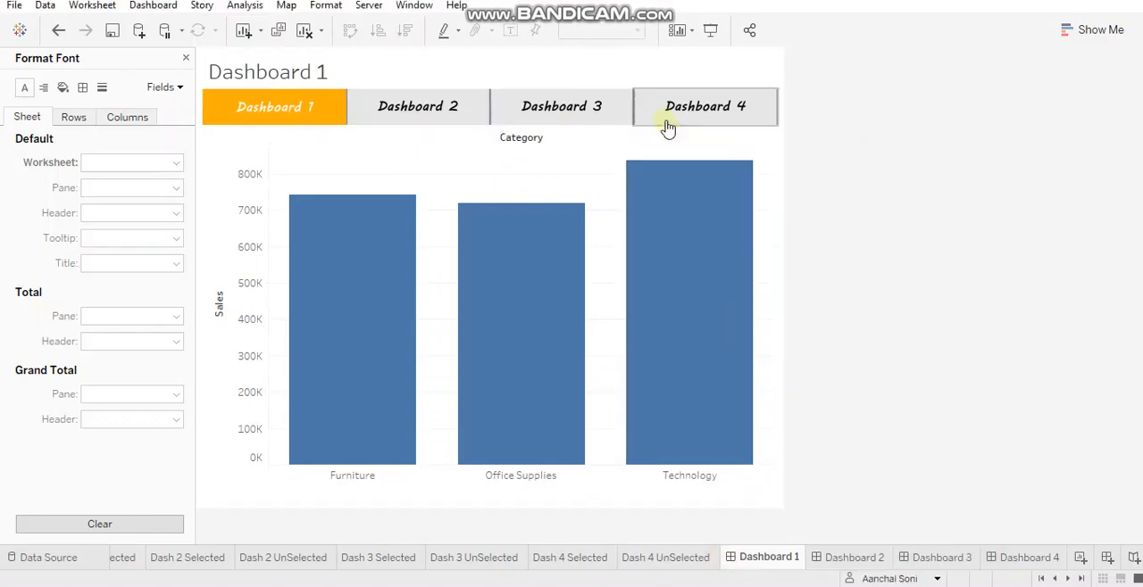
mouse_move(321, 125)
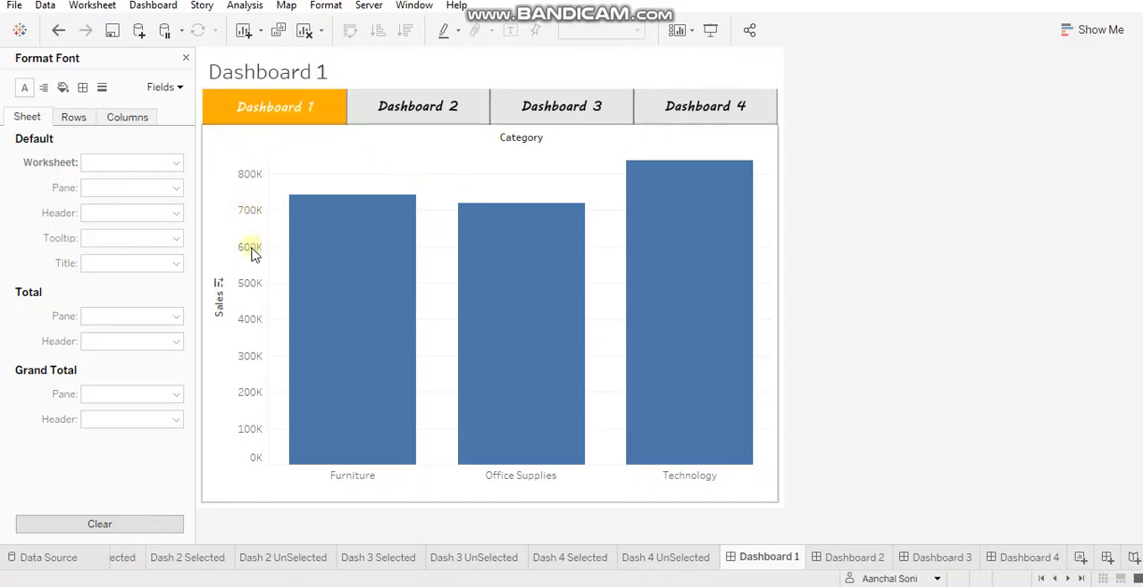
mouse_move(491, 314)
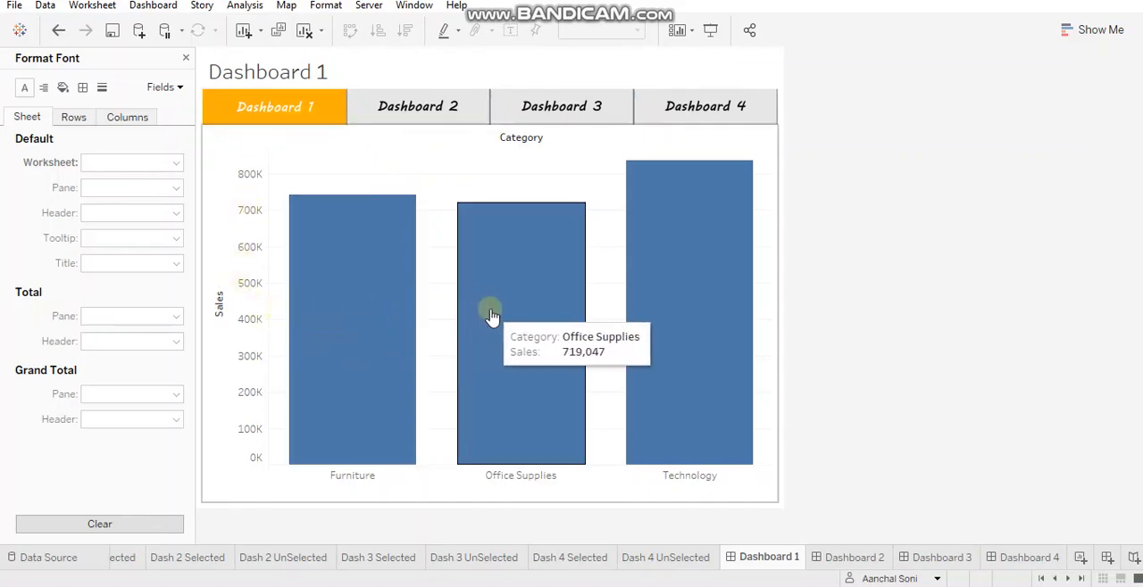
mouse_move(968, 222)
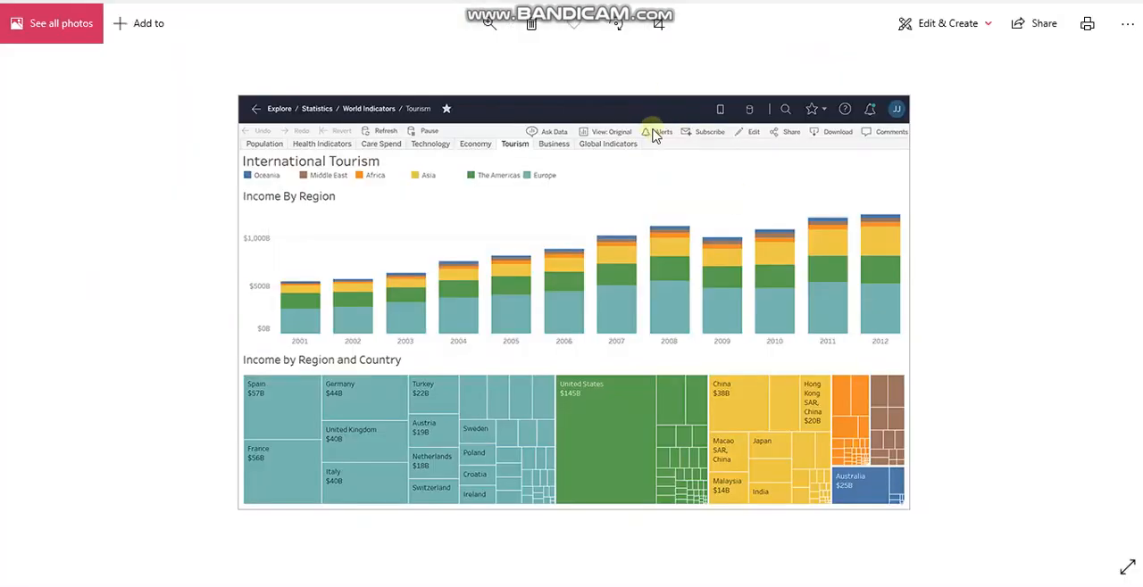
mouse_move(716, 147)
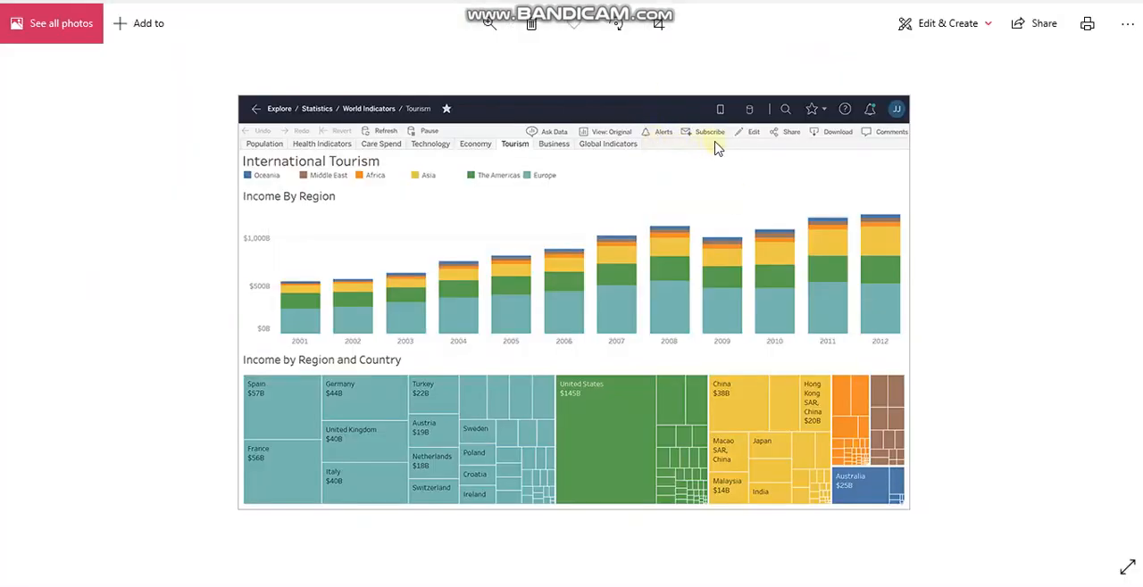
mouse_move(775, 157)
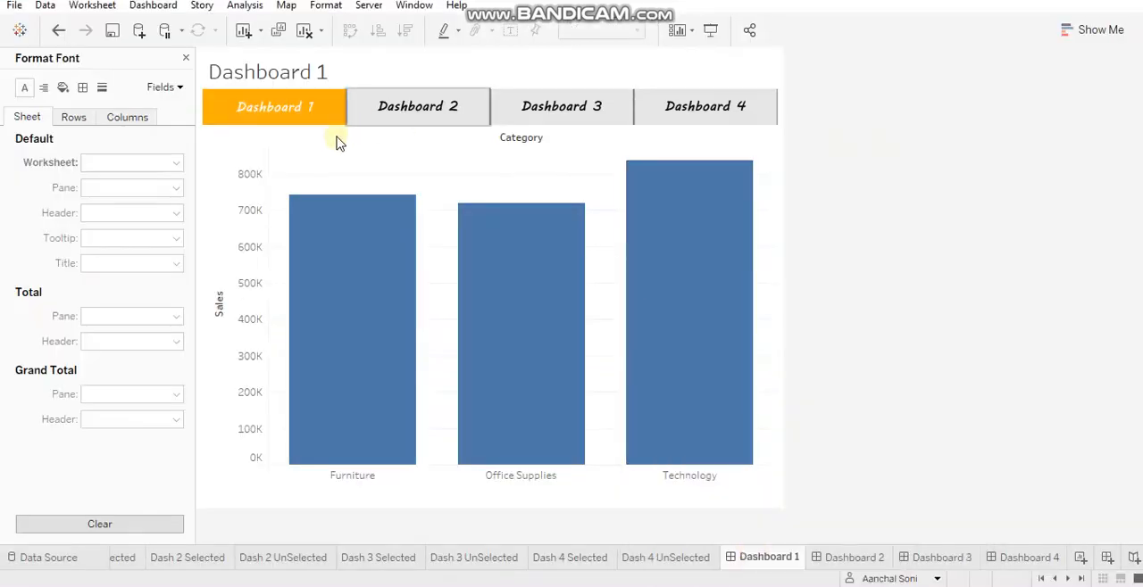
mouse_move(268, 293)
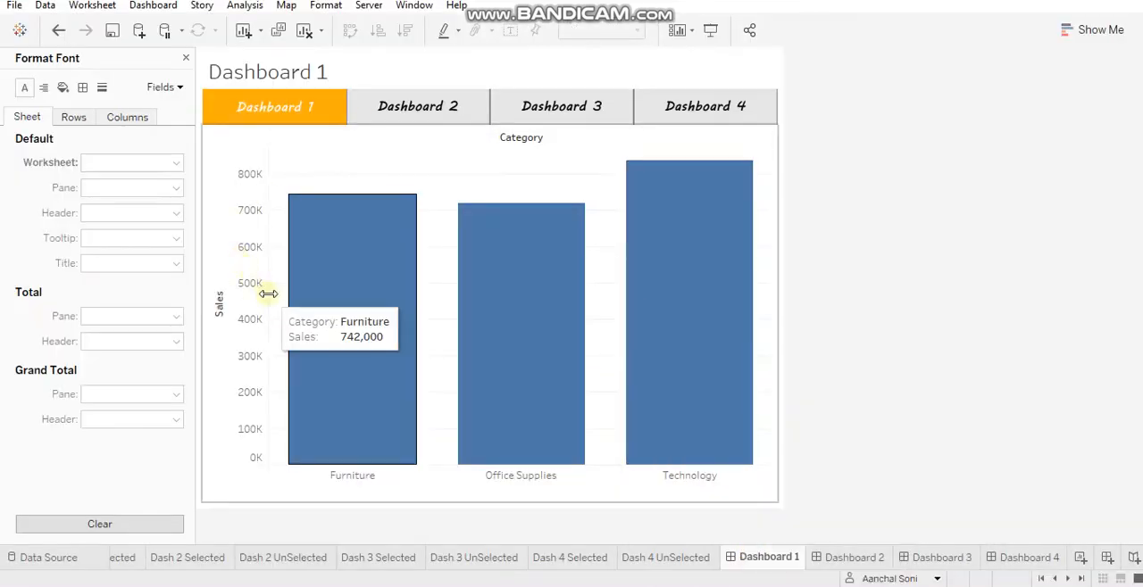
mouse_move(437, 321)
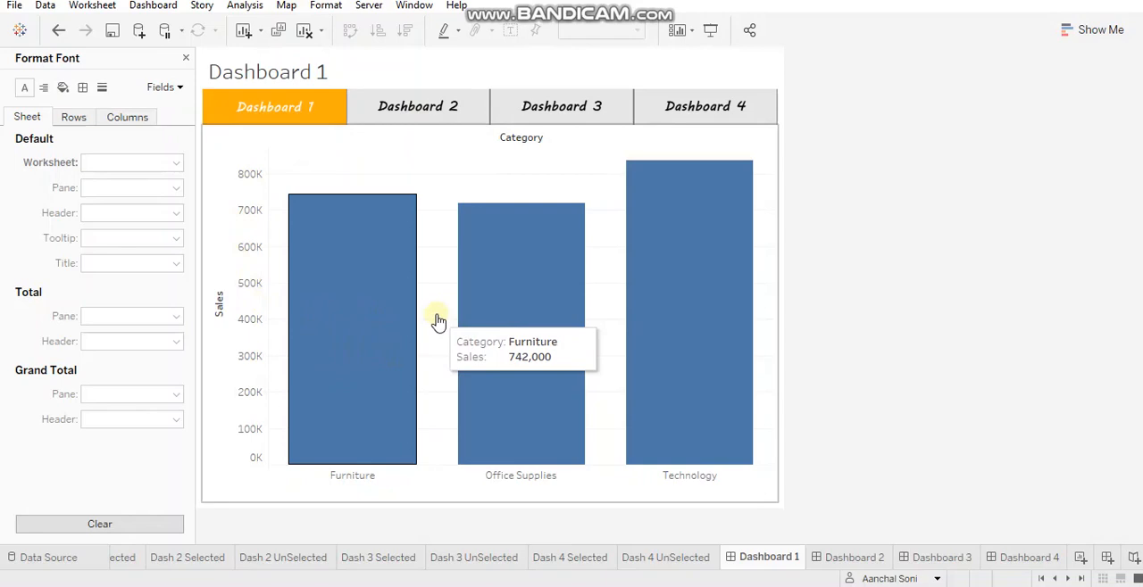
mouse_move(813, 278)
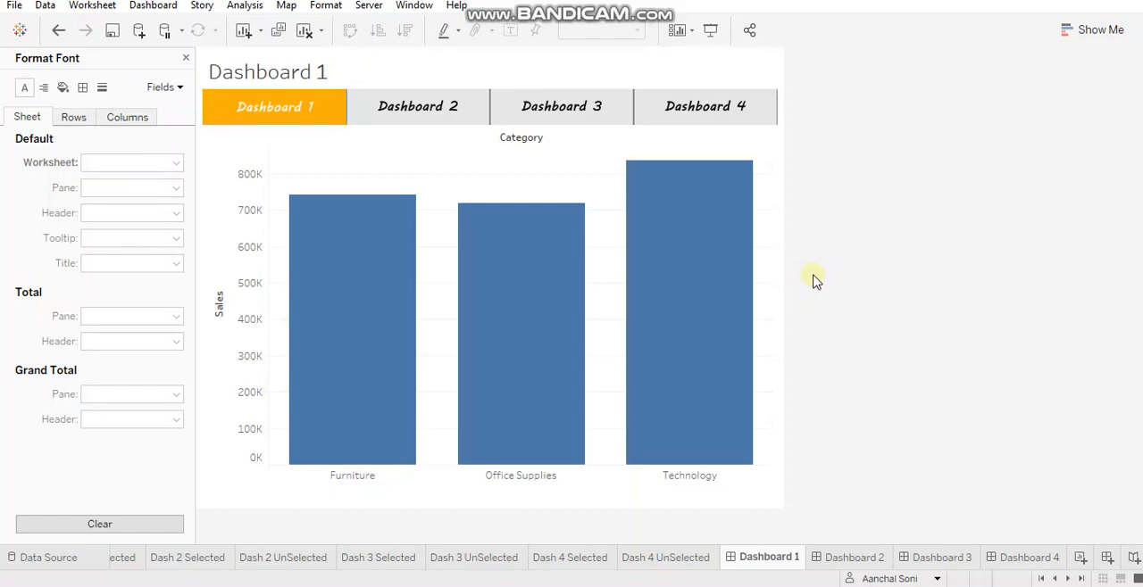
mouse_move(800, 246)
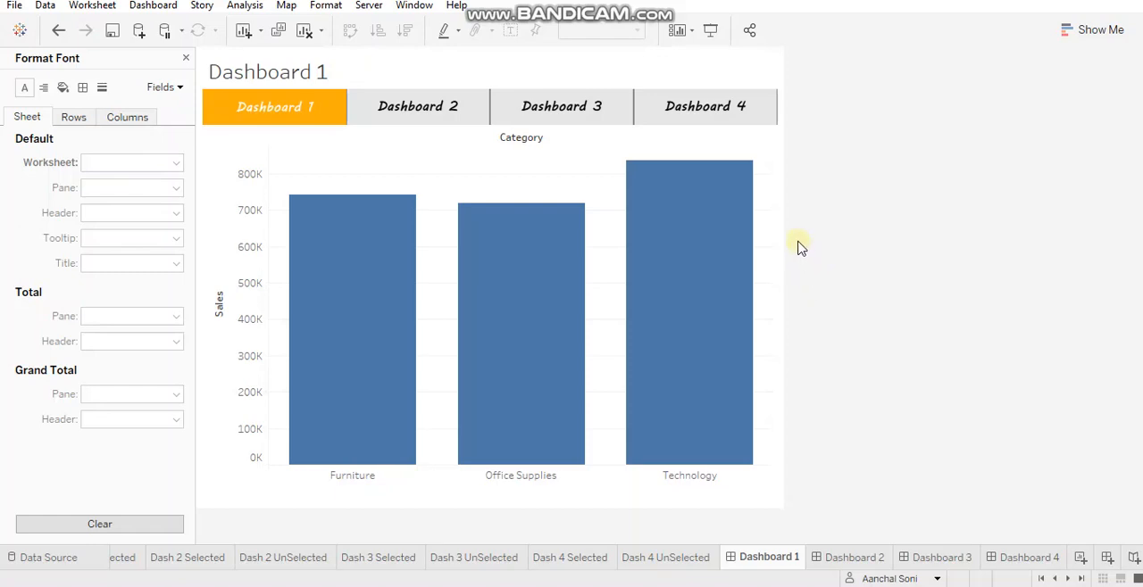
mouse_move(418, 116)
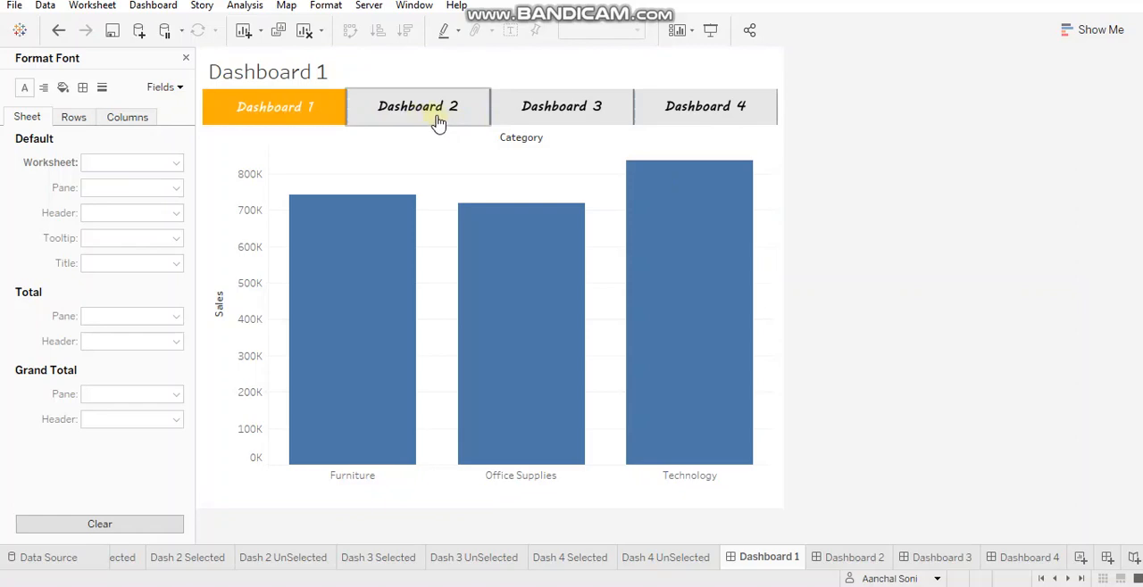
Navigate from Dashboard 1 to Dashboard 2 via the gray Dashboard 2 tab.
click(418, 107)
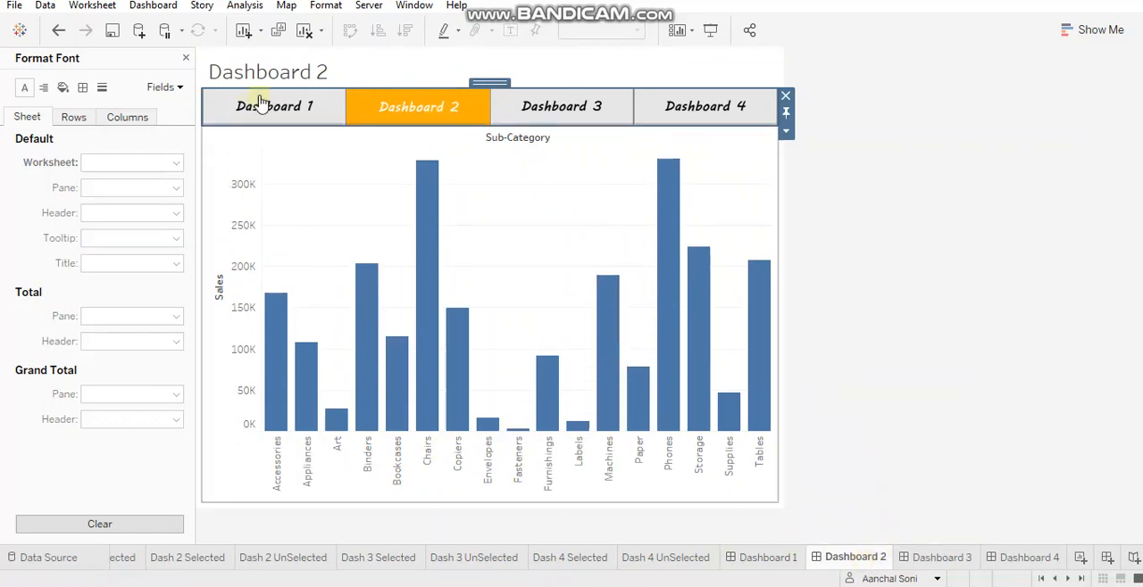
mouse_move(286, 115)
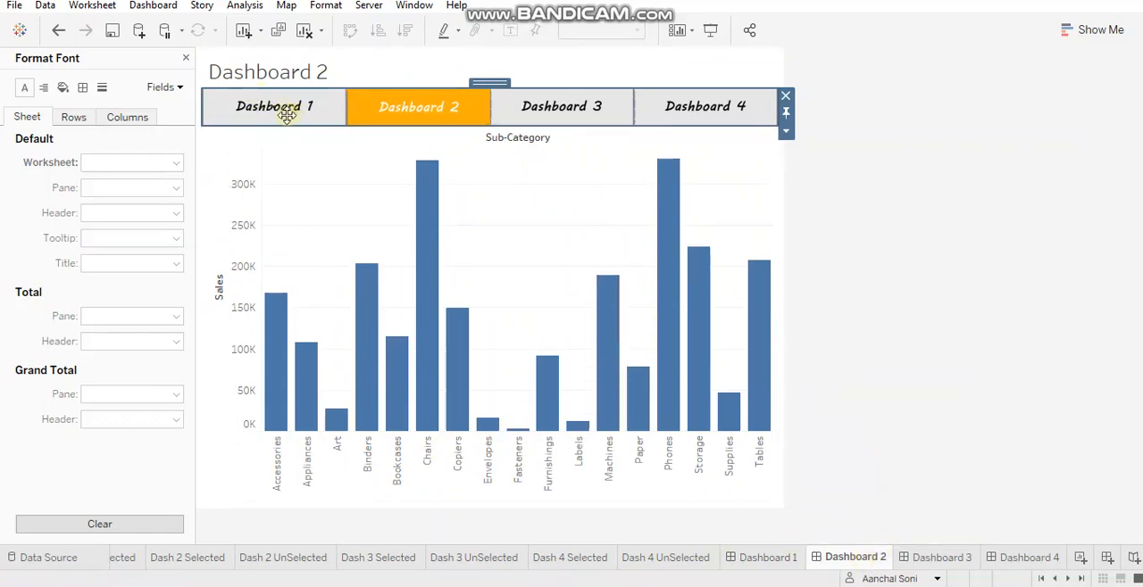
mouse_move(457, 116)
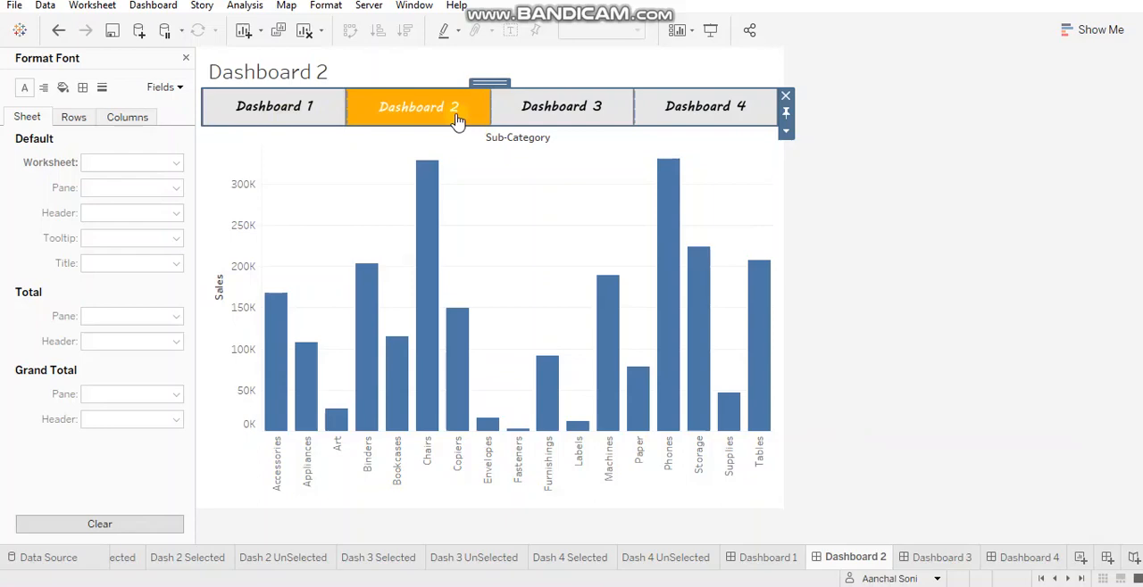
mouse_move(453, 124)
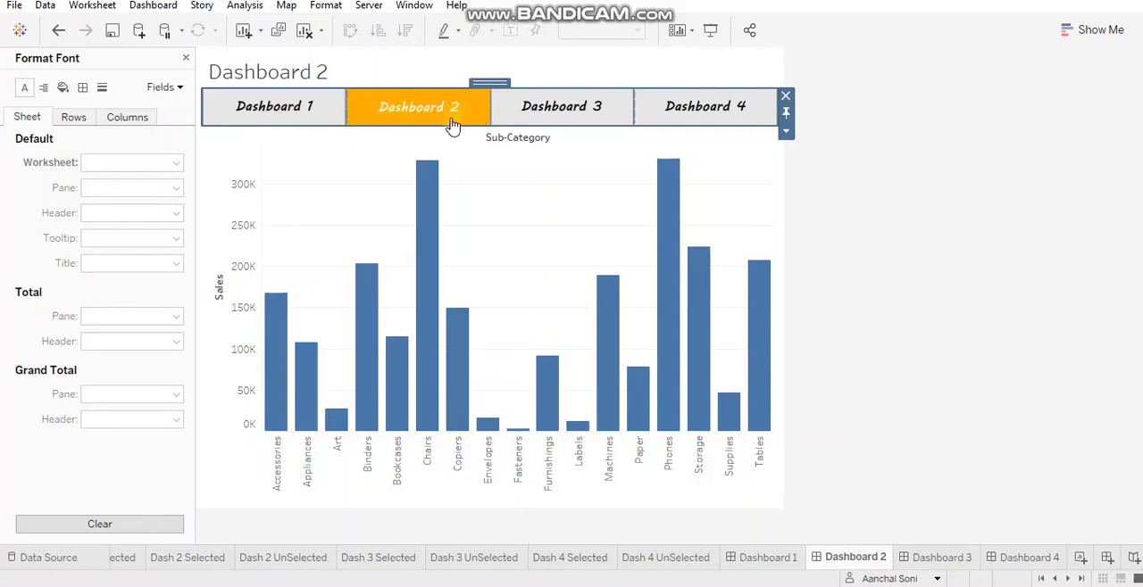
mouse_move(678, 123)
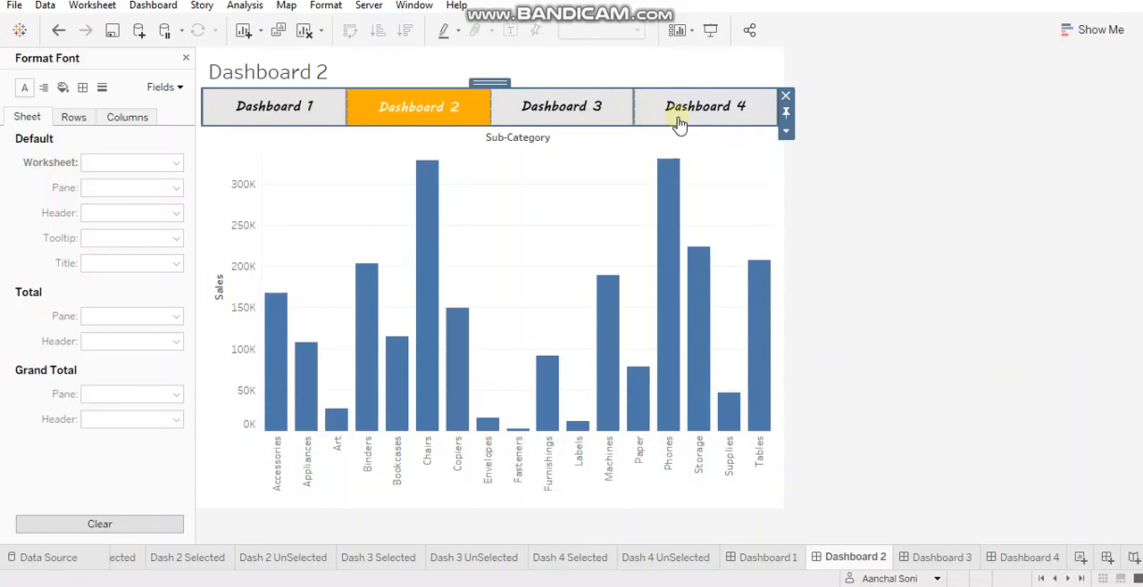
mouse_move(886, 511)
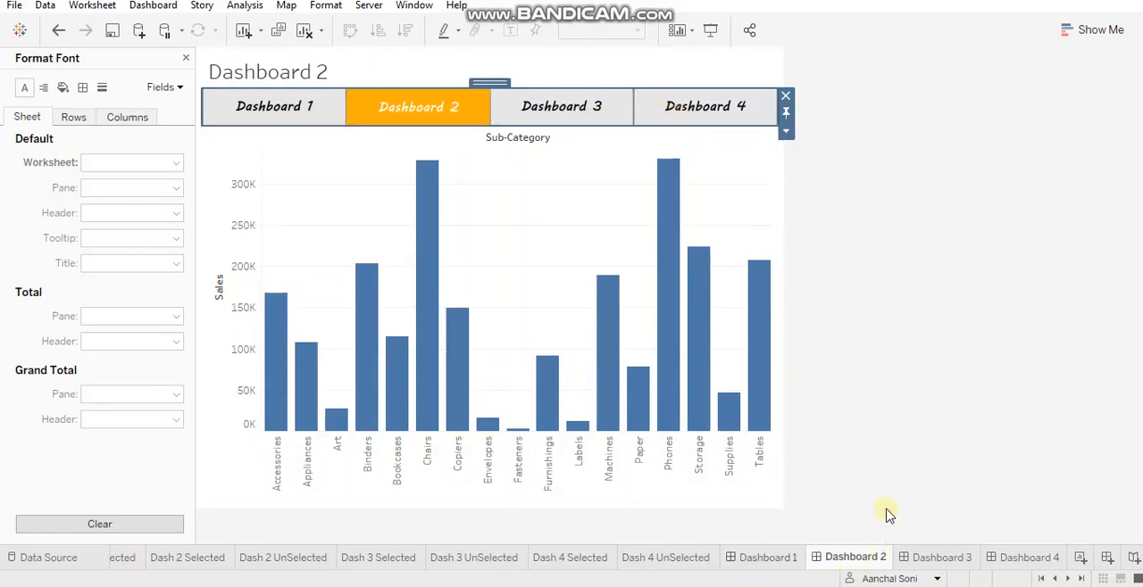
mouse_move(882, 516)
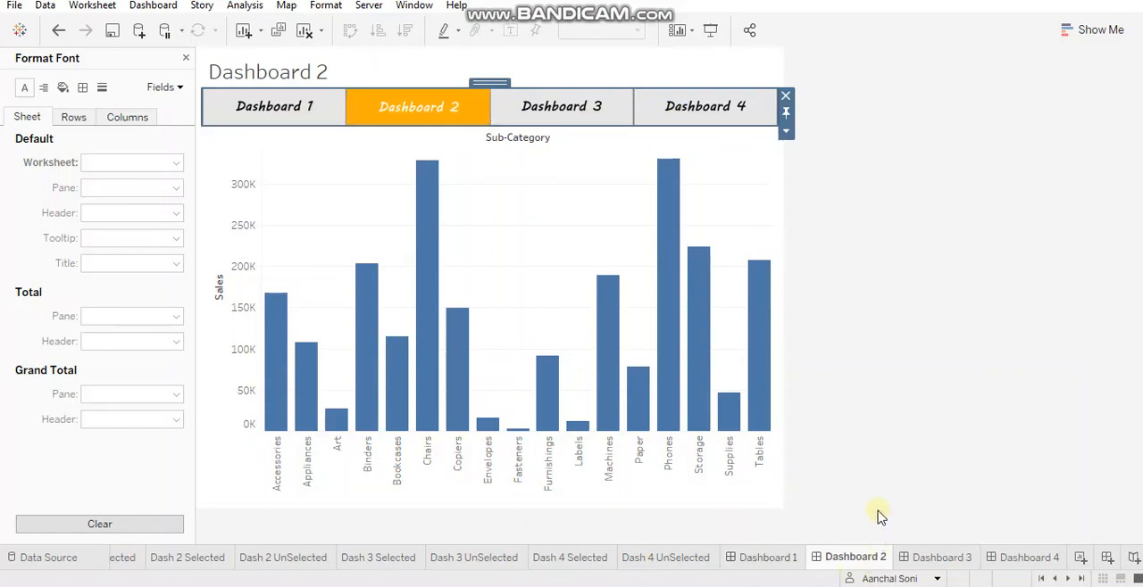
On a new worksheet, create calculated field 'Calc- Dash1' with formula 'Dashboard 1'.
click(132, 557)
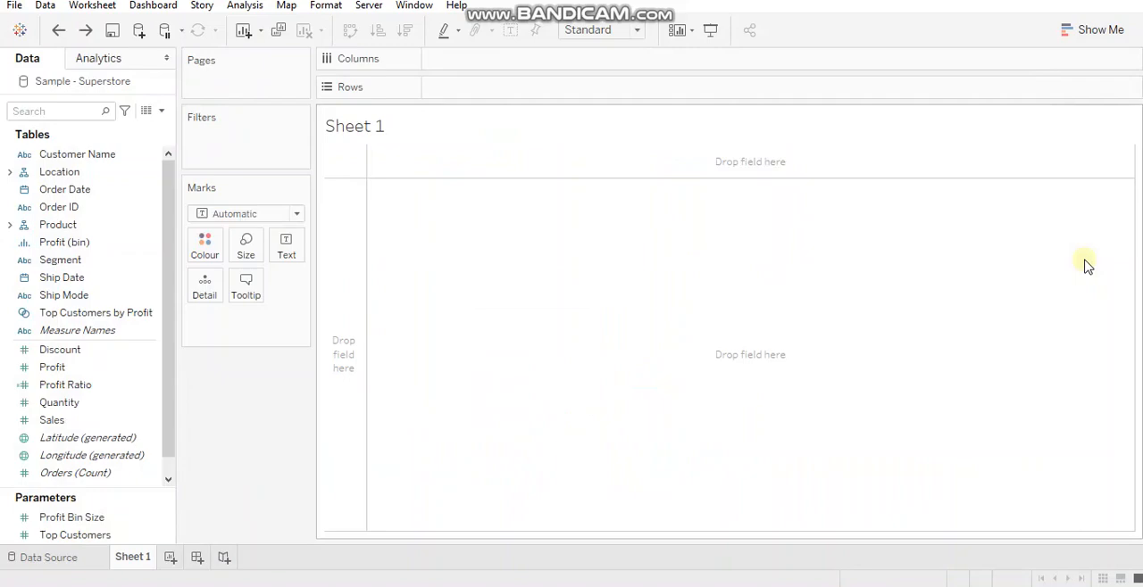
mouse_move(221, 157)
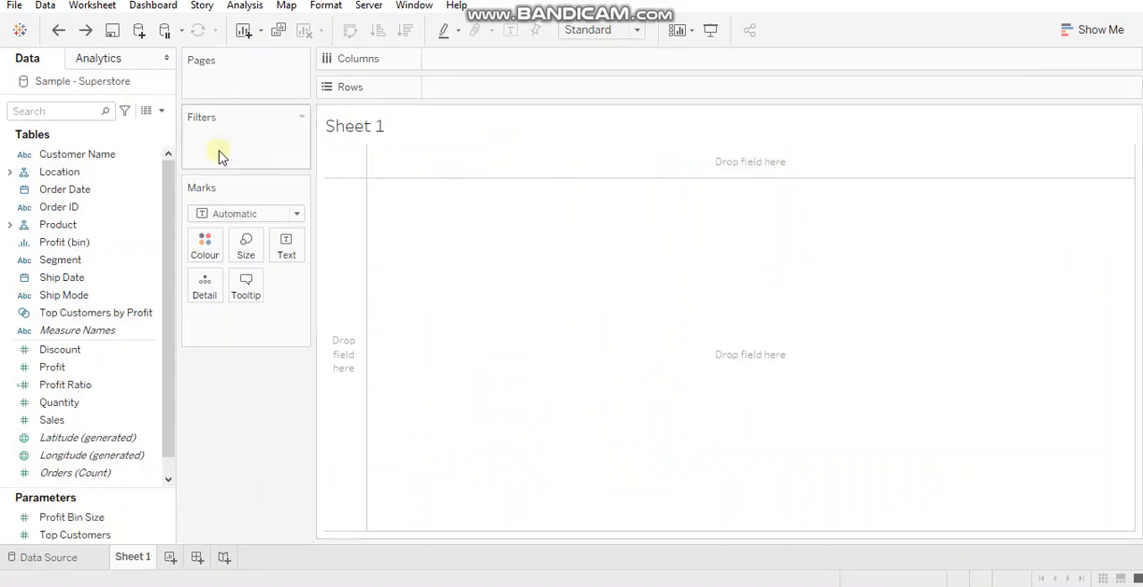
mouse_move(497, 210)
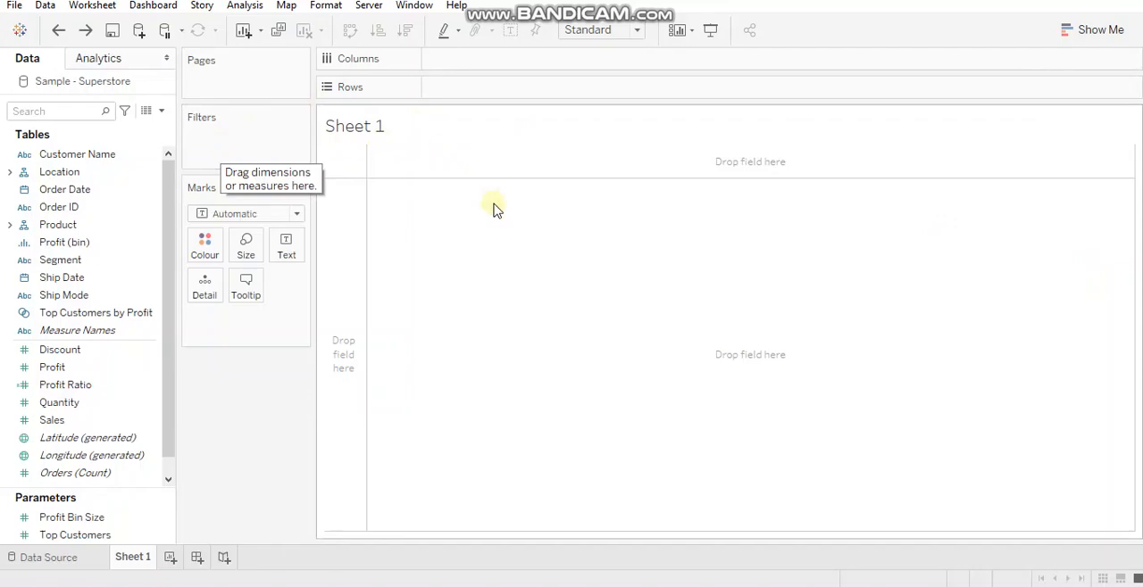
mouse_move(509, 240)
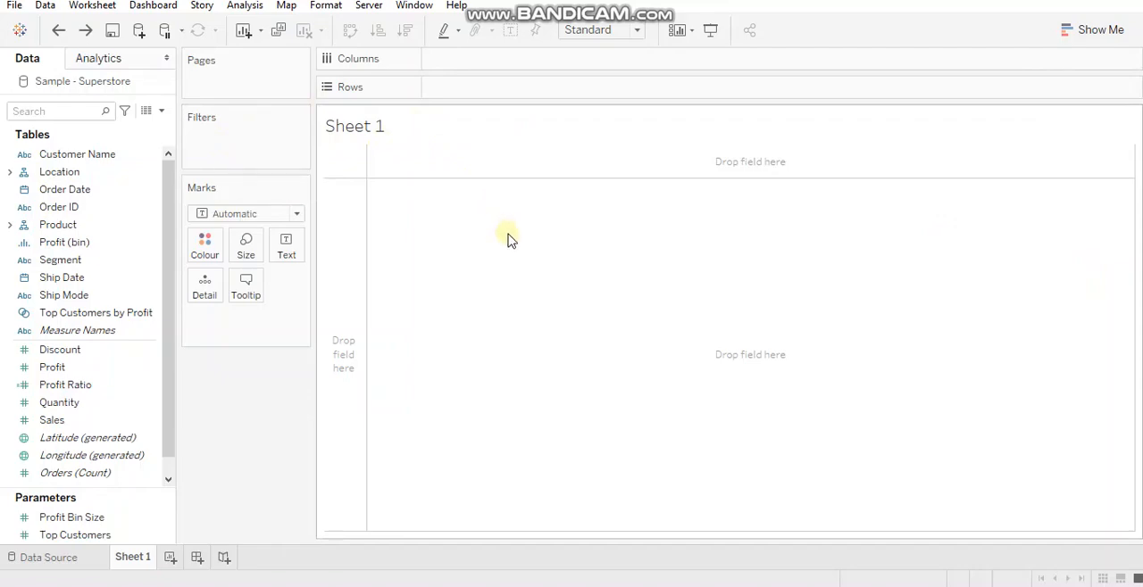
mouse_move(172, 96)
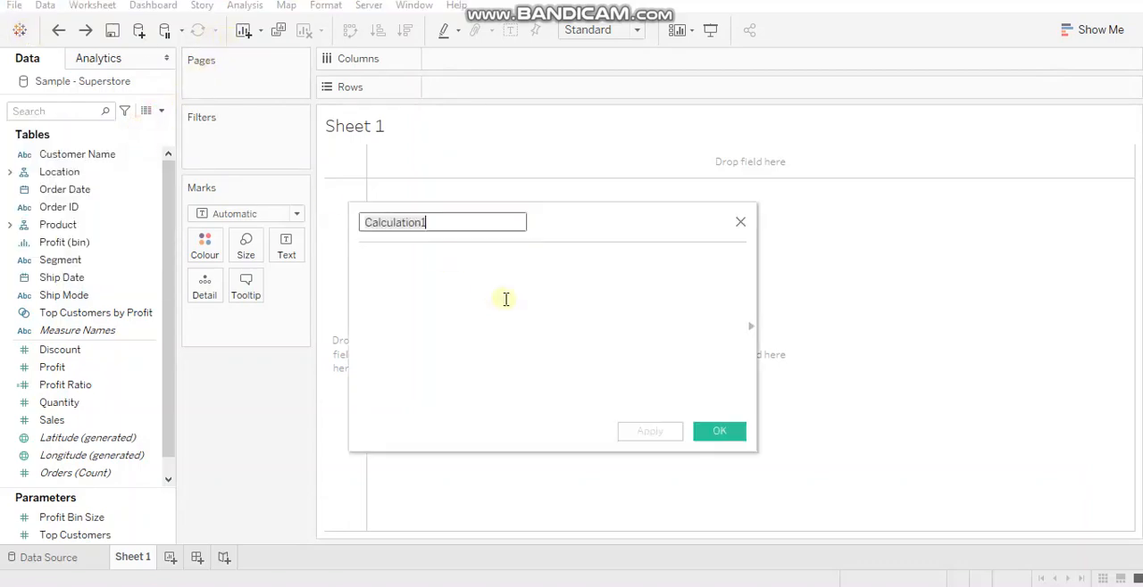
text(Calc- D)
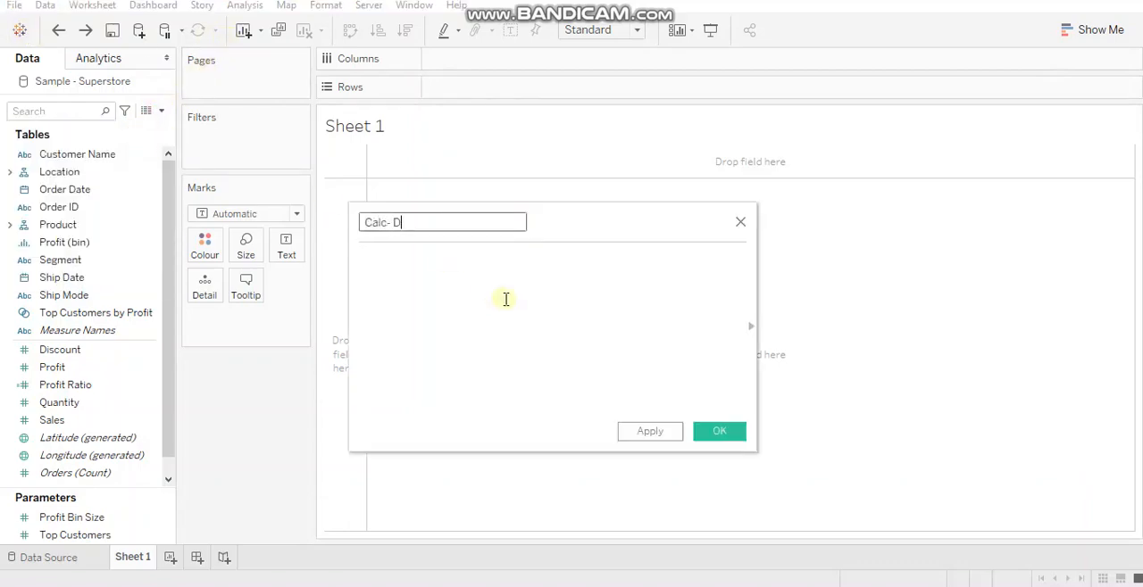
text(ash1)
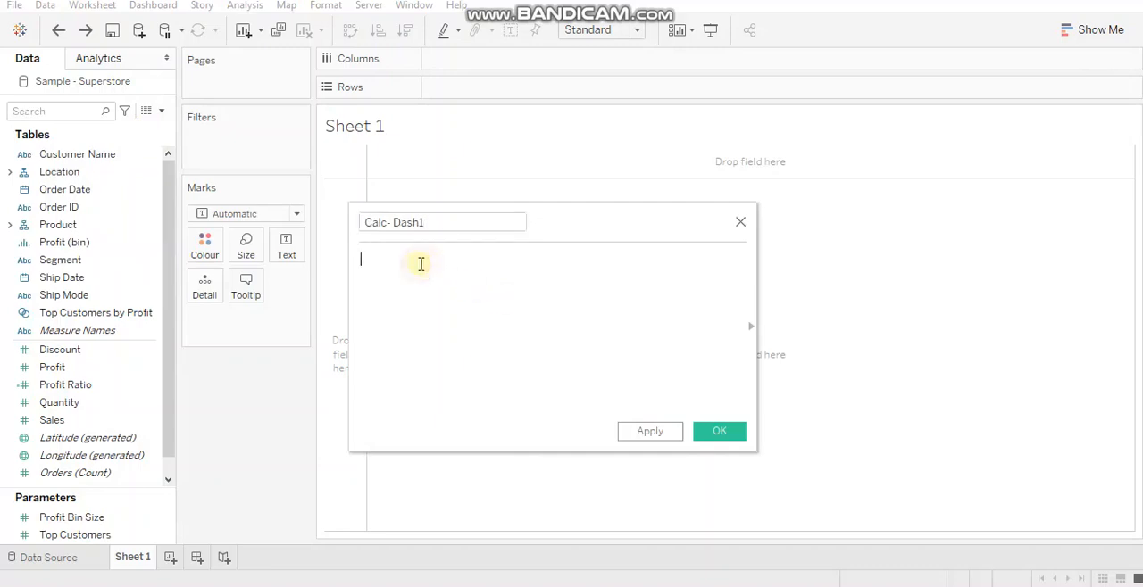
text('Dashboard 1)
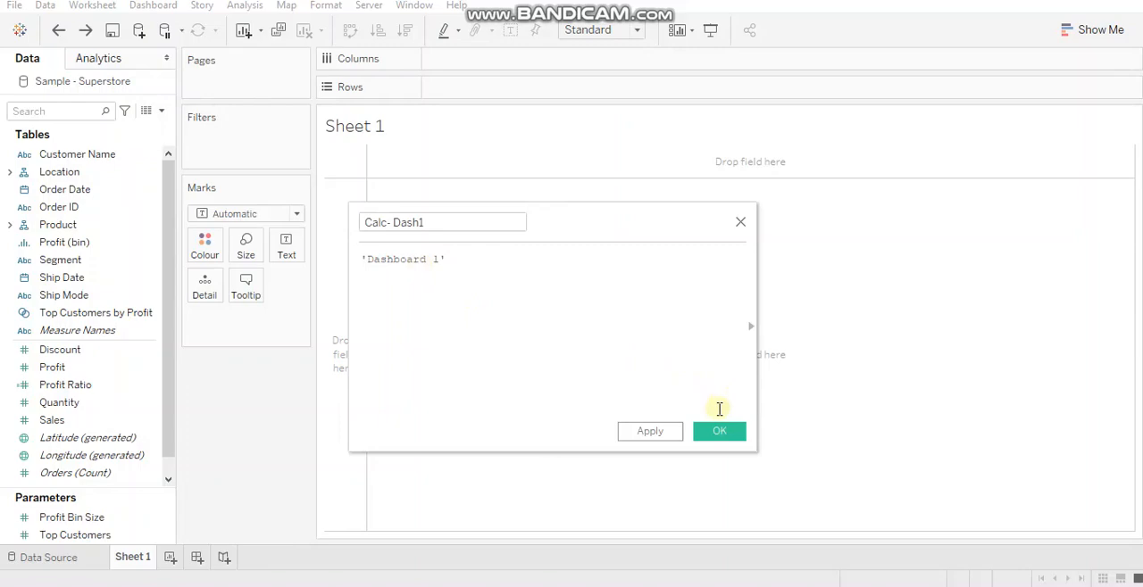
click(718, 432)
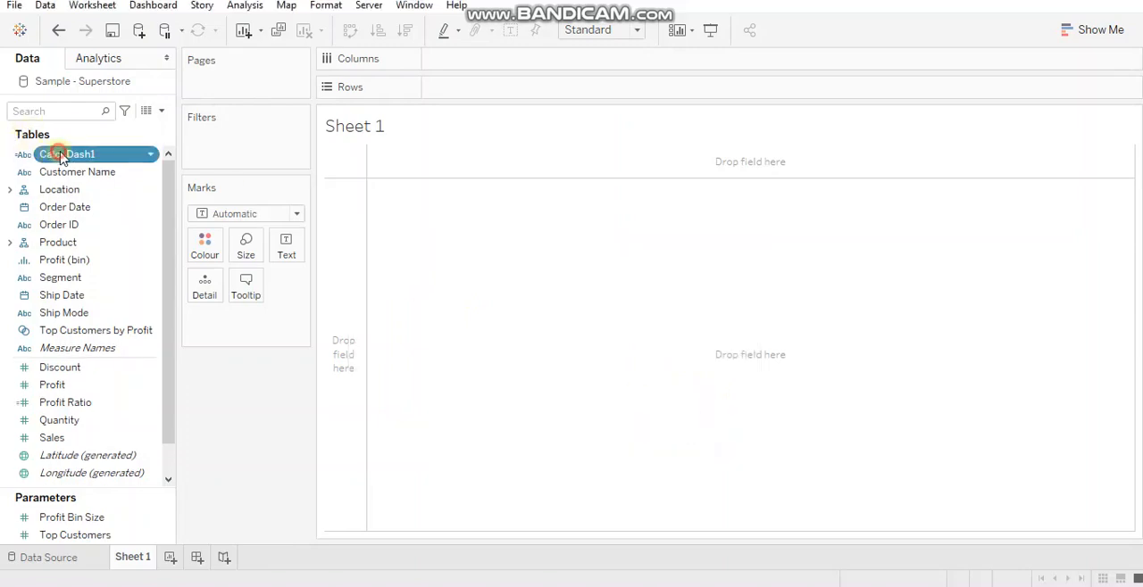
Place Calc- Dash1 on the Text mark so the sheet shows 'Dashboard 1'.
drag(66, 154, 244, 318)
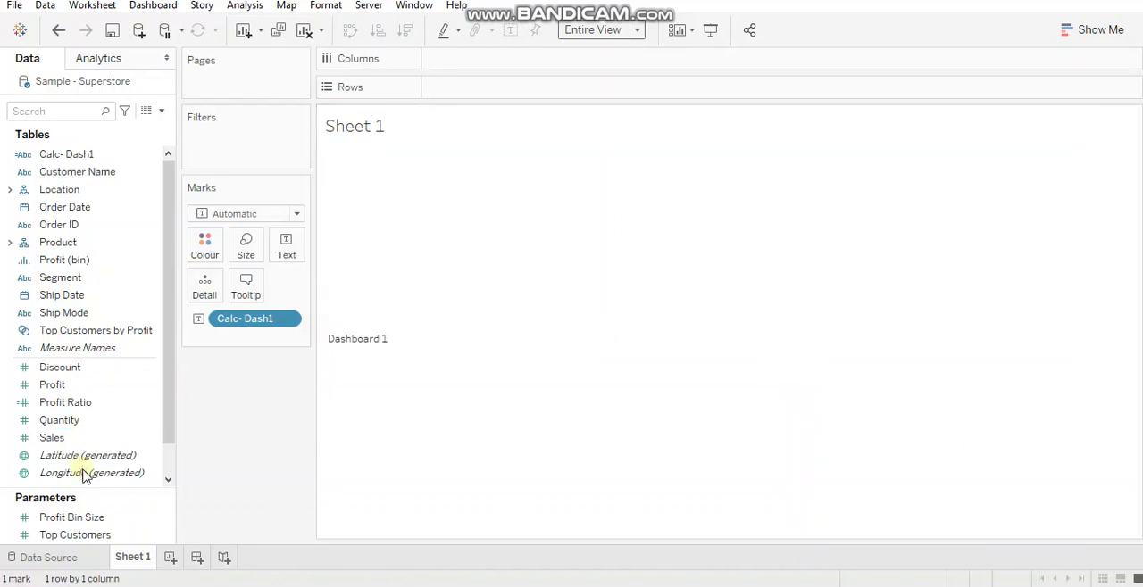
mouse_move(50, 46)
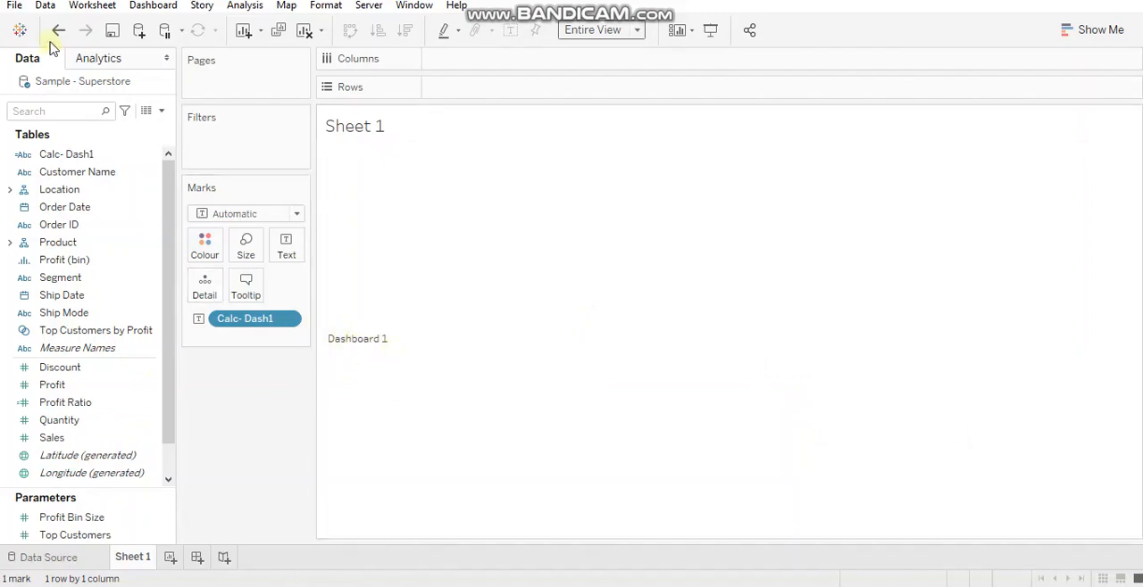
Shade the Sheet 1 worksheet background orange via Format > Shading.
click(325, 5)
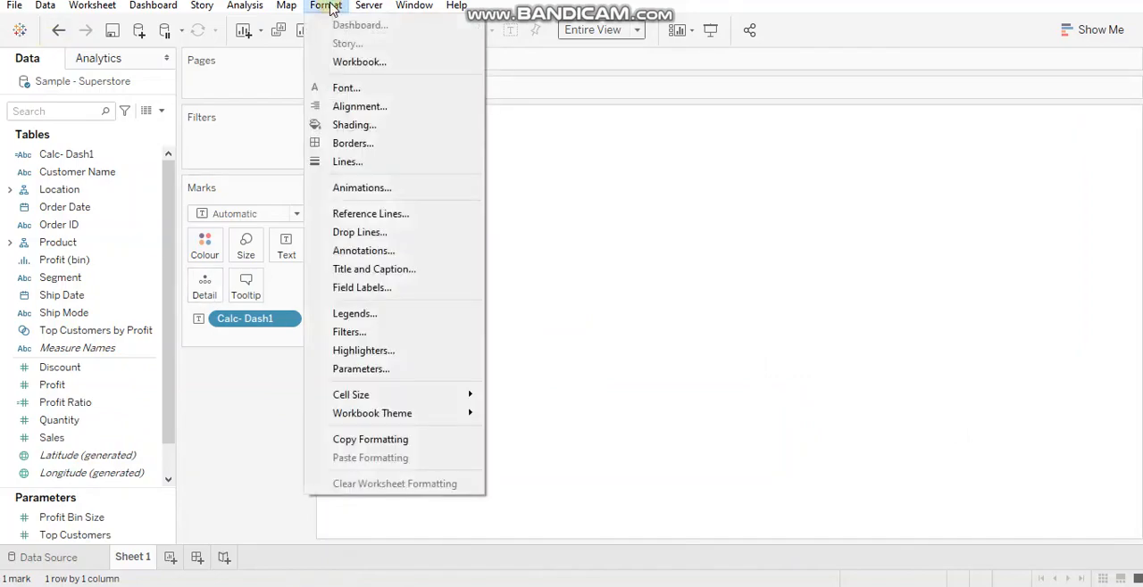
click(354, 125)
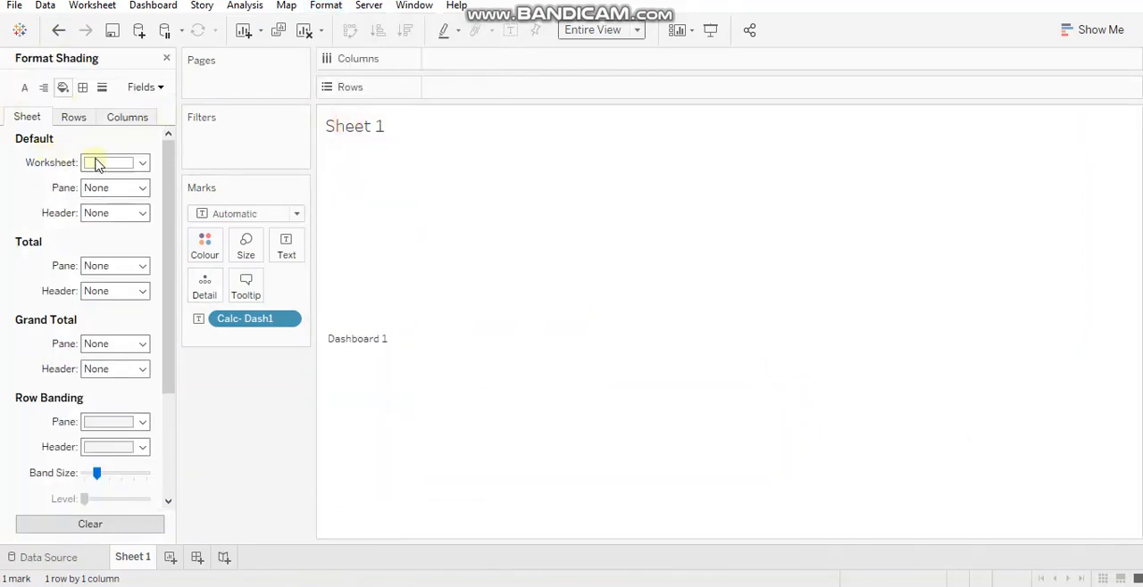
click(140, 162)
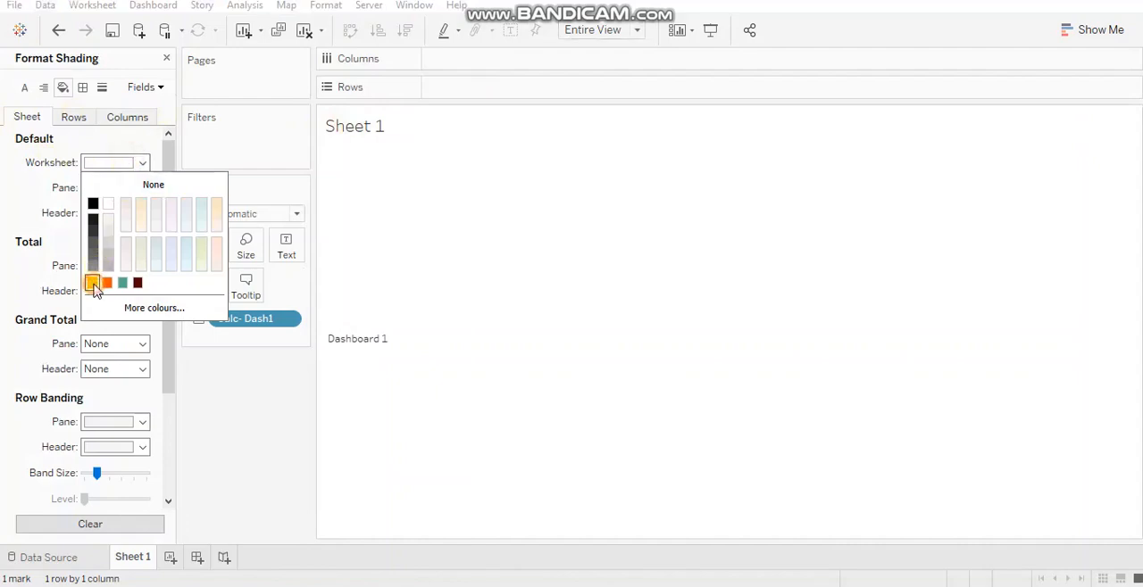
click(93, 282)
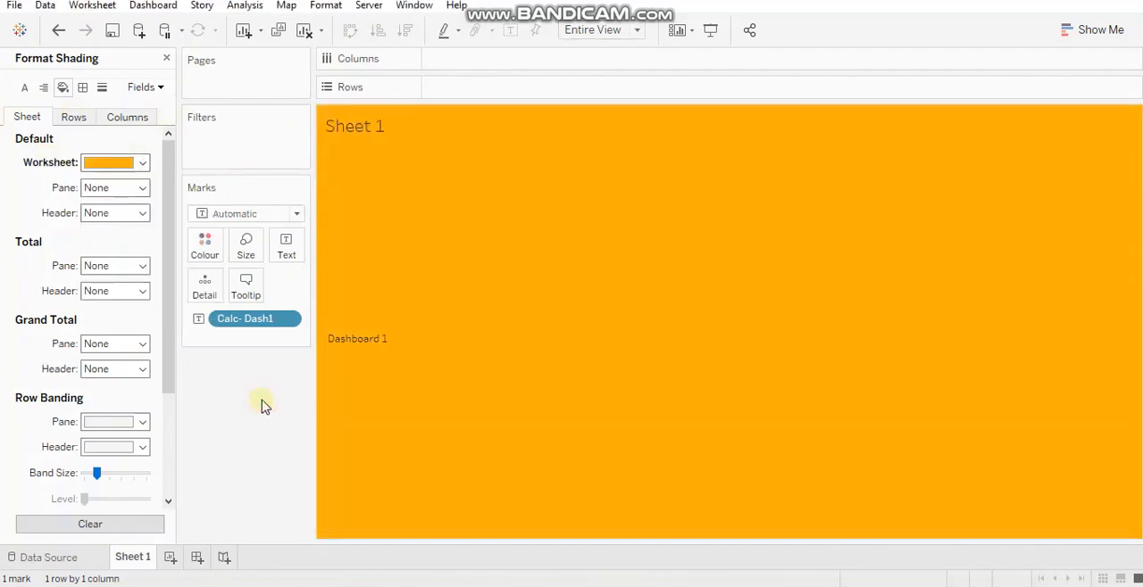
mouse_move(529, 321)
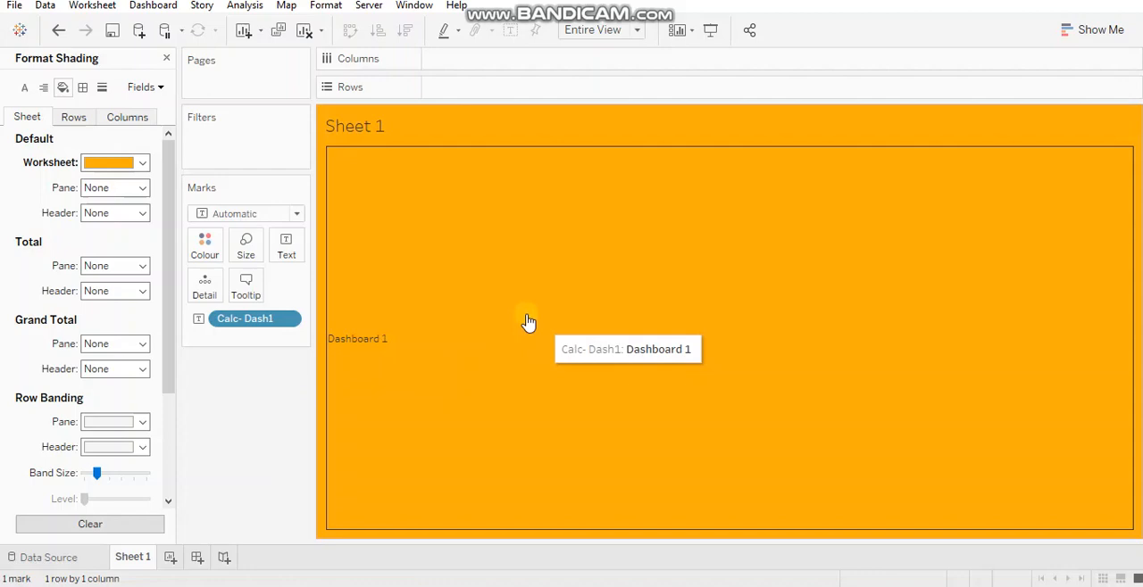
mouse_move(432, 157)
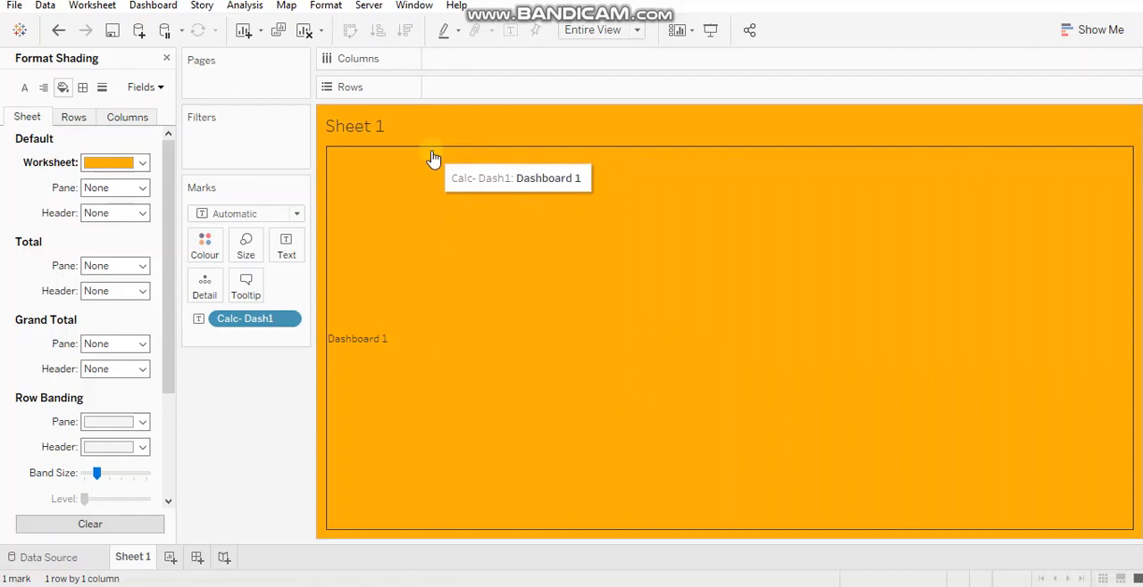
mouse_move(422, 152)
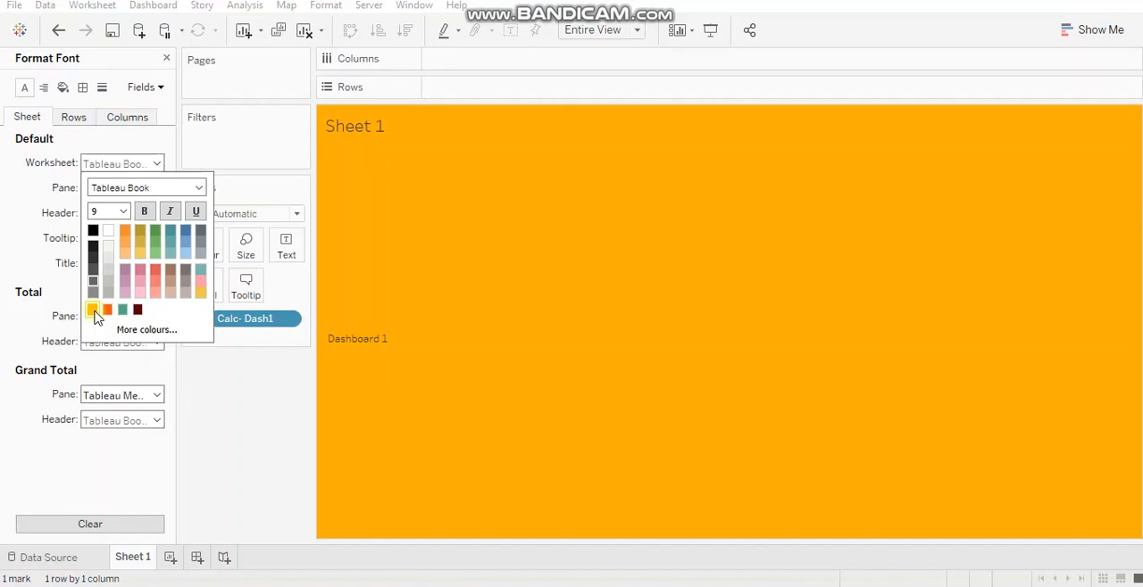
mouse_move(279, 450)
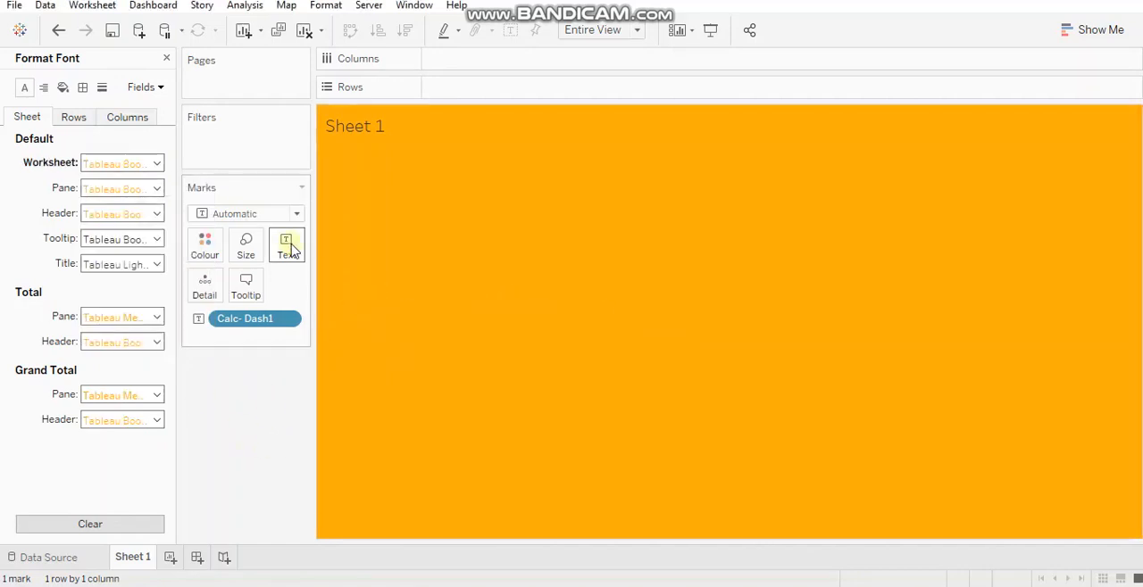
Set the 'Dashboard 1' label font to MV Boli at size 12 in Edit Label.
click(285, 246)
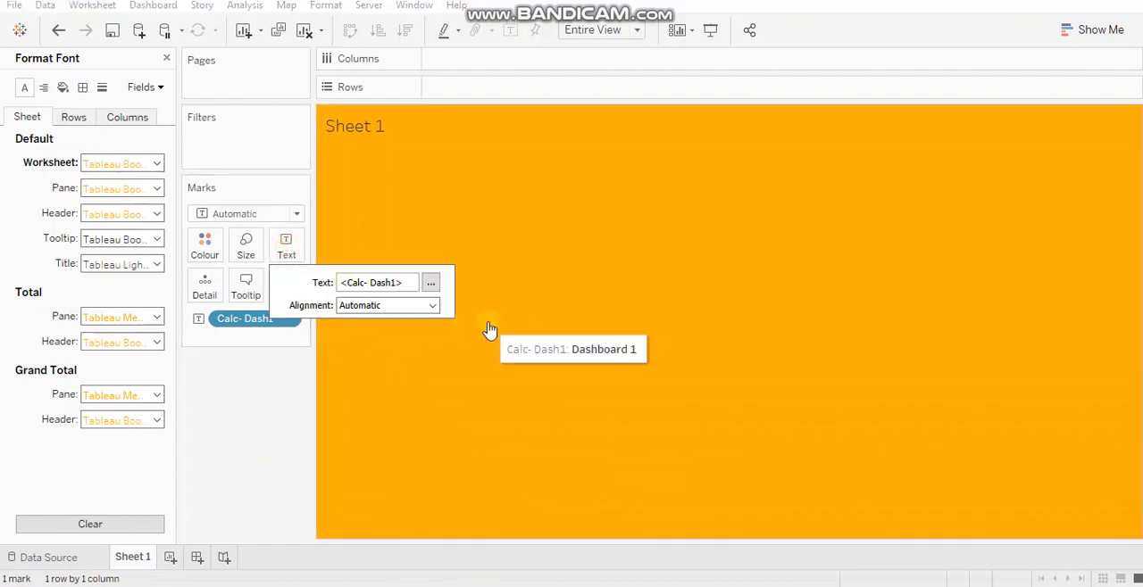
click(430, 283)
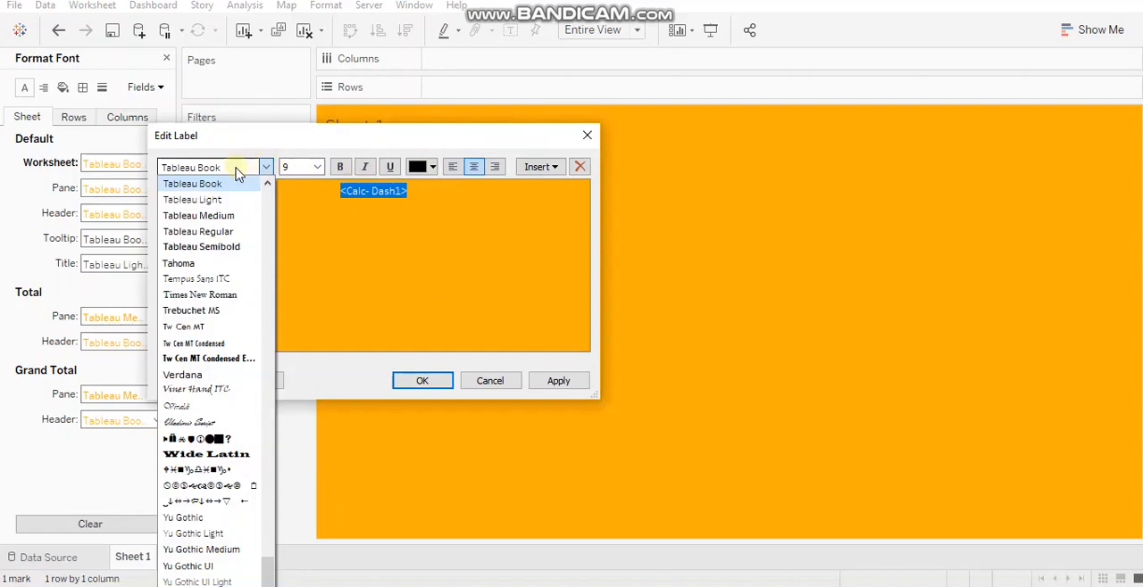
scroll(up, 3)
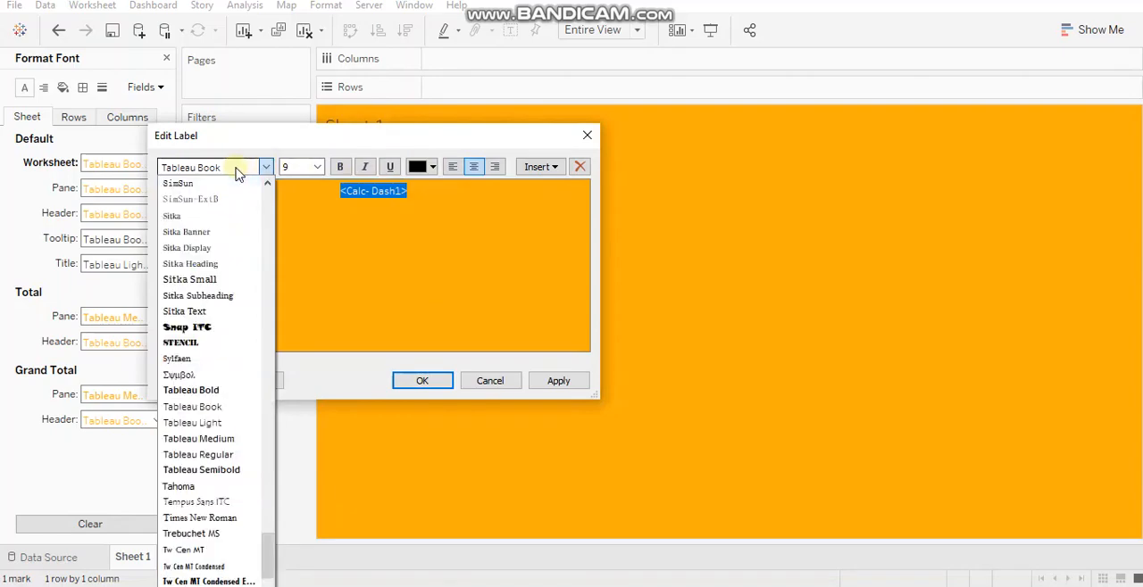
scroll(up, 3)
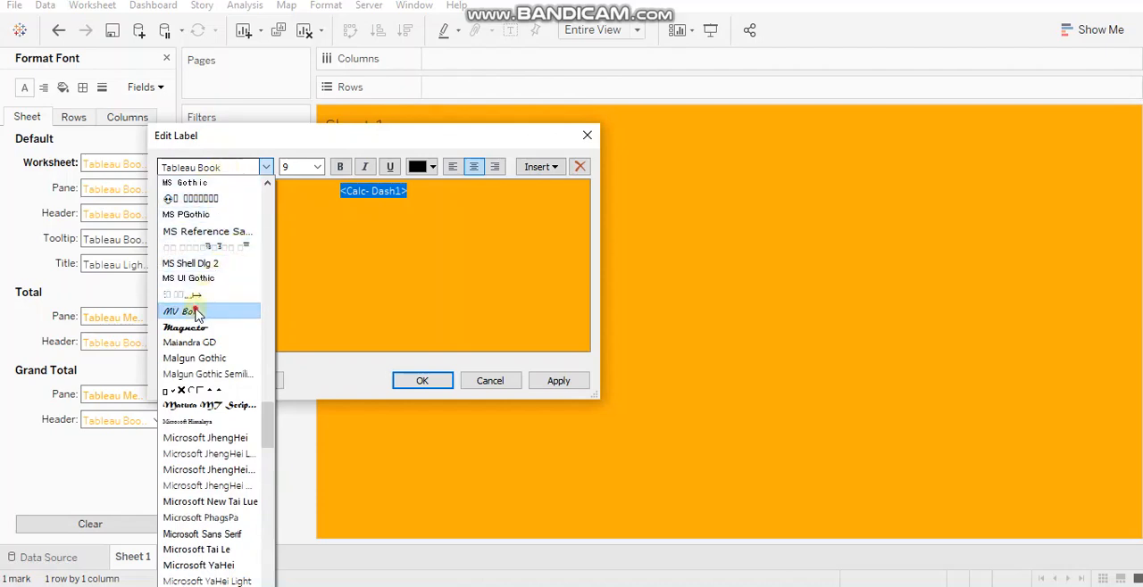
click(178, 311)
text(12)
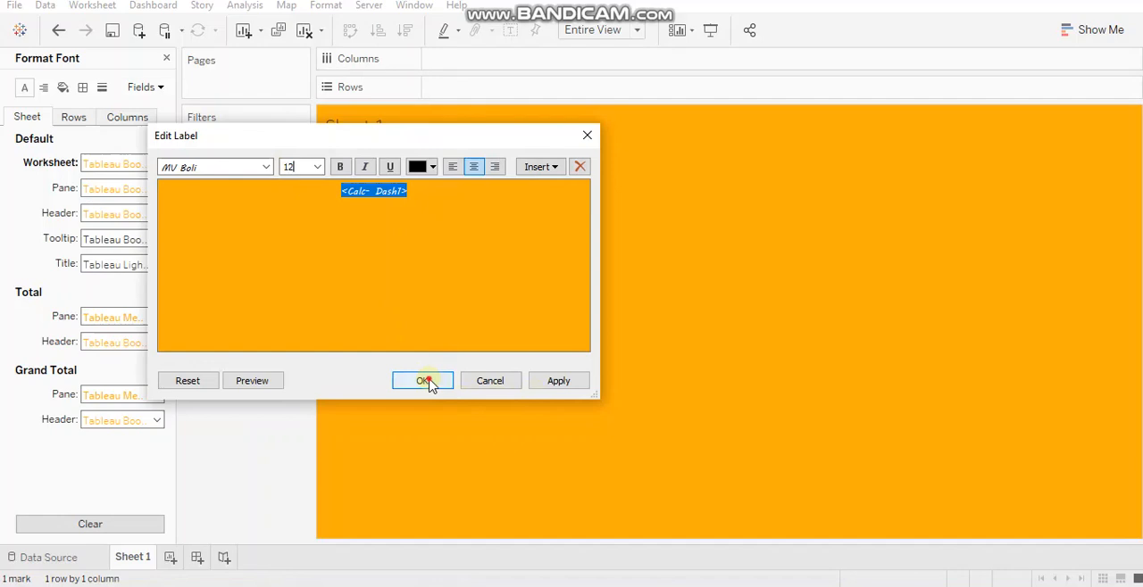
click(422, 381)
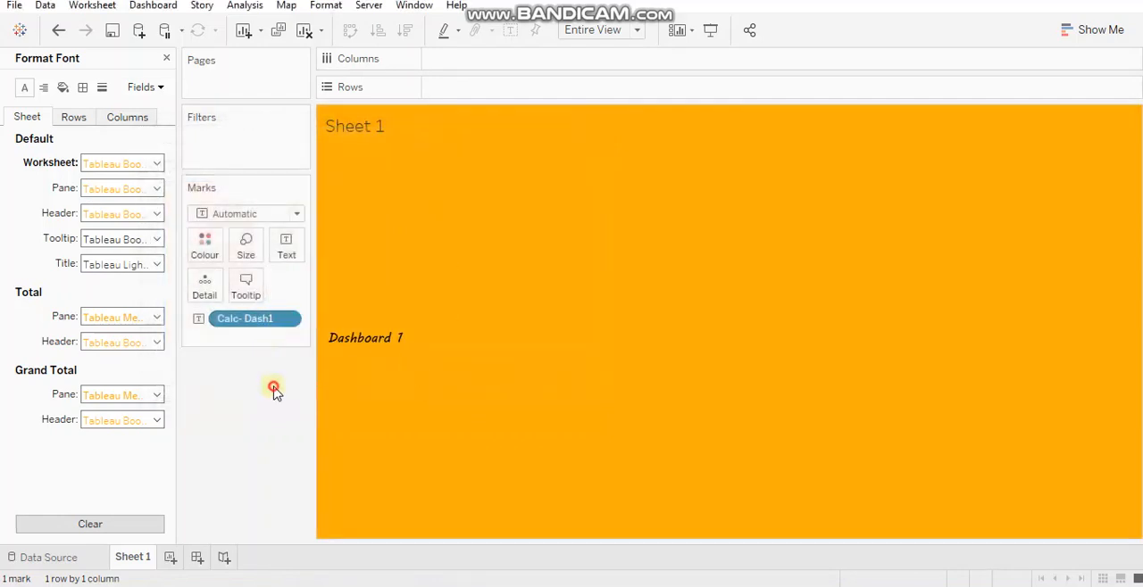
mouse_move(300, 384)
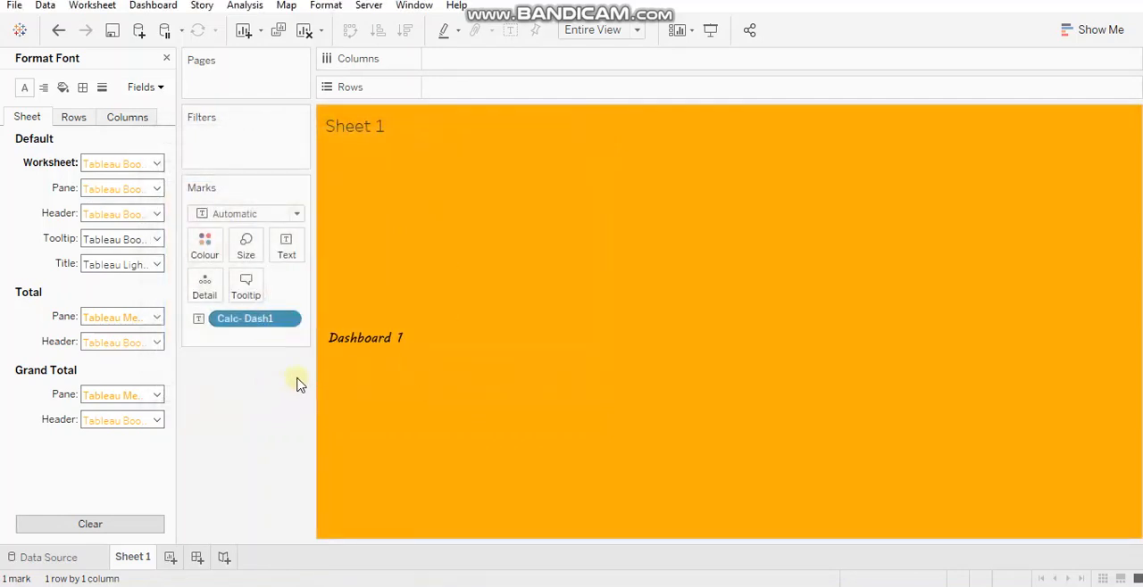
mouse_move(359, 373)
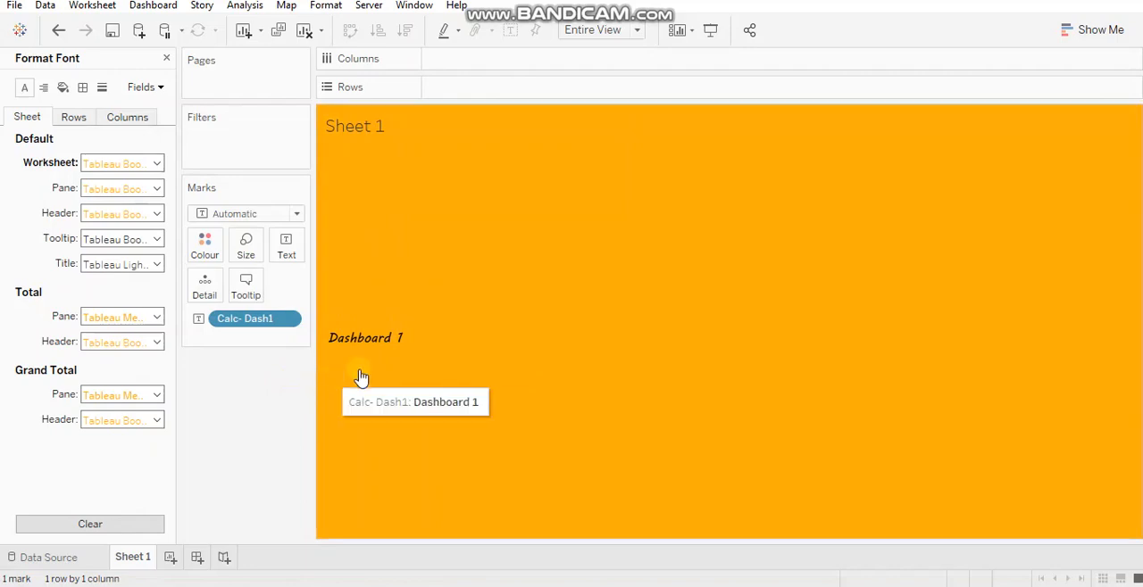
mouse_move(472, 347)
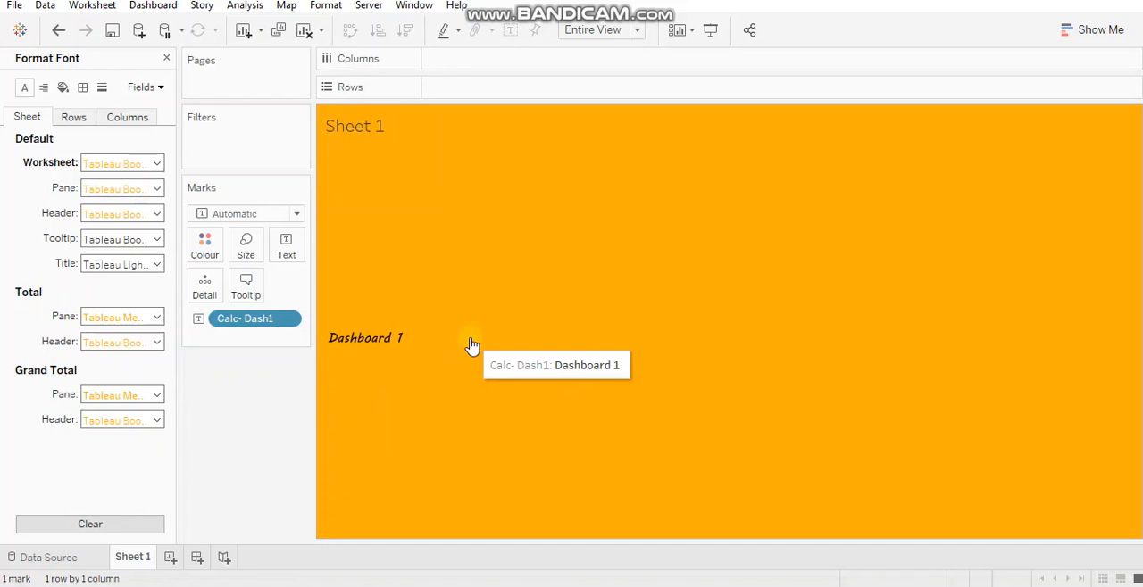
mouse_move(246, 284)
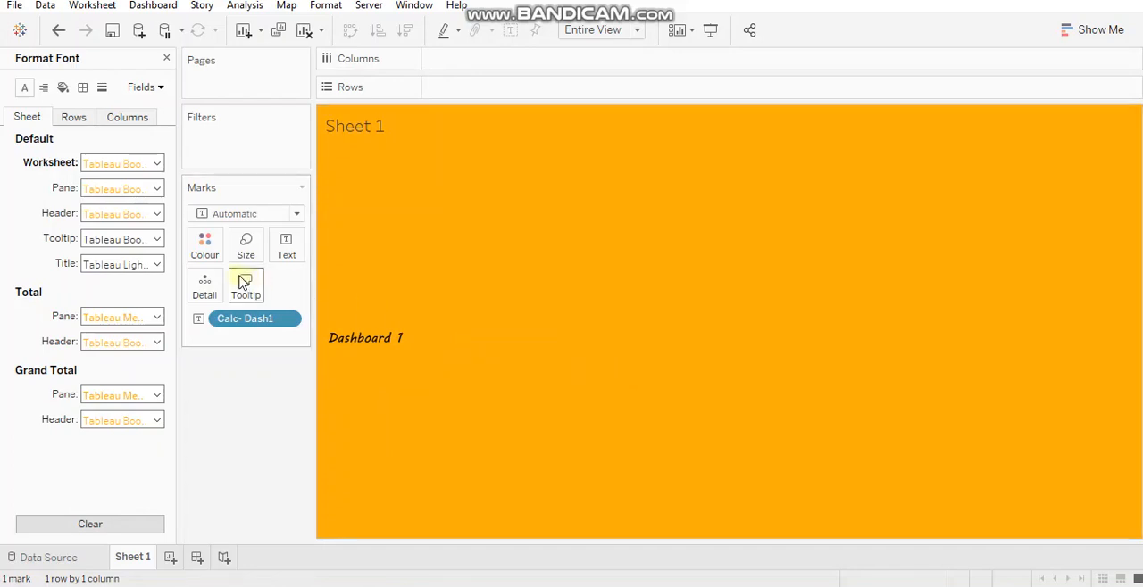
Uncheck Show tooltips in Edit Tooltip so the label has no hover text.
click(247, 284)
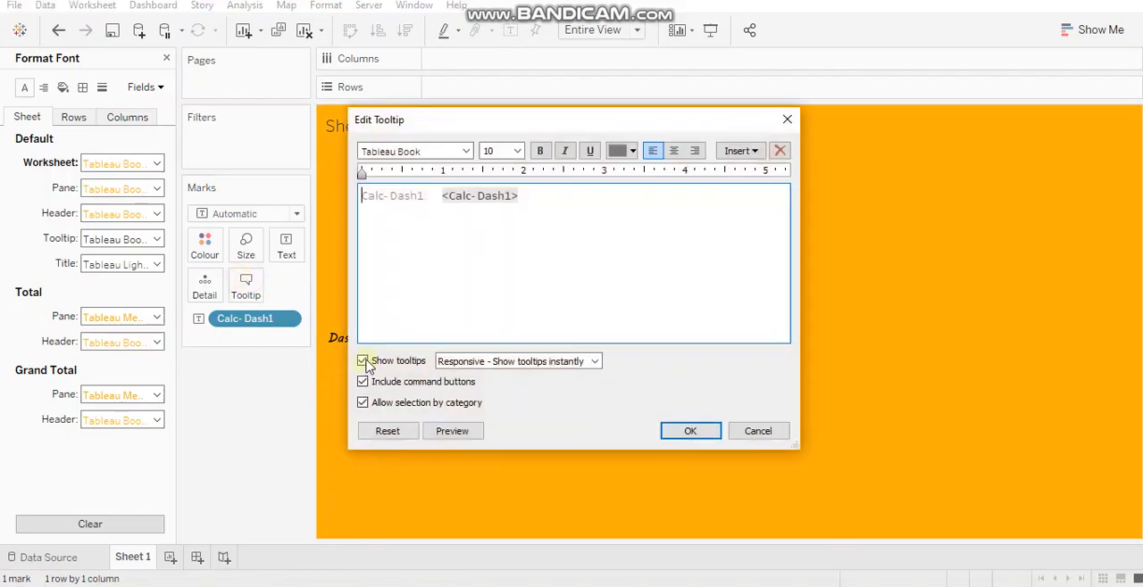
click(364, 361)
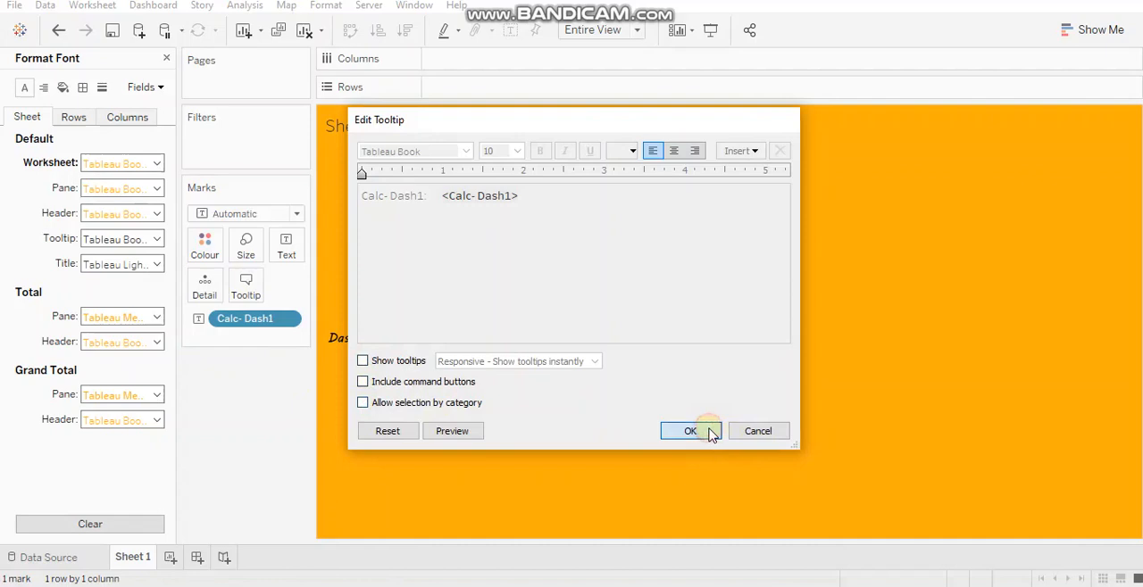
click(689, 433)
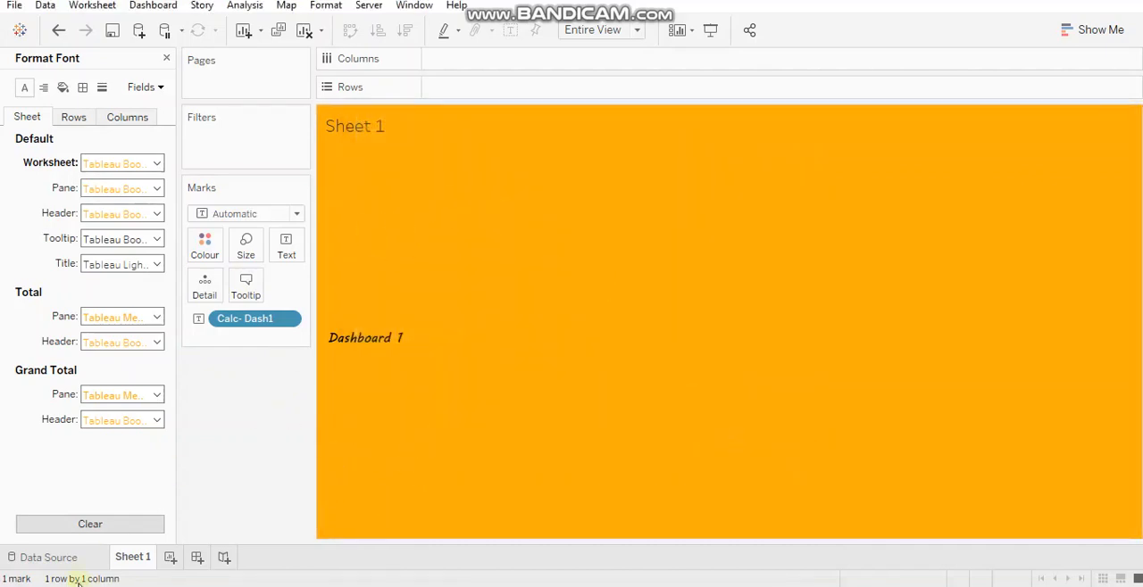
Rename Sheet 1 to 'Dash1 Selected'.
right_click(132, 557)
text(Dash1 S)
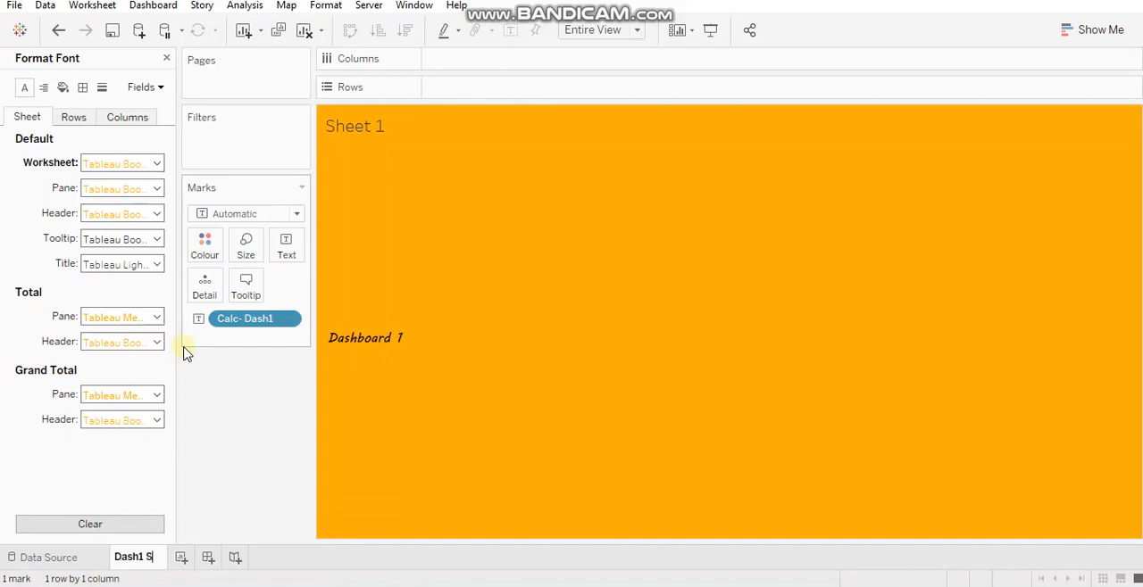
text(elected)
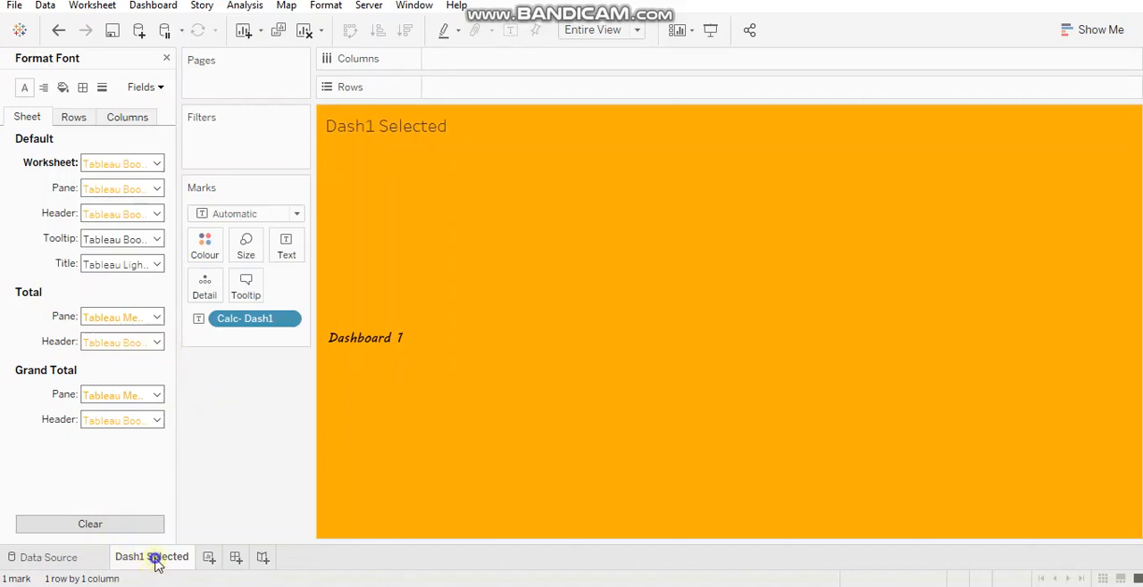
Duplicate Dash1 Selected and begin renaming the copy to 'Dash1 UnSelected'.
right_click(150, 557)
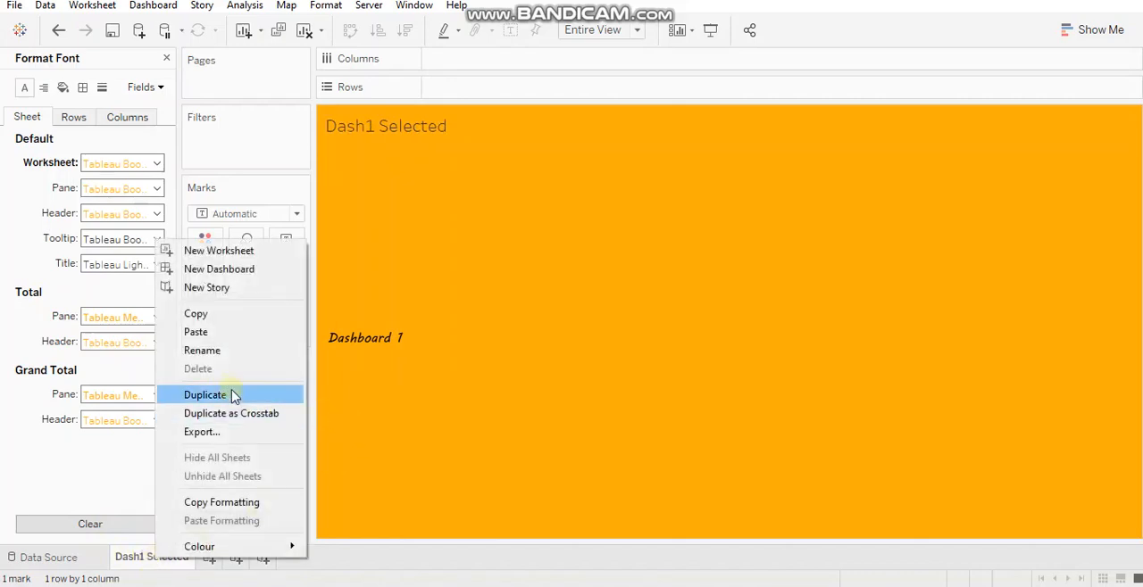
click(204, 395)
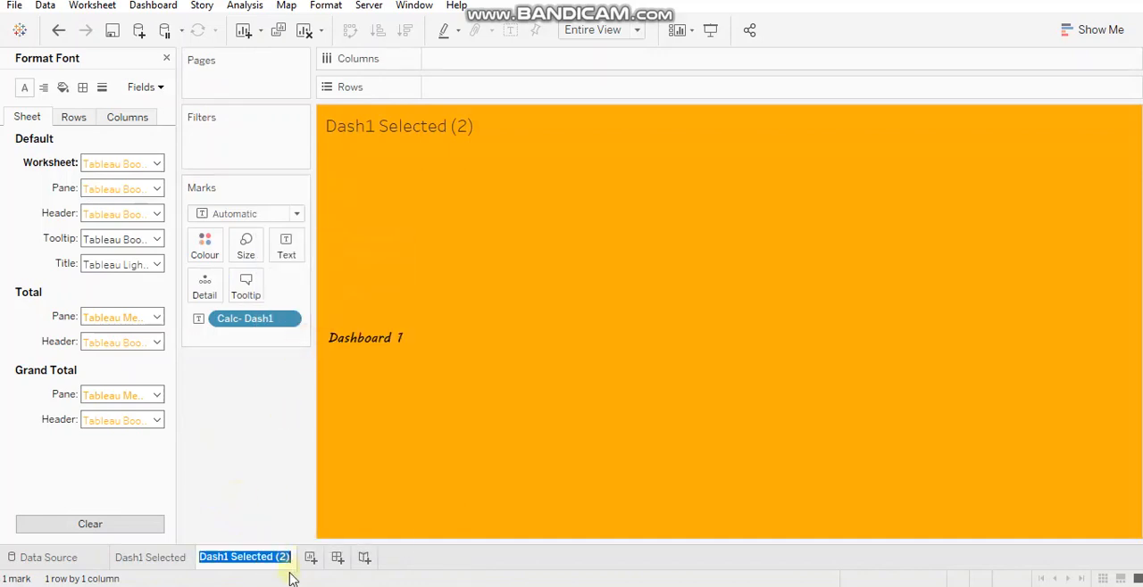
right_click(243, 557)
text(Un)
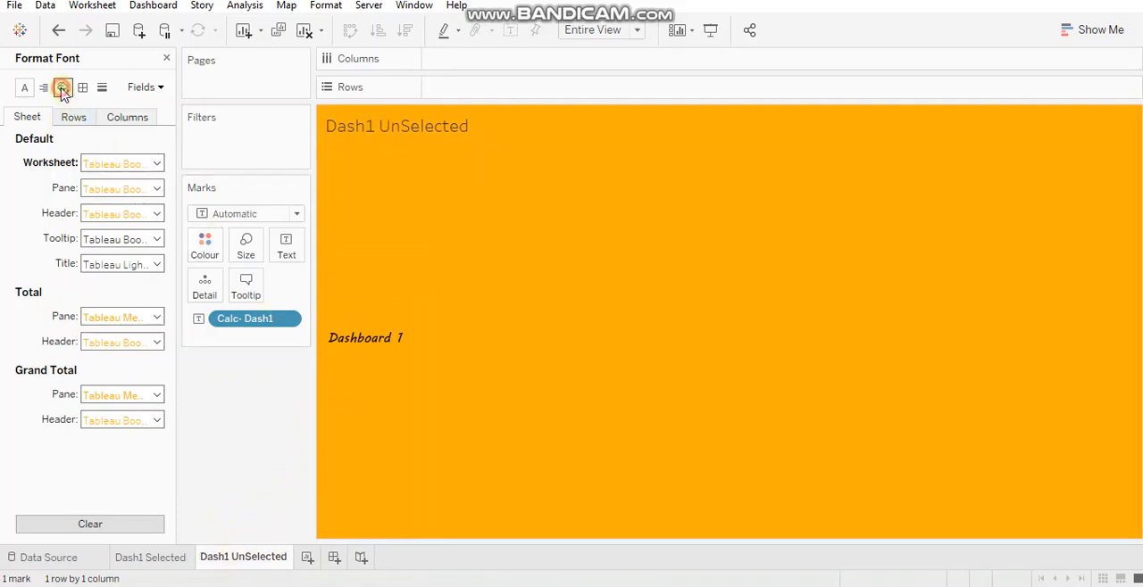
Review shading and font formatting for the Dash1 UnSelected sheet with its gray background.
click(62, 86)
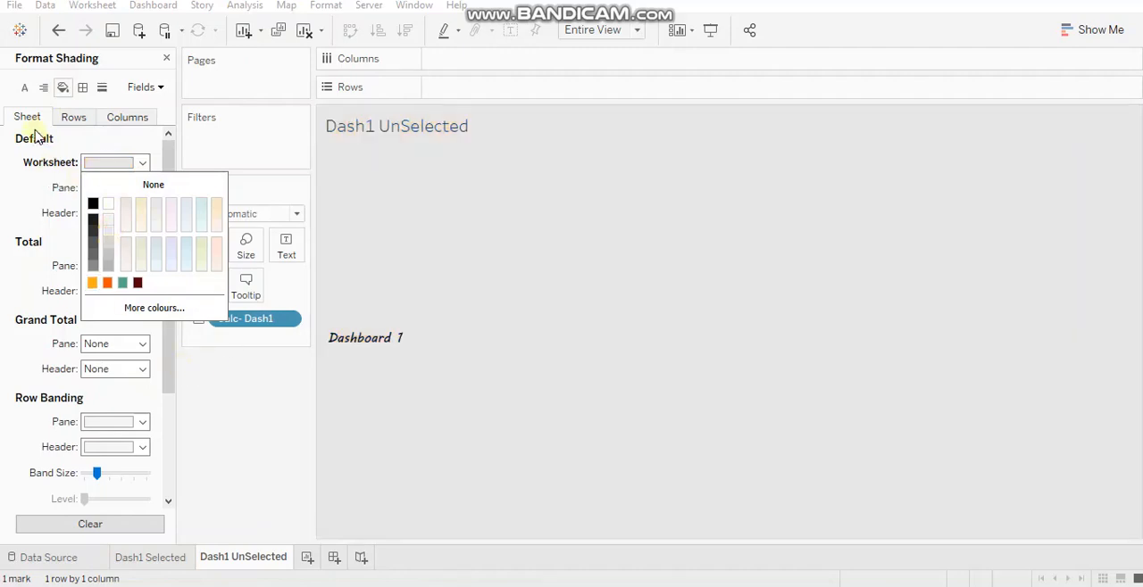
click(25, 85)
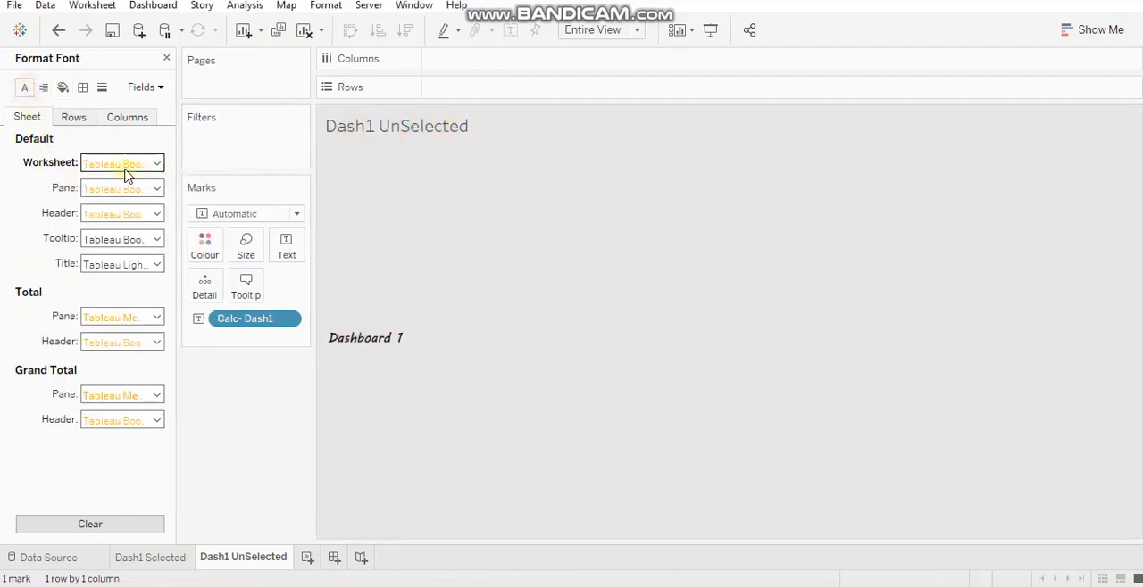
click(157, 187)
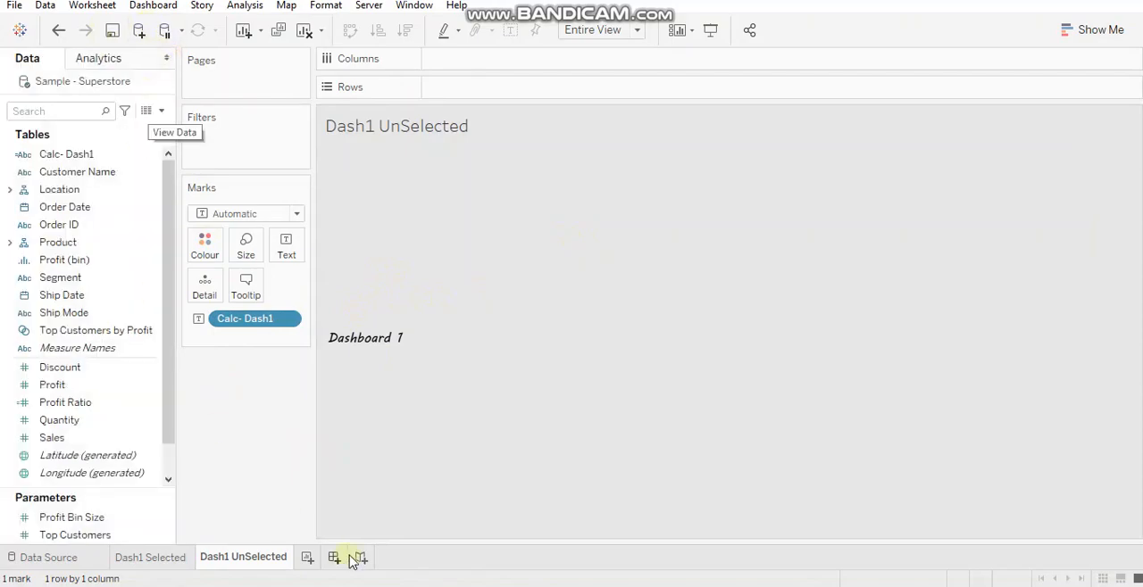
mouse_move(239, 404)
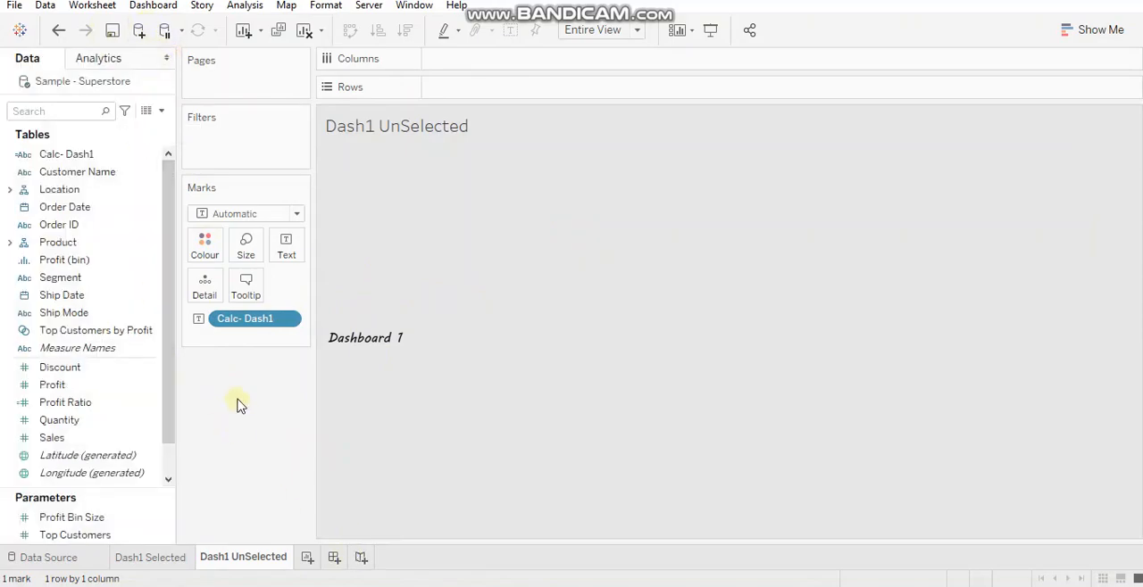
click(325, 8)
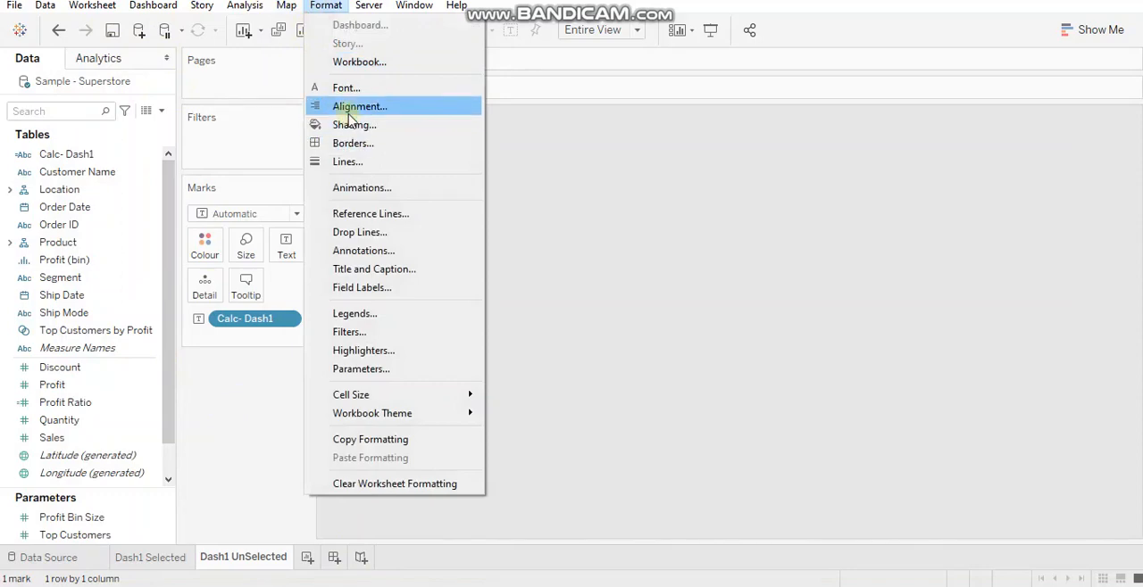
mouse_move(354, 143)
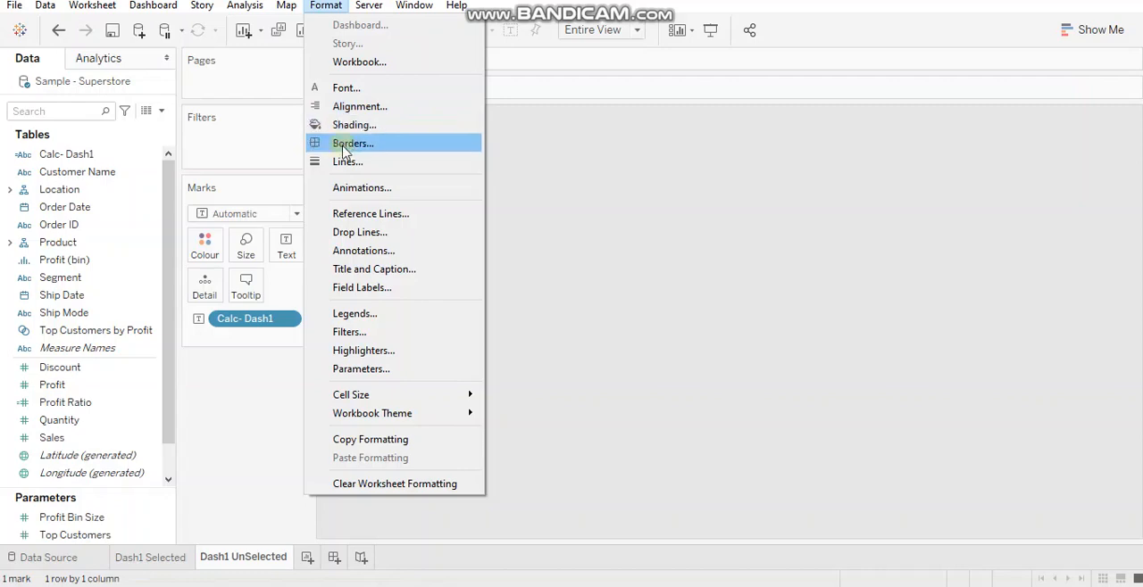
View the Format Borders pane choices for Dash1 UnSelected, then dismiss them.
click(354, 143)
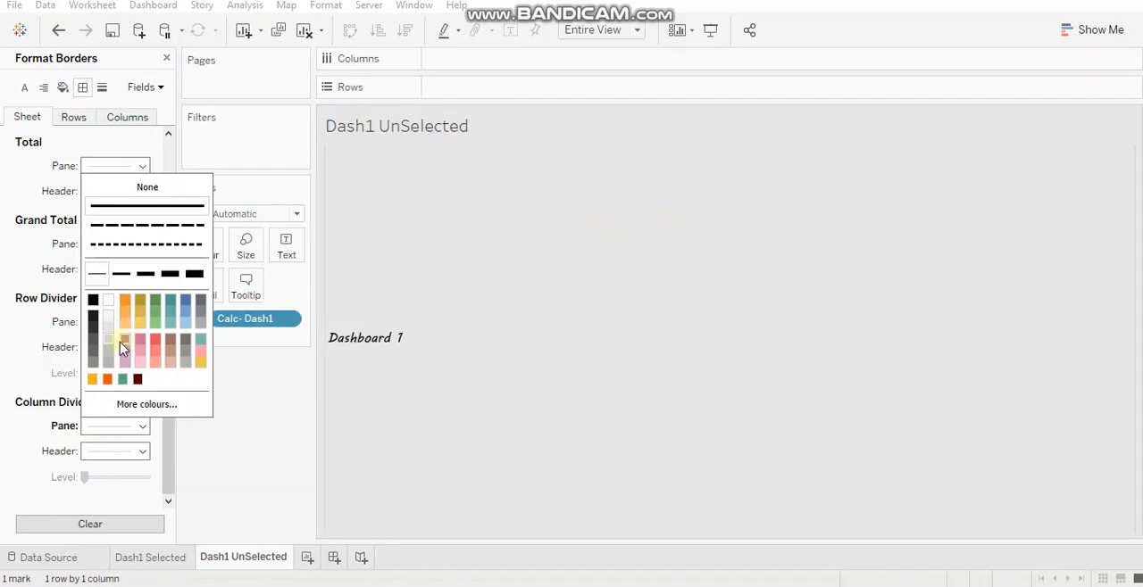
mouse_move(254, 419)
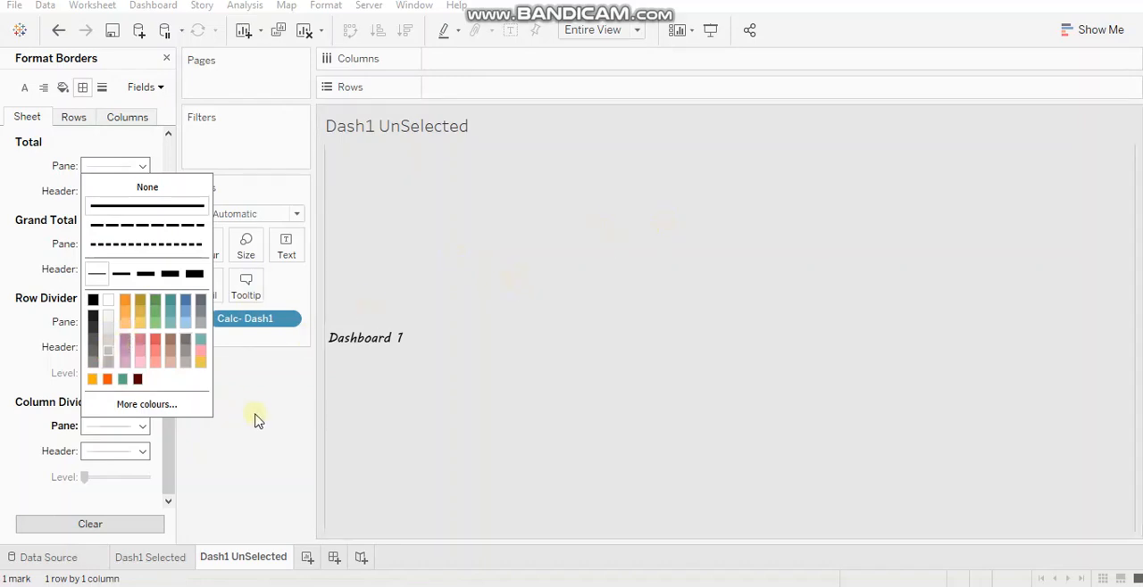
click(146, 185)
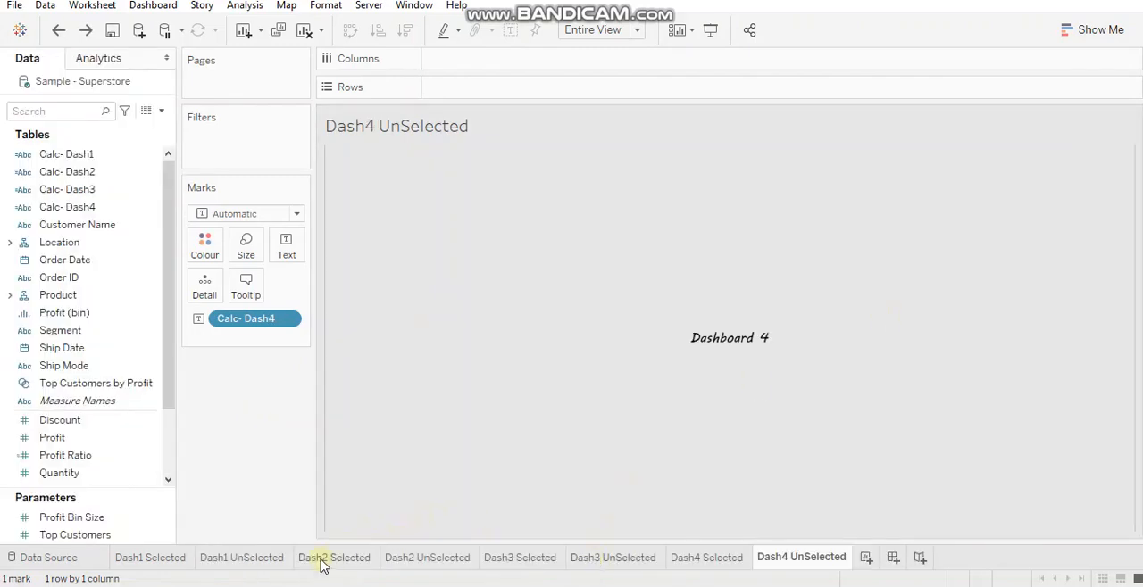
Browse the Dash2 and Dash3 Selected sheet tabs before starting Dashboard 1.
click(429, 557)
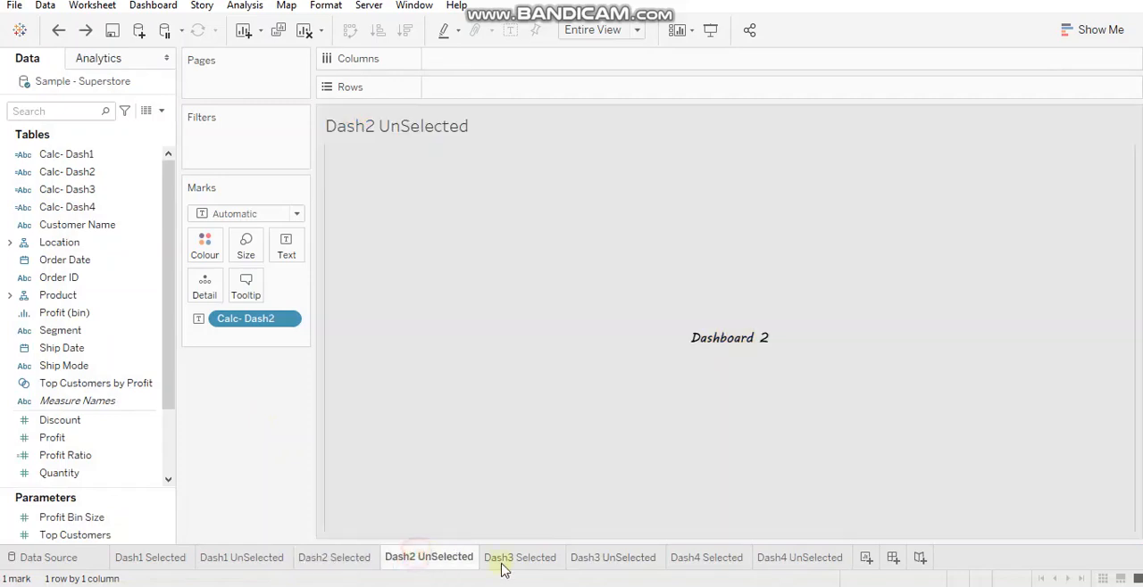
click(612, 557)
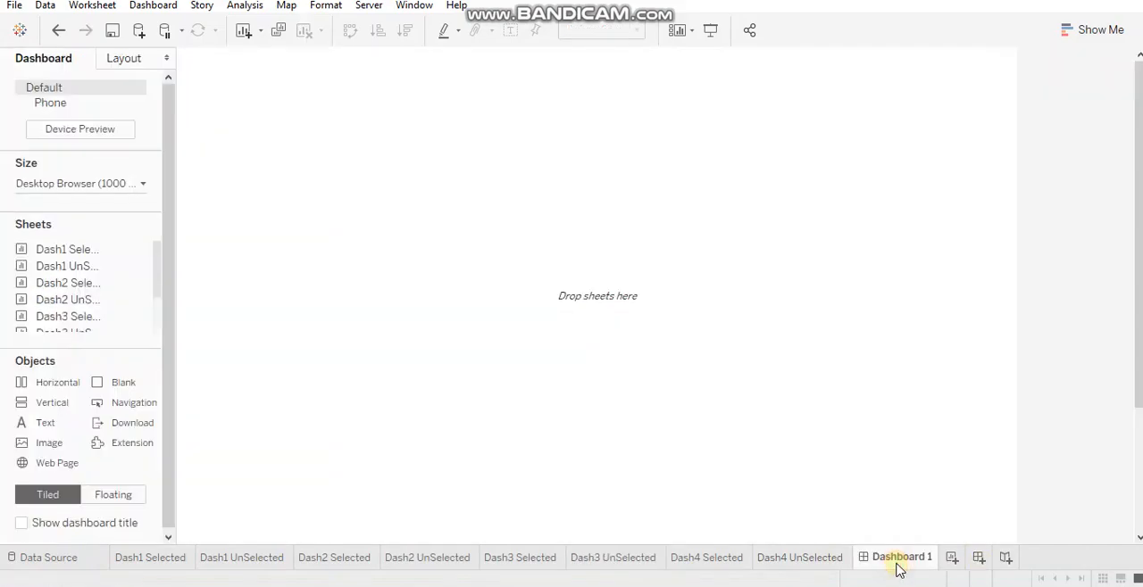
mouse_move(446, 293)
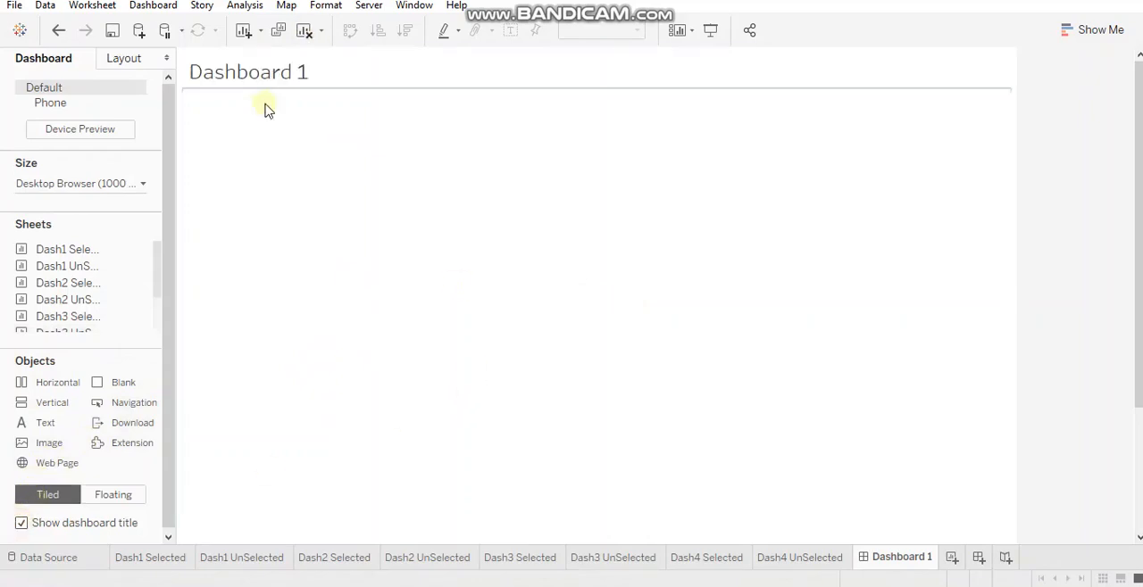
mouse_move(265, 205)
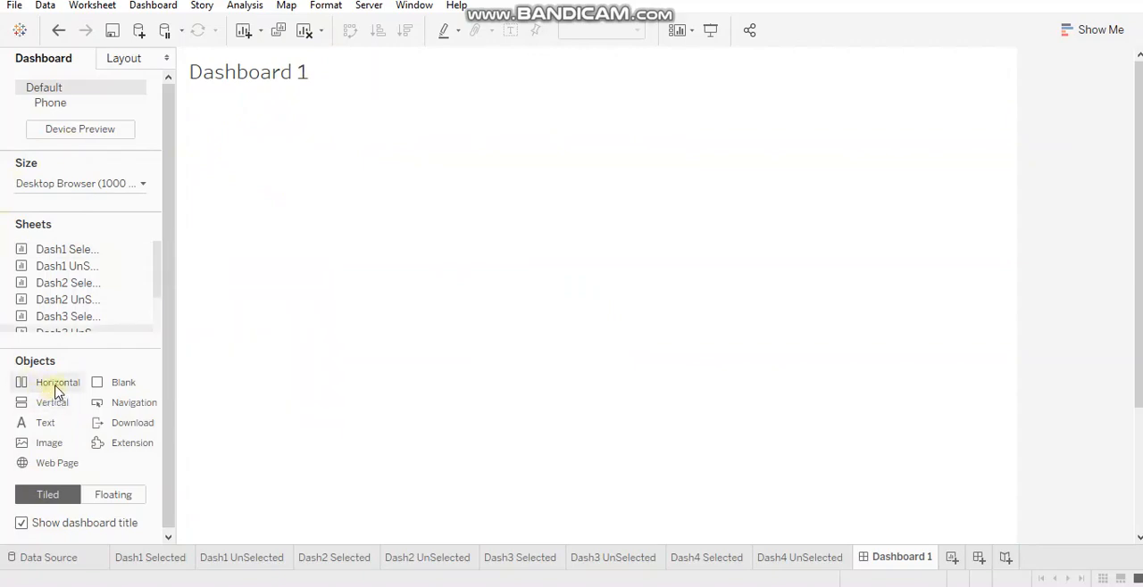
mouse_move(51, 404)
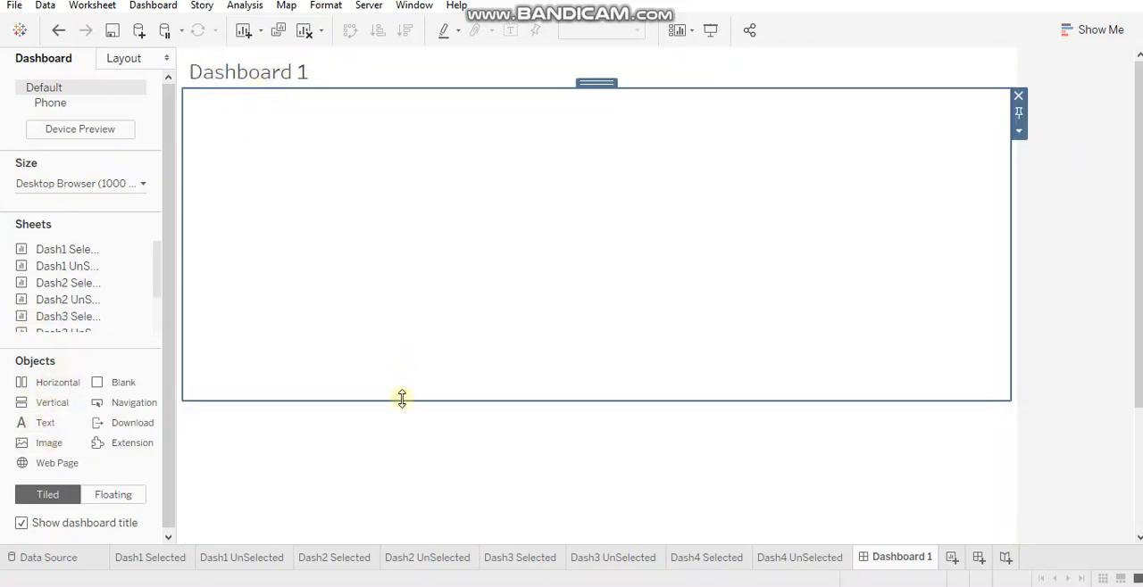
Resize the horizontal layout container beneath the Dashboard 1 title.
drag(401, 400, 411, 182)
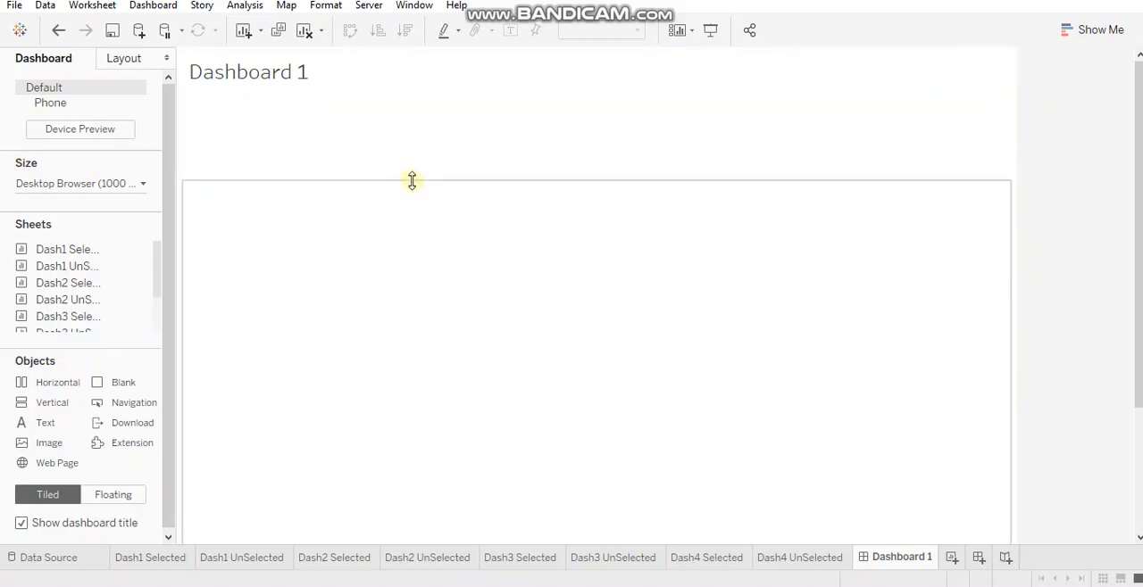
mouse_move(429, 552)
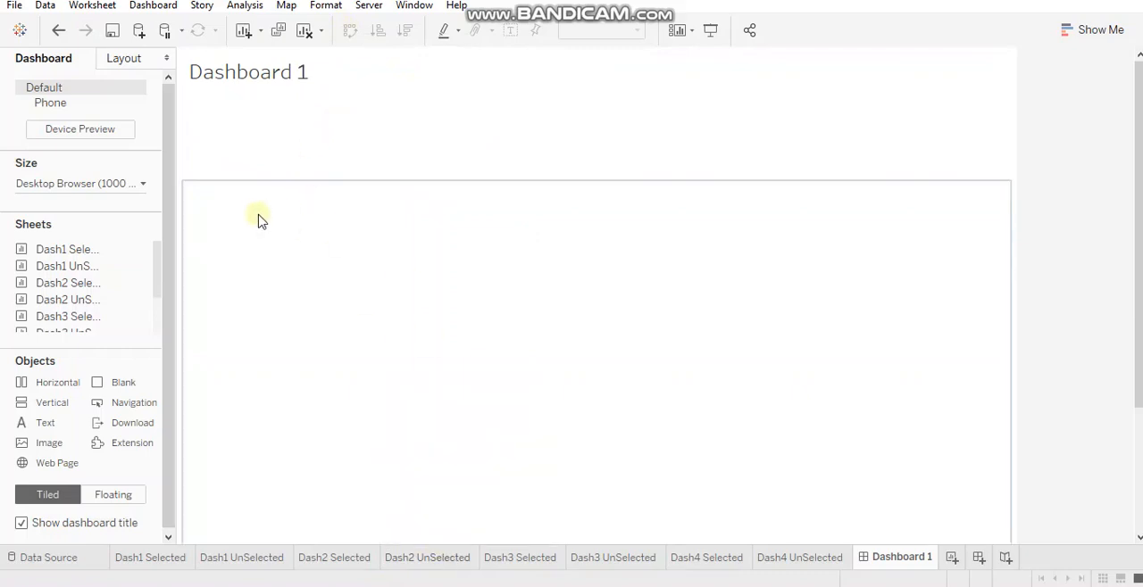
mouse_move(365, 268)
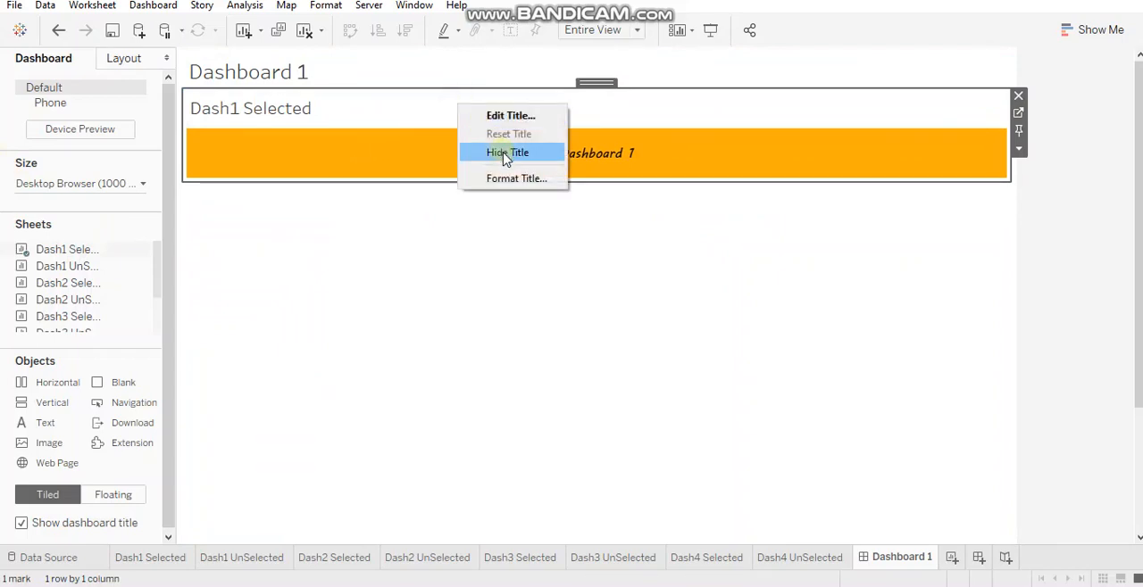
Hide the titles of the Dash1 Selected, Dash3 and Dash4 UnSelected tiles in the tab row.
click(507, 151)
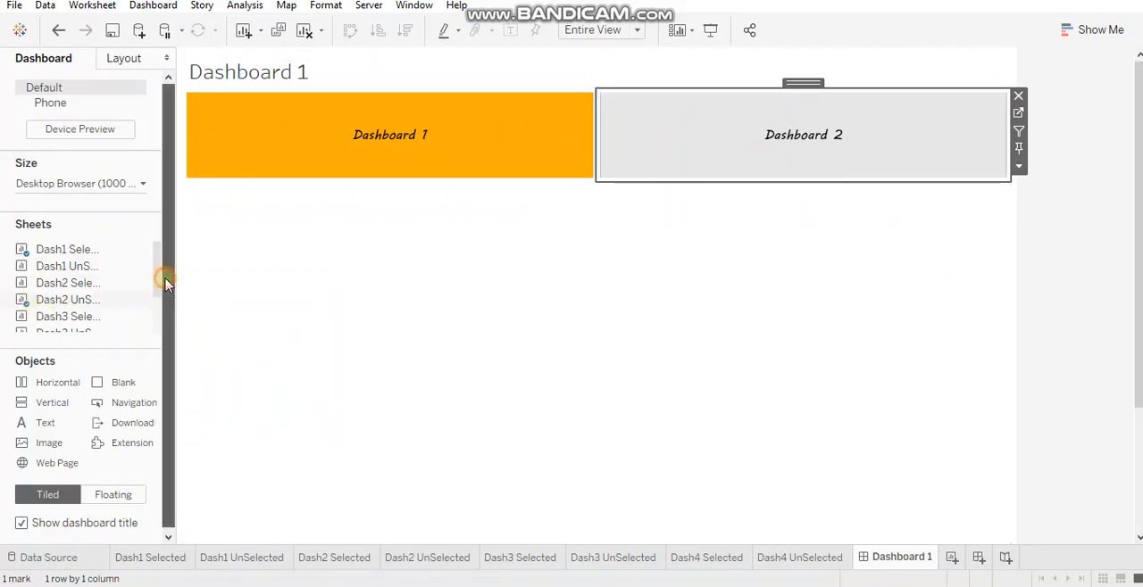
click(336, 557)
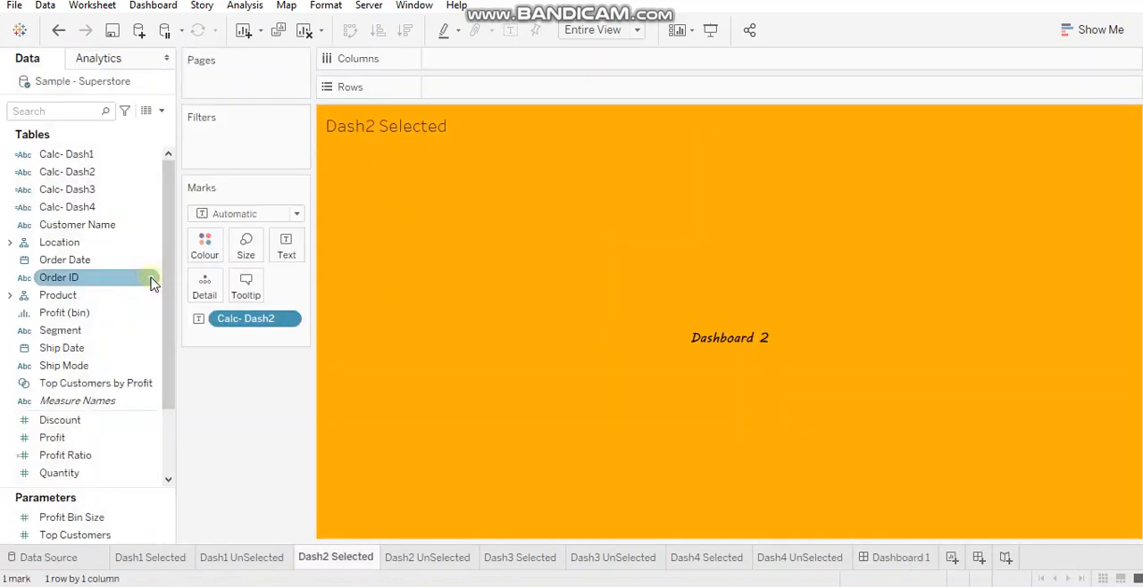
click(900, 557)
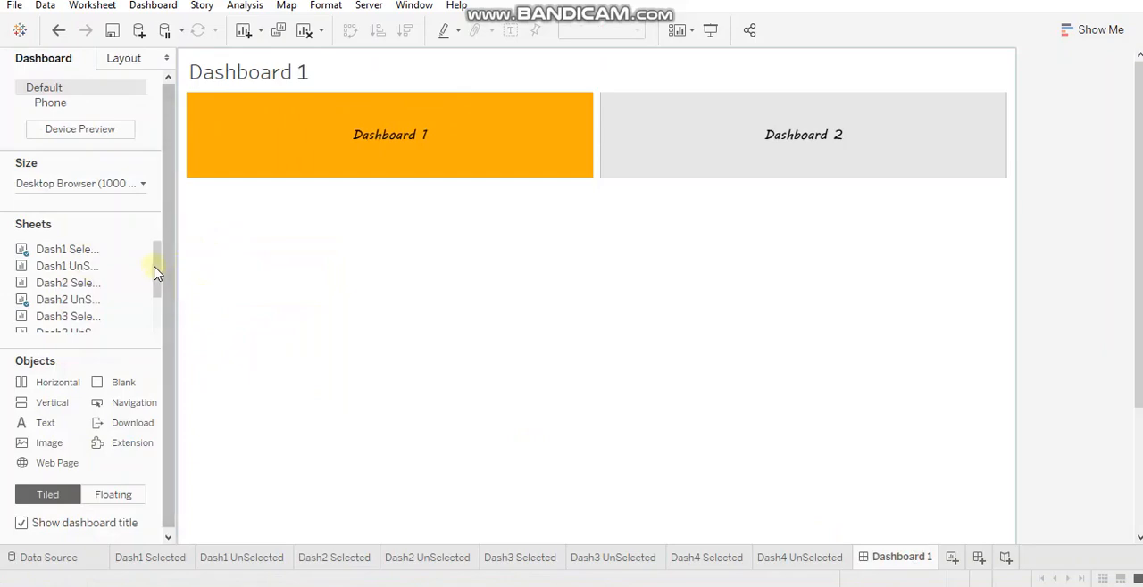
scroll(down, 3)
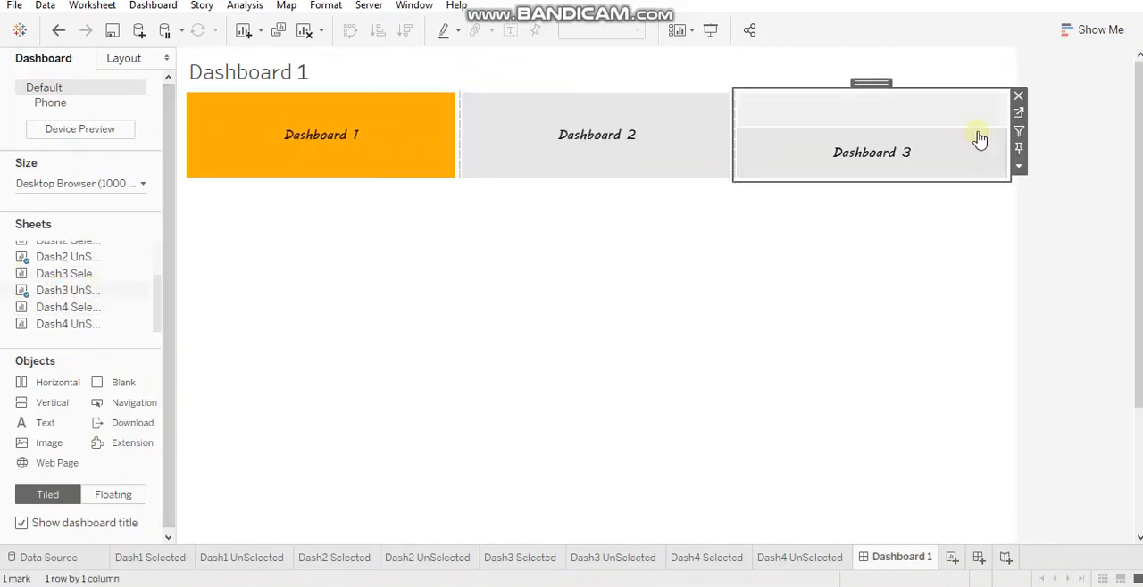
click(871, 152)
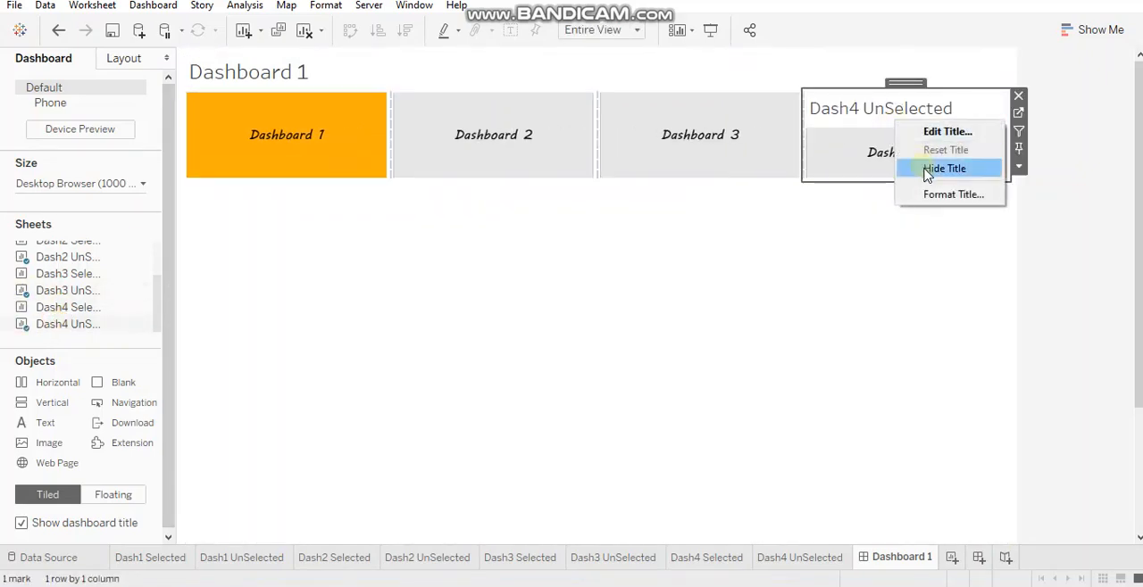
click(945, 169)
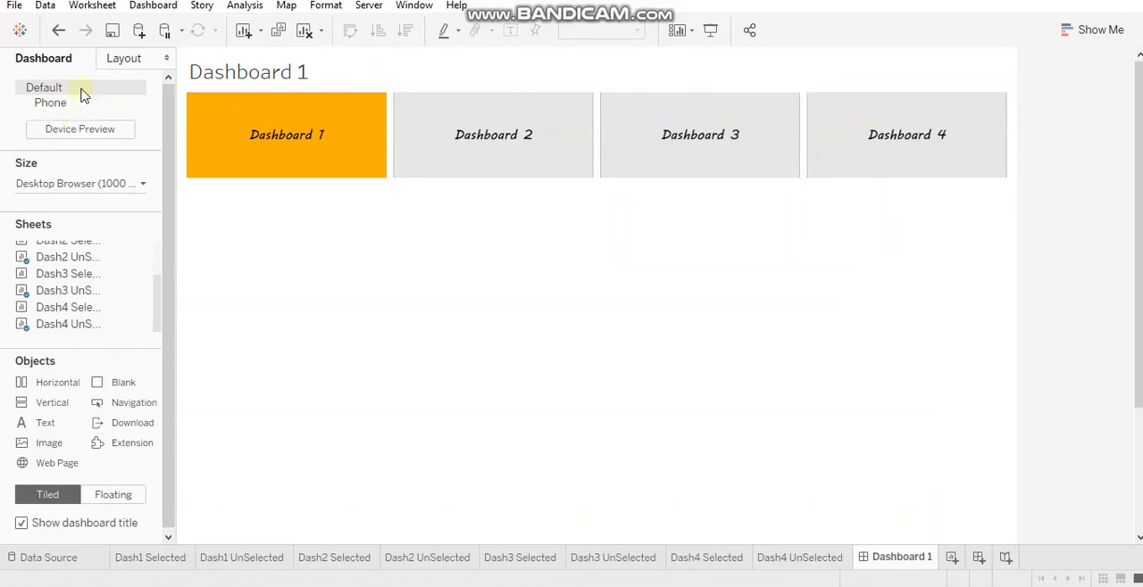
Set the Dashboard 1 tile's Outer Padding to 0 in Layout, then select the Dashboard 2 tile.
click(285, 136)
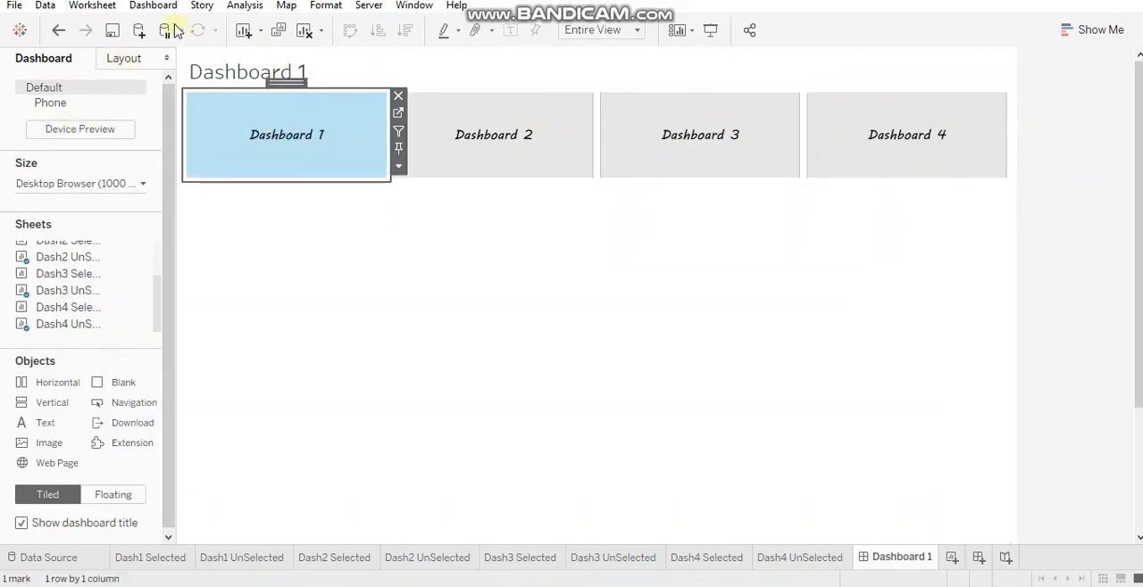
click(125, 57)
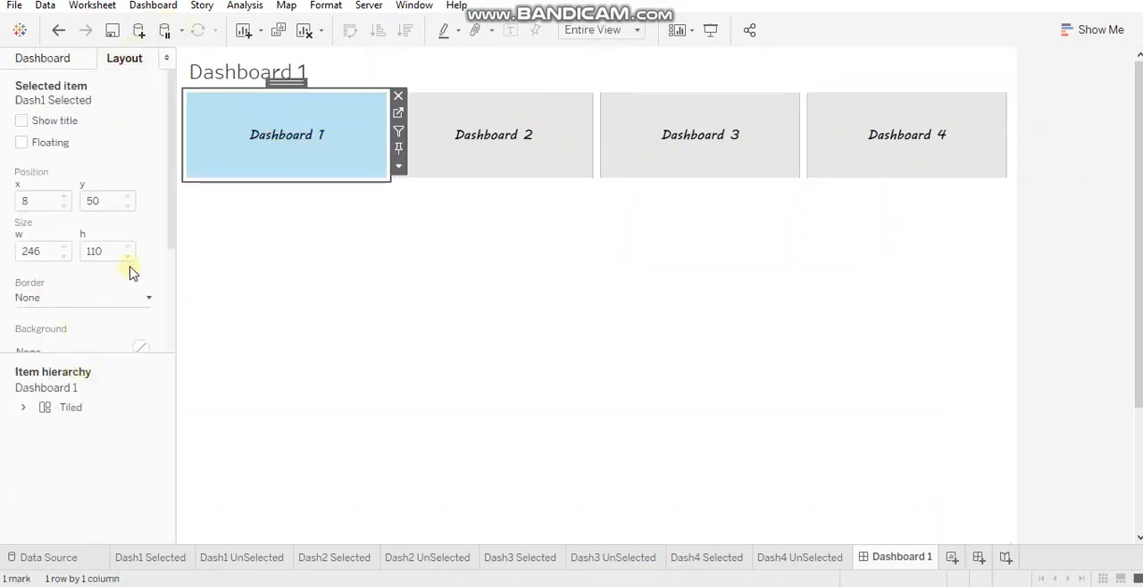
scroll(down, 3)
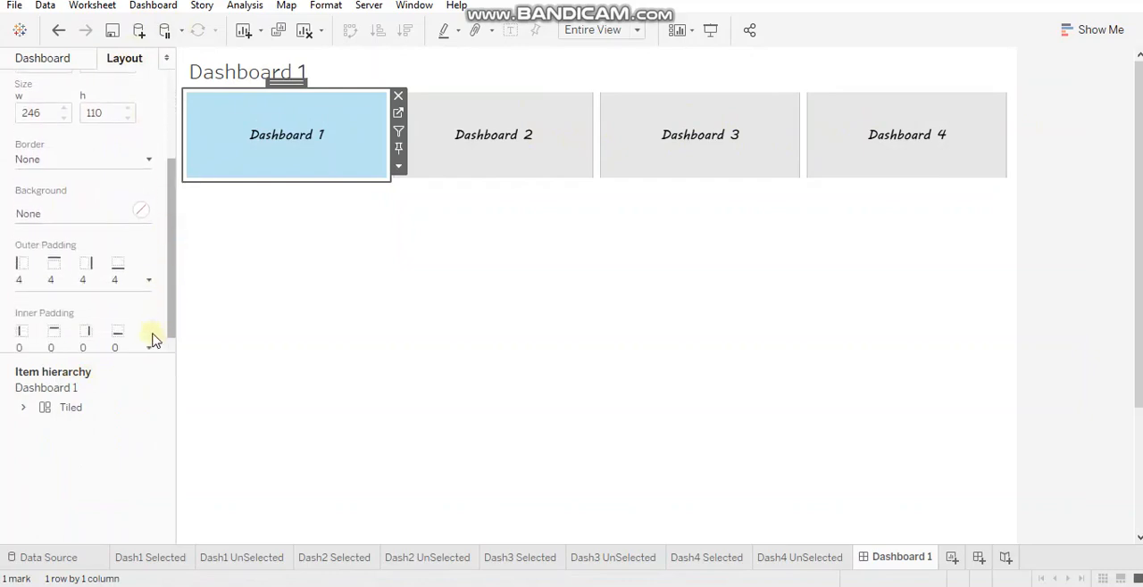
click(148, 279)
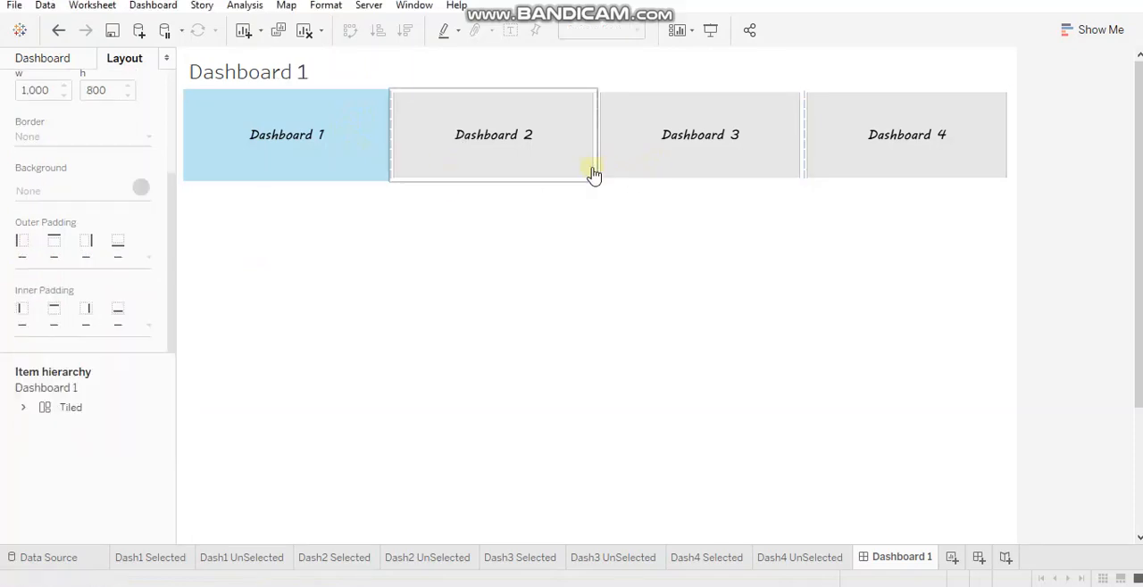
click(493, 135)
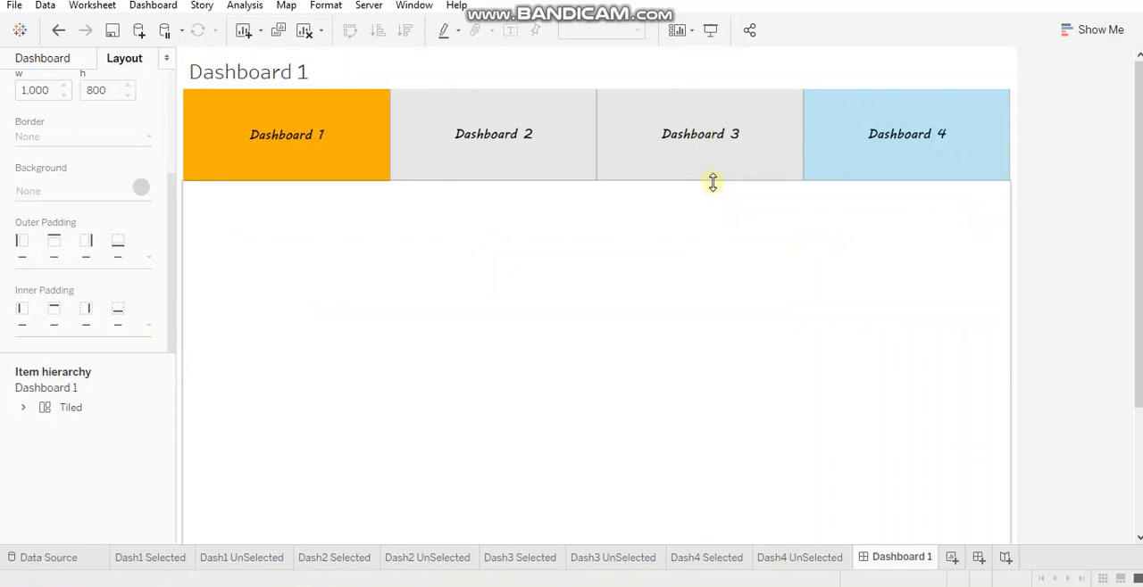
mouse_move(711, 193)
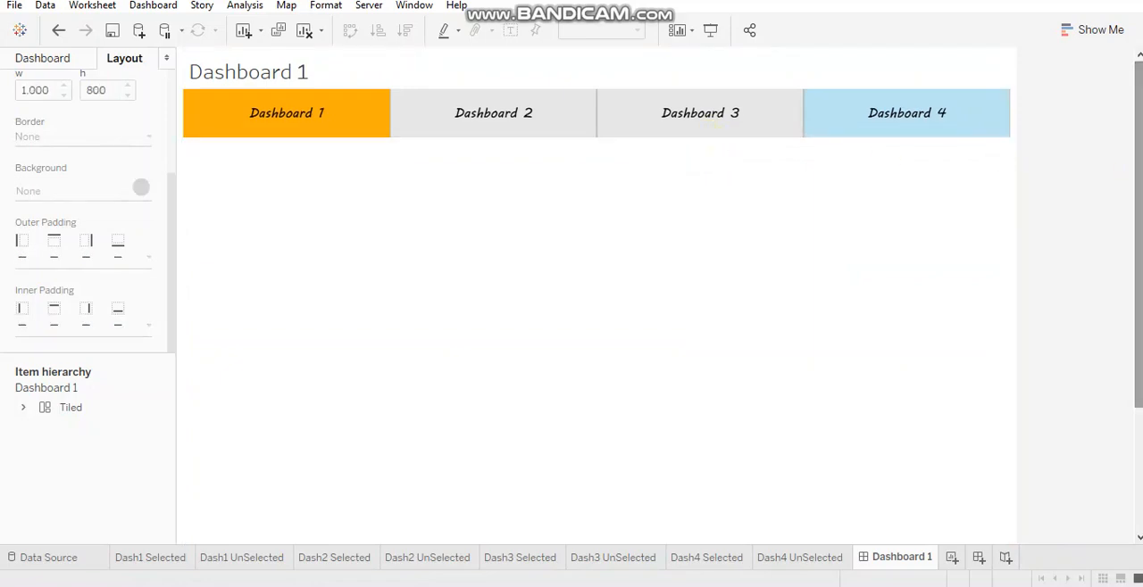
Select the Dashboard 4, 3 and 2 tiles in turn to check their gray unselected style.
click(907, 112)
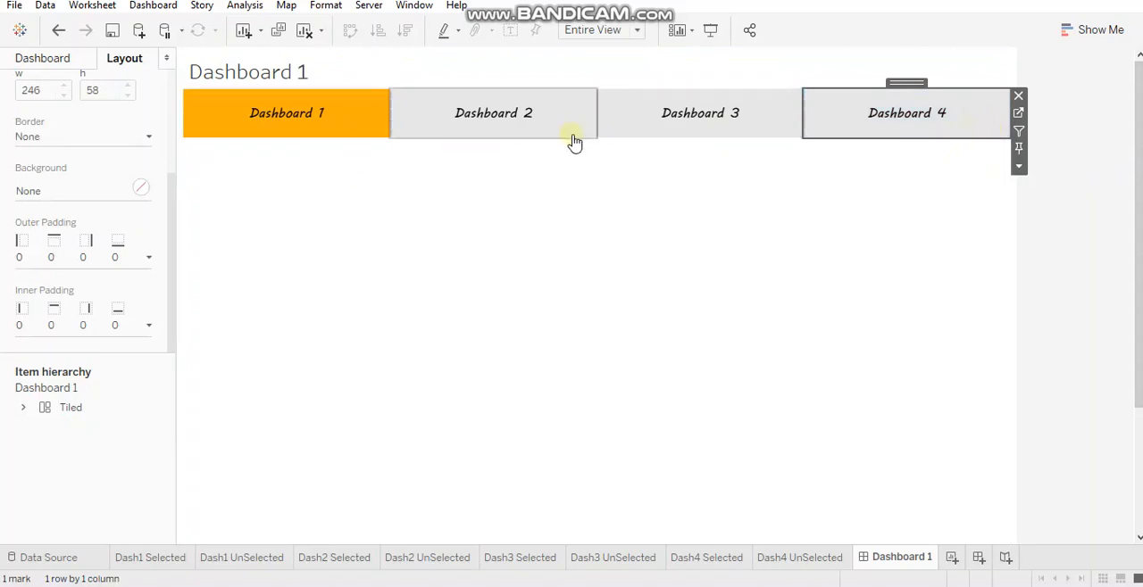
mouse_move(703, 110)
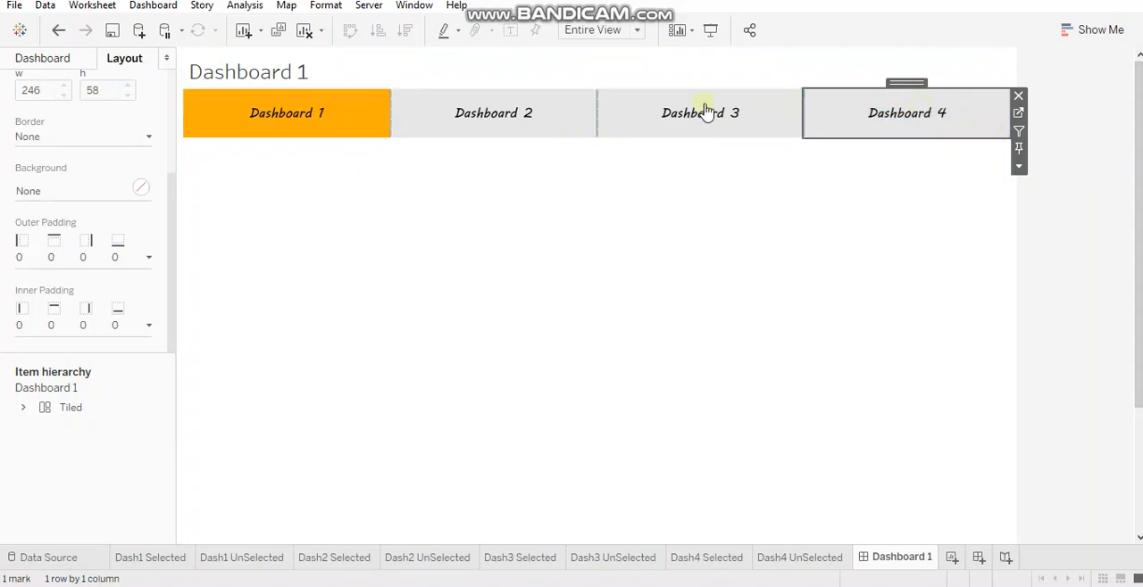
click(700, 112)
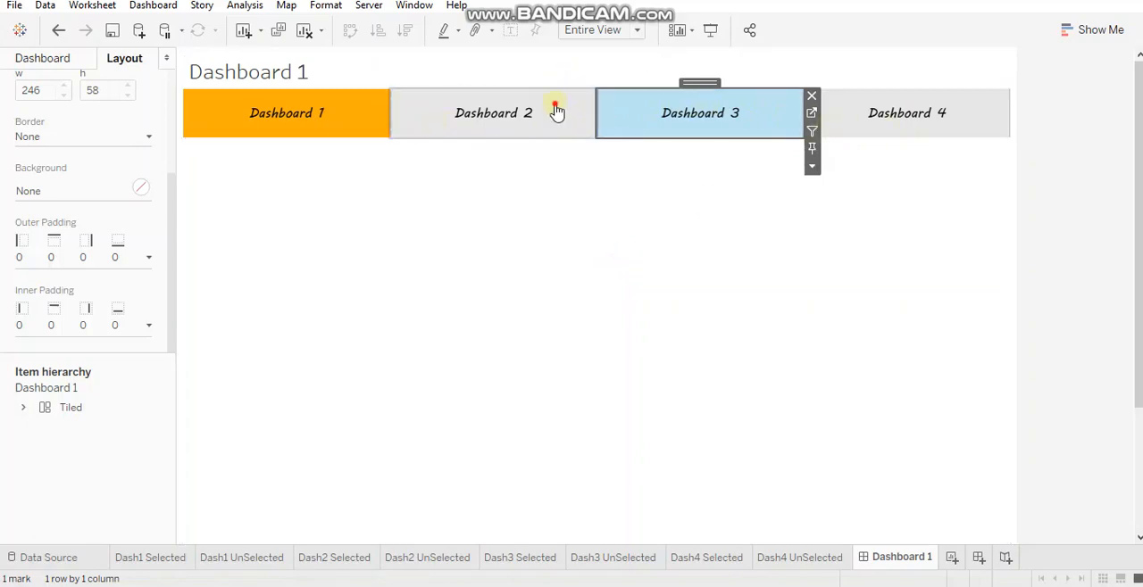
click(493, 113)
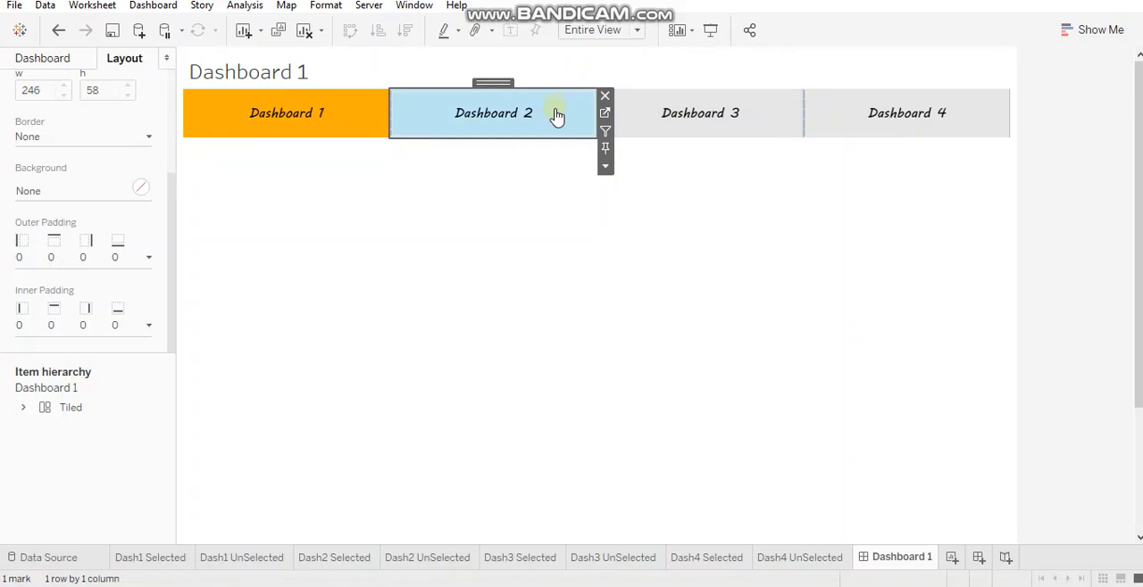
mouse_move(539, 90)
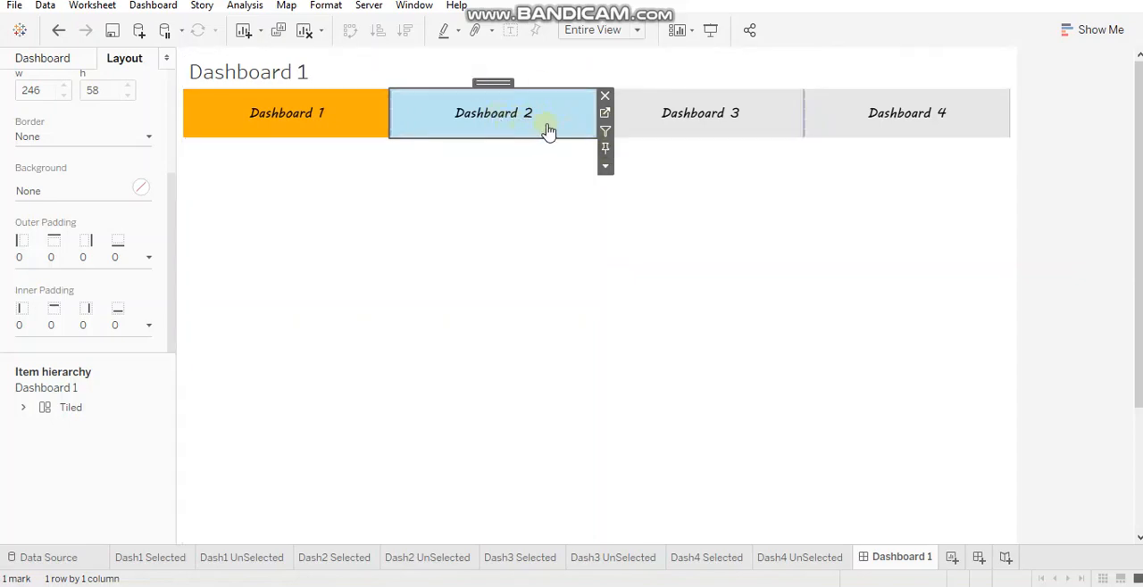
mouse_move(508, 116)
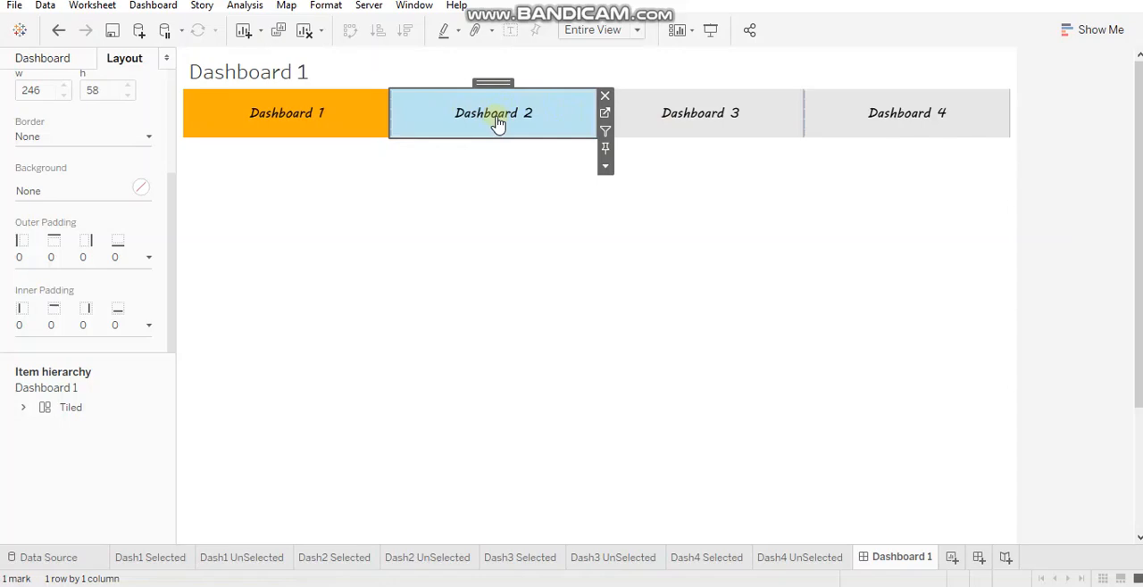
mouse_move(550, 132)
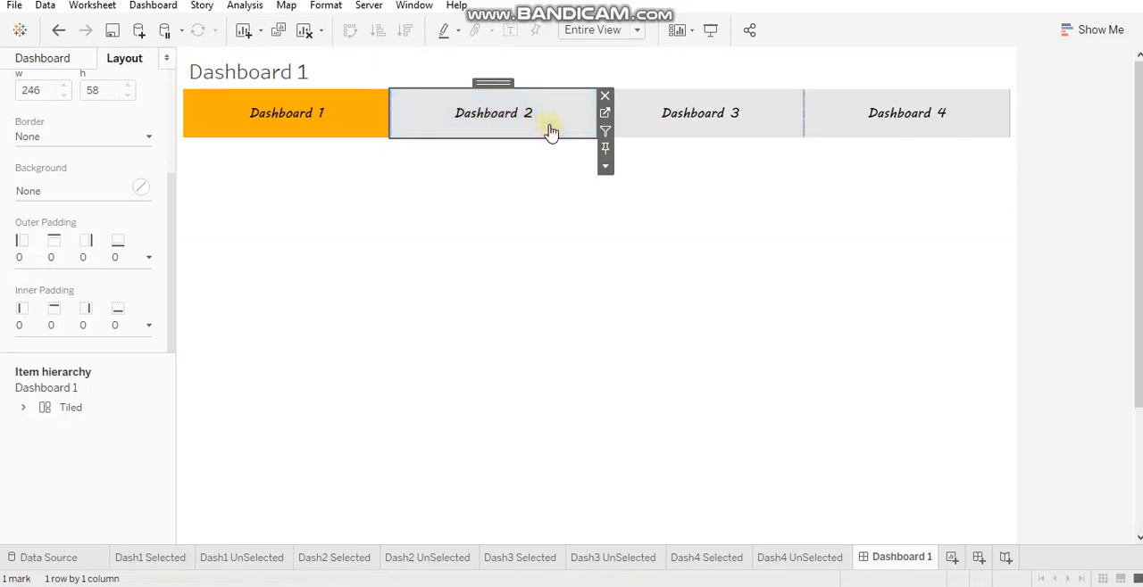
mouse_move(539, 70)
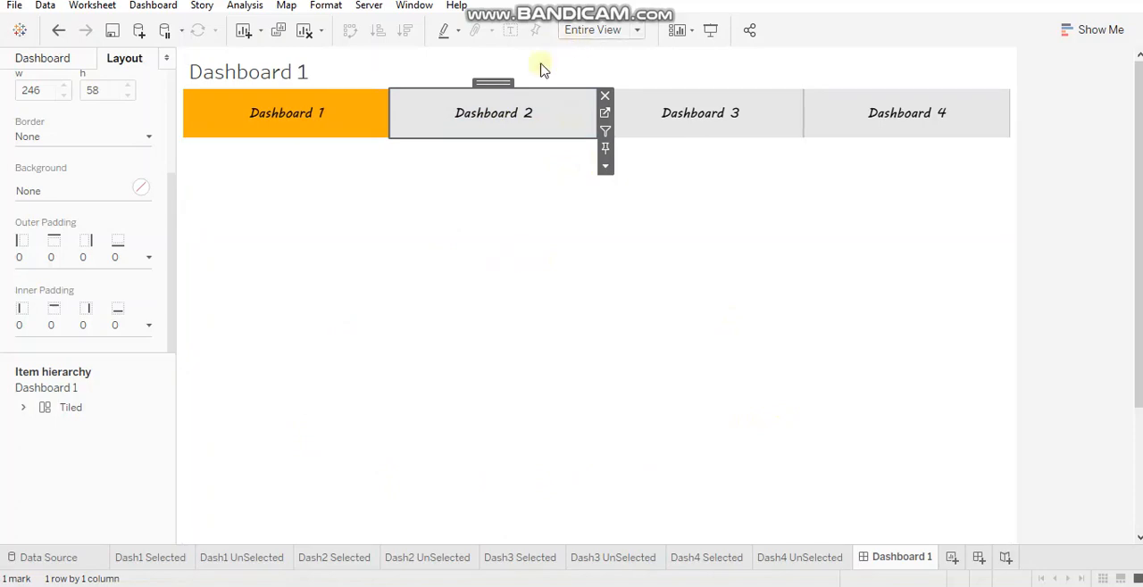
mouse_move(562, 134)
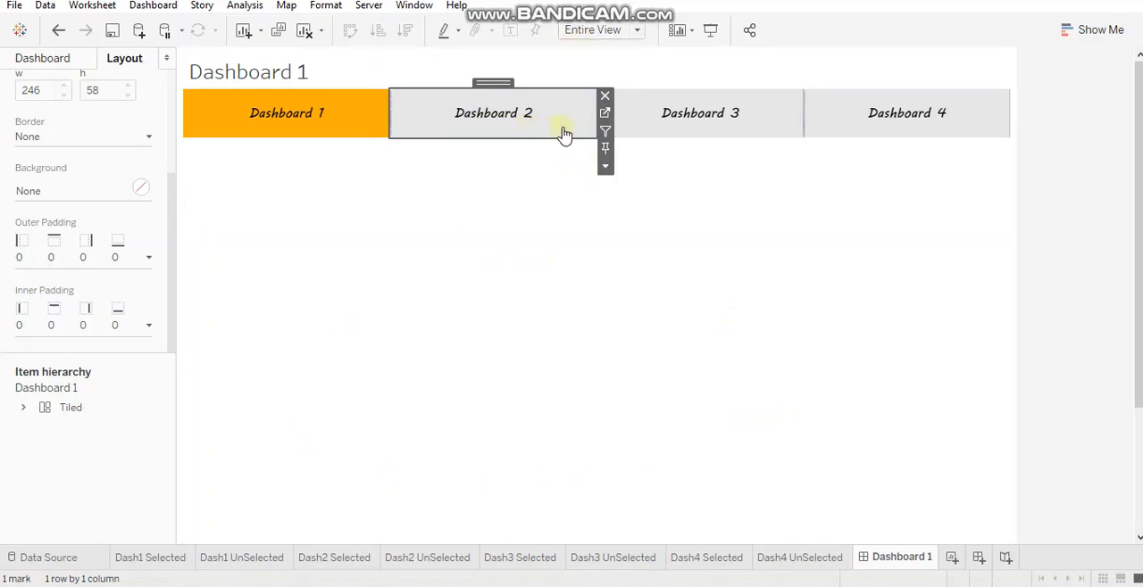
mouse_move(580, 132)
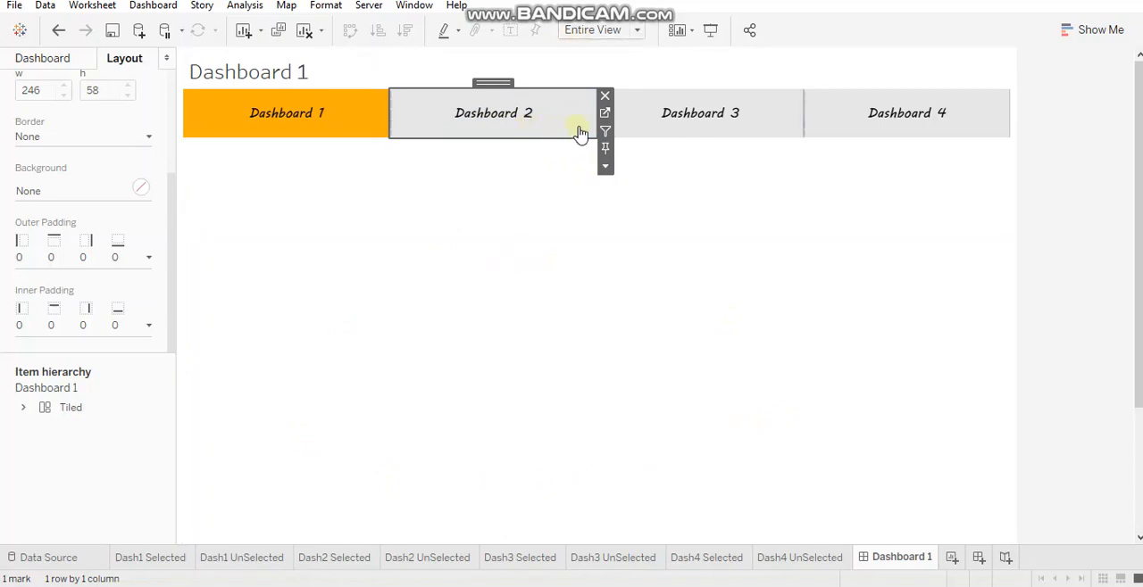
Set the Dash2 UnSelected mark to Circle with Colour opacity 0%.
click(428, 557)
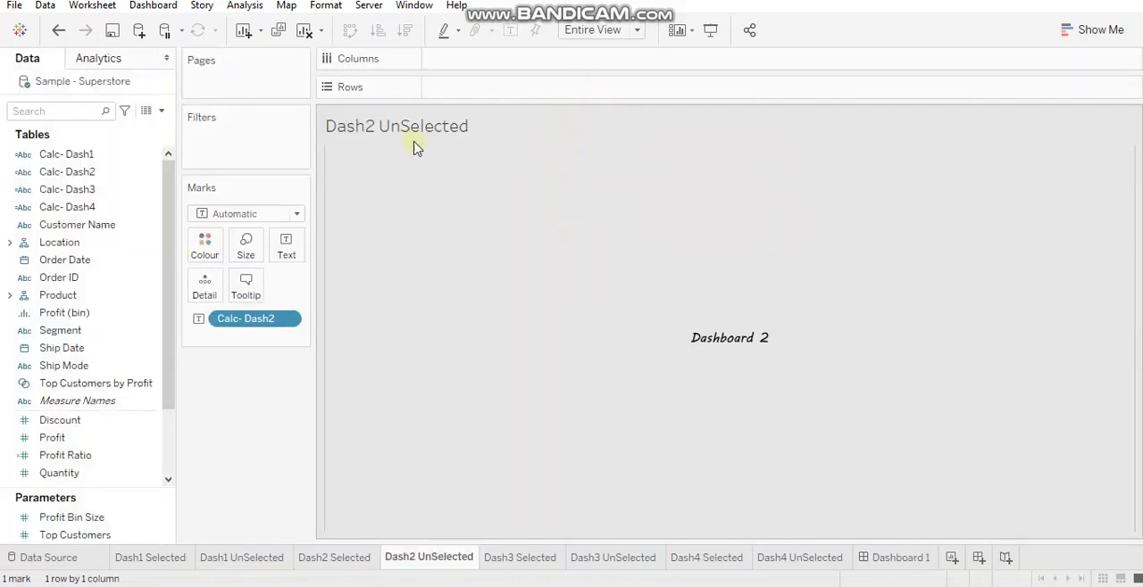
click(246, 214)
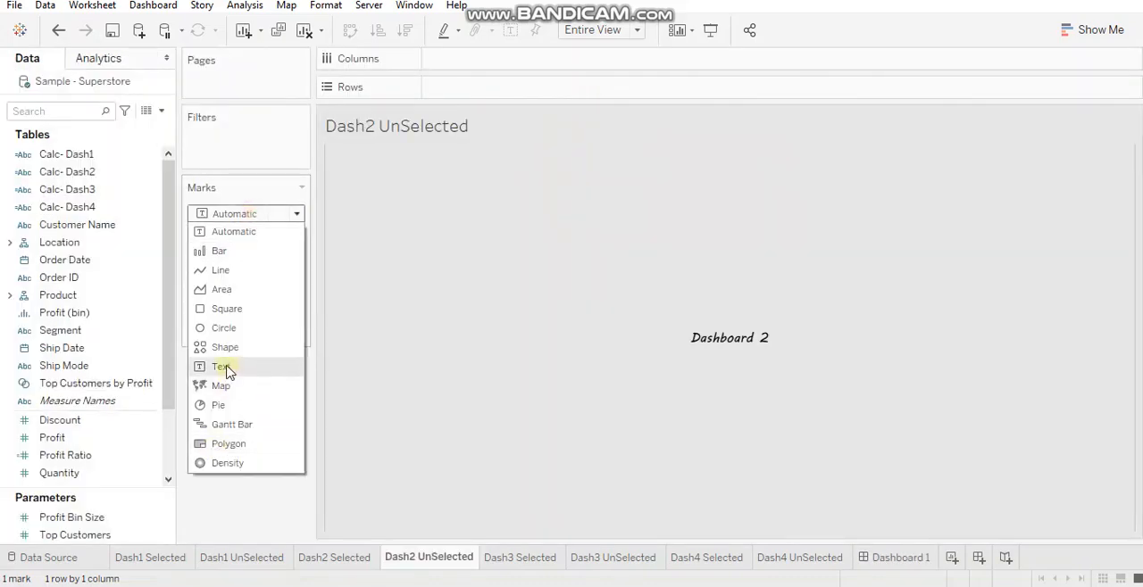
click(223, 328)
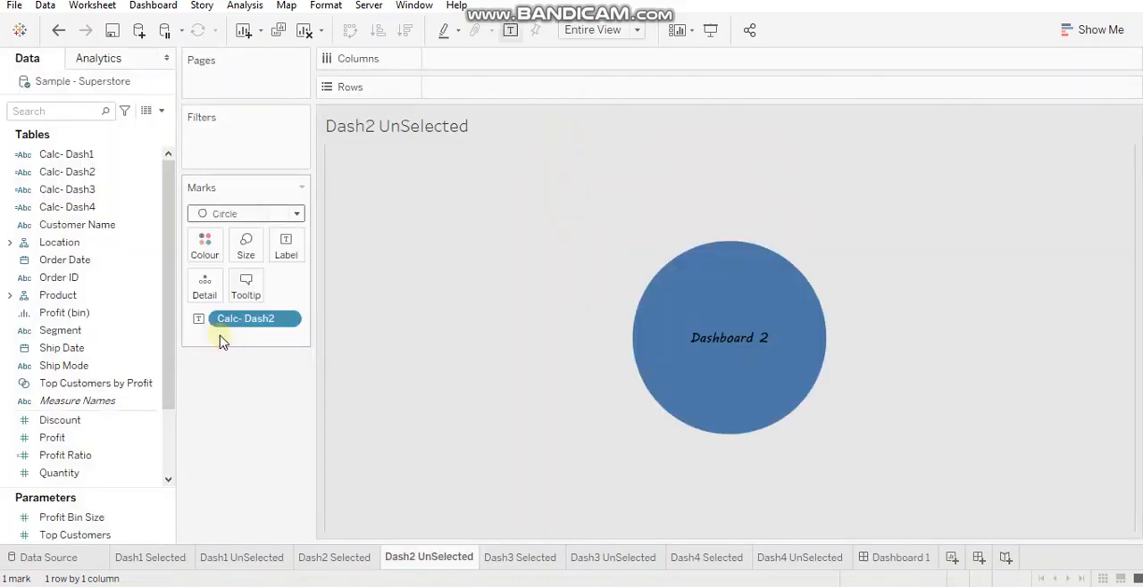
click(203, 247)
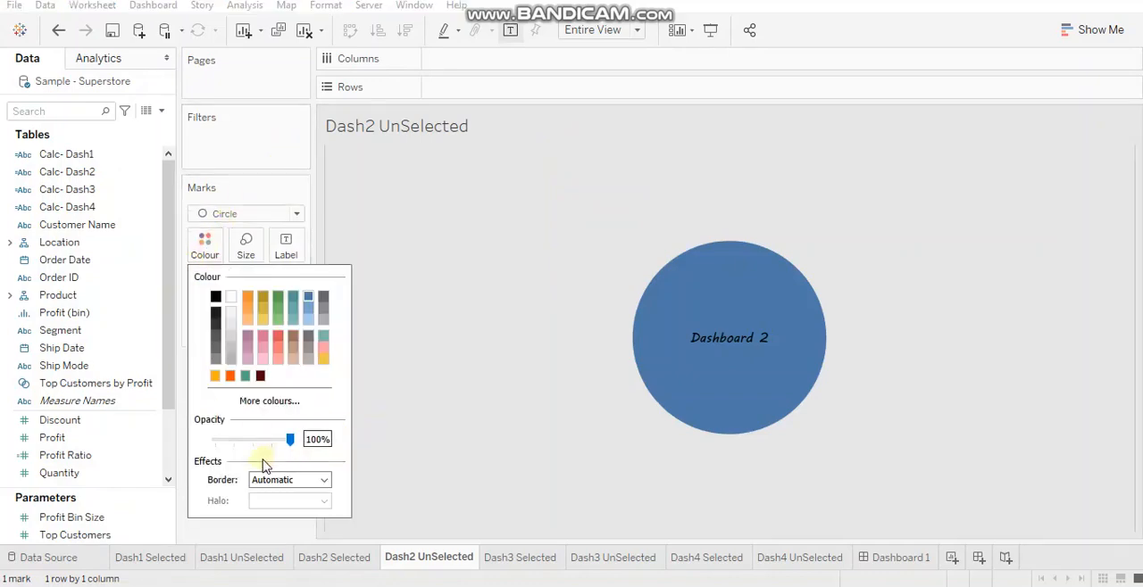
drag(289, 439, 215, 439)
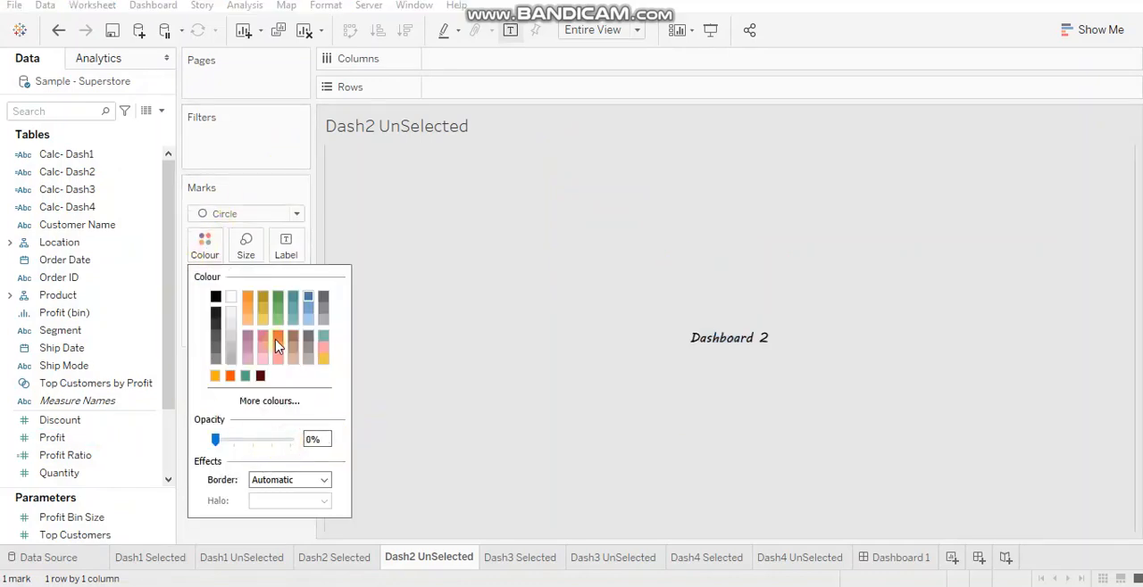
click(290, 481)
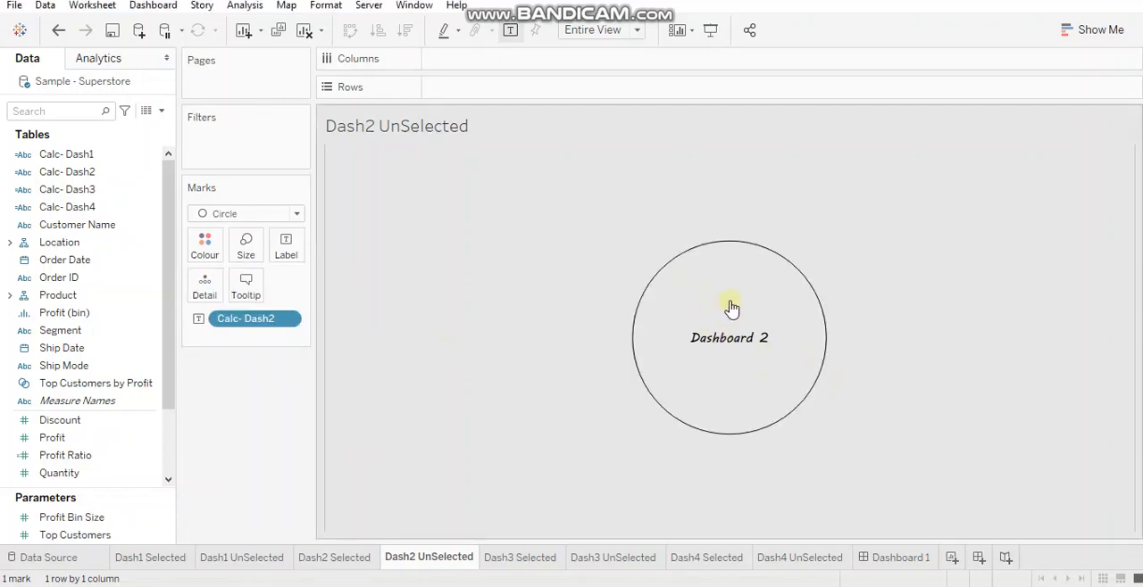
mouse_move(682, 273)
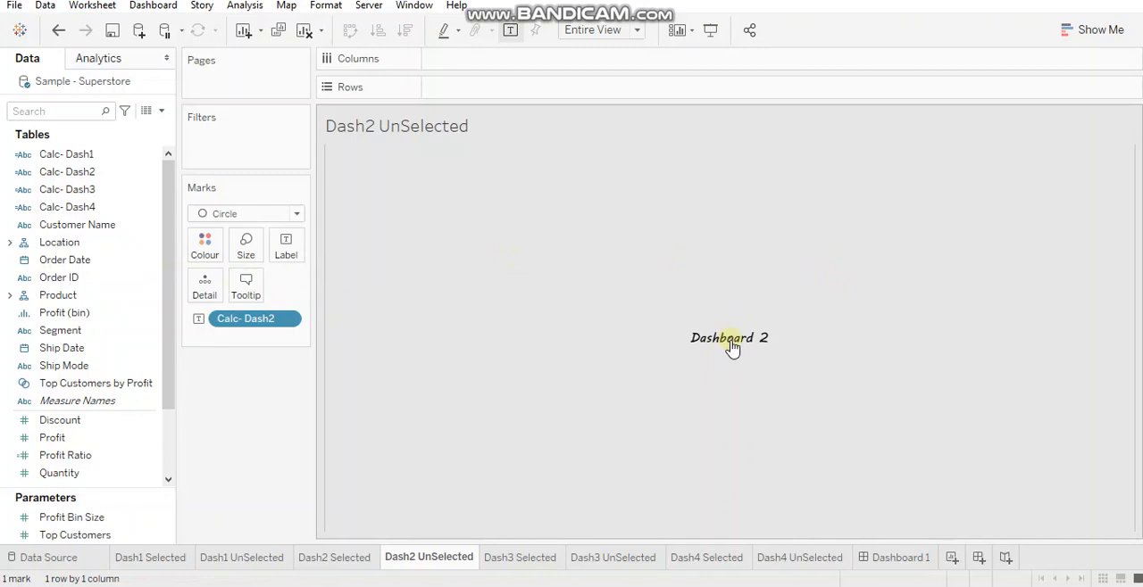
mouse_move(748, 350)
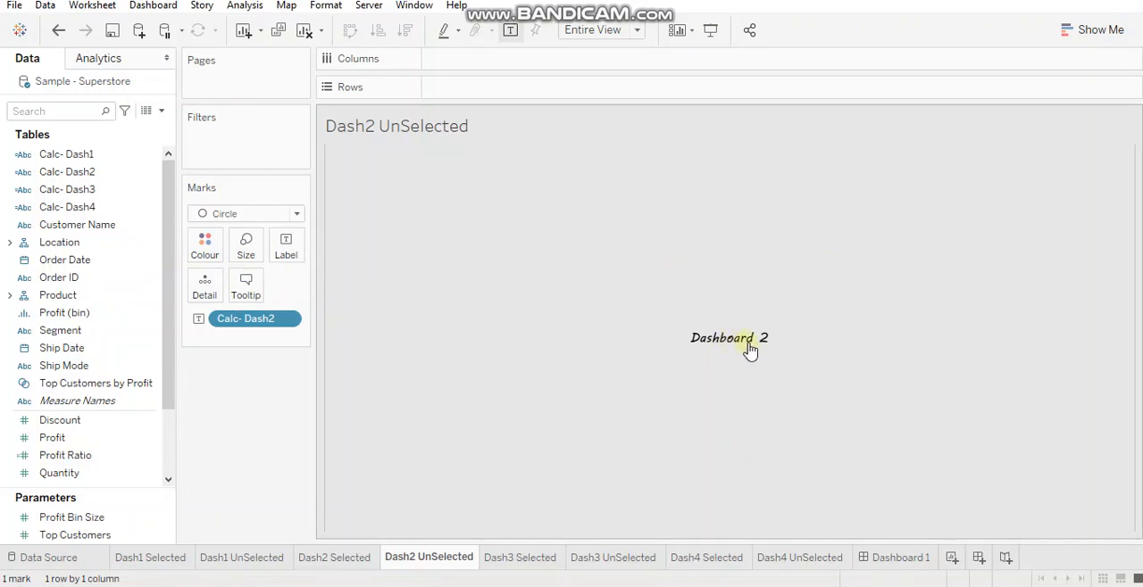
mouse_move(747, 347)
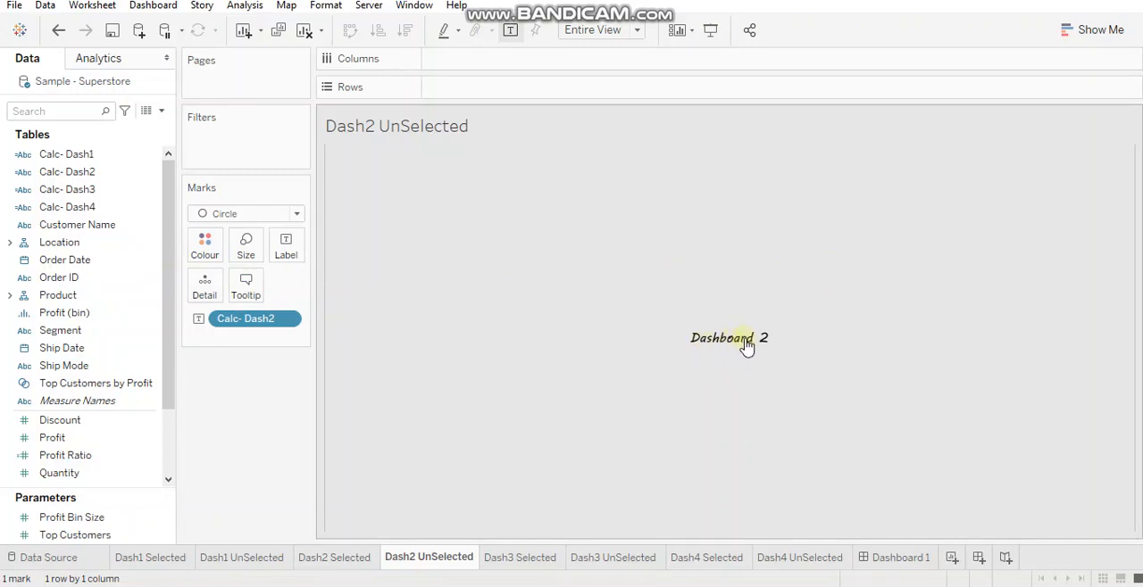
mouse_move(670, 325)
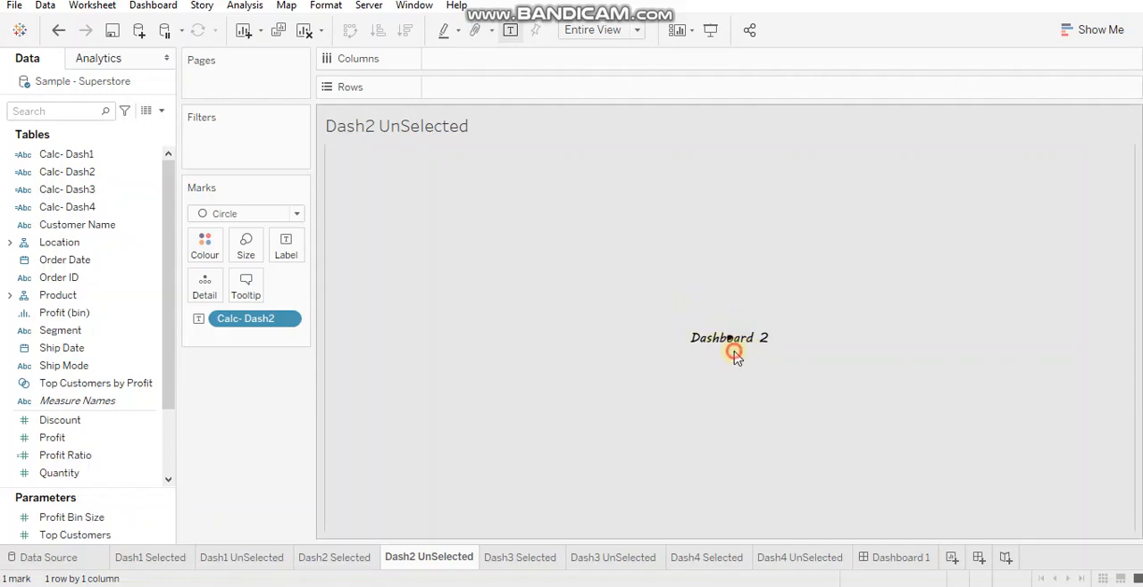
mouse_move(746, 350)
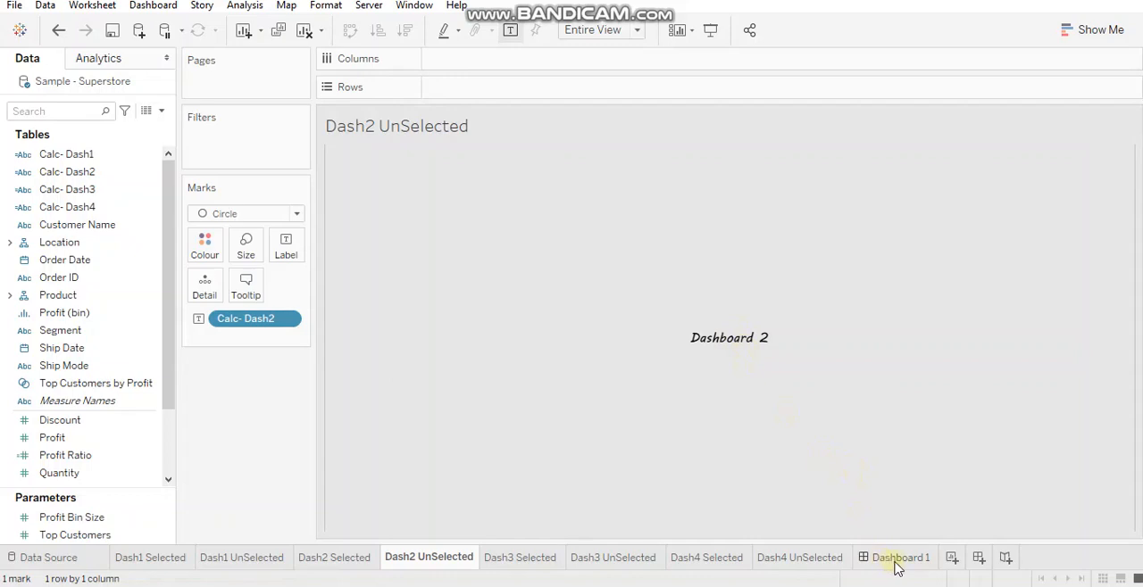
Duplicate Dashboard 1 from its sheet tab and rename the copy Dashboard 2.
click(900, 557)
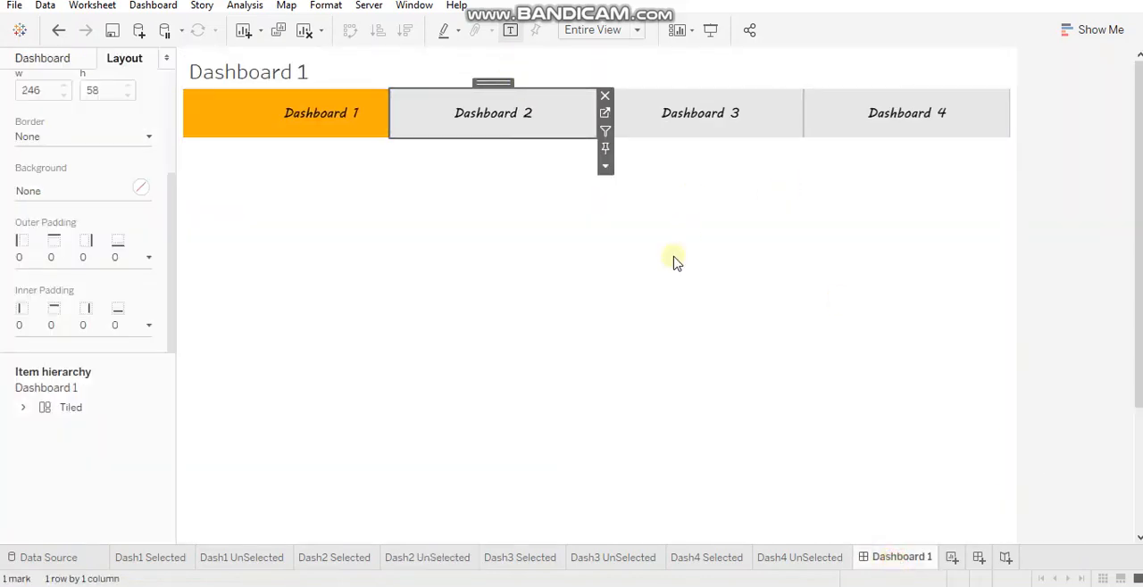
mouse_move(811, 493)
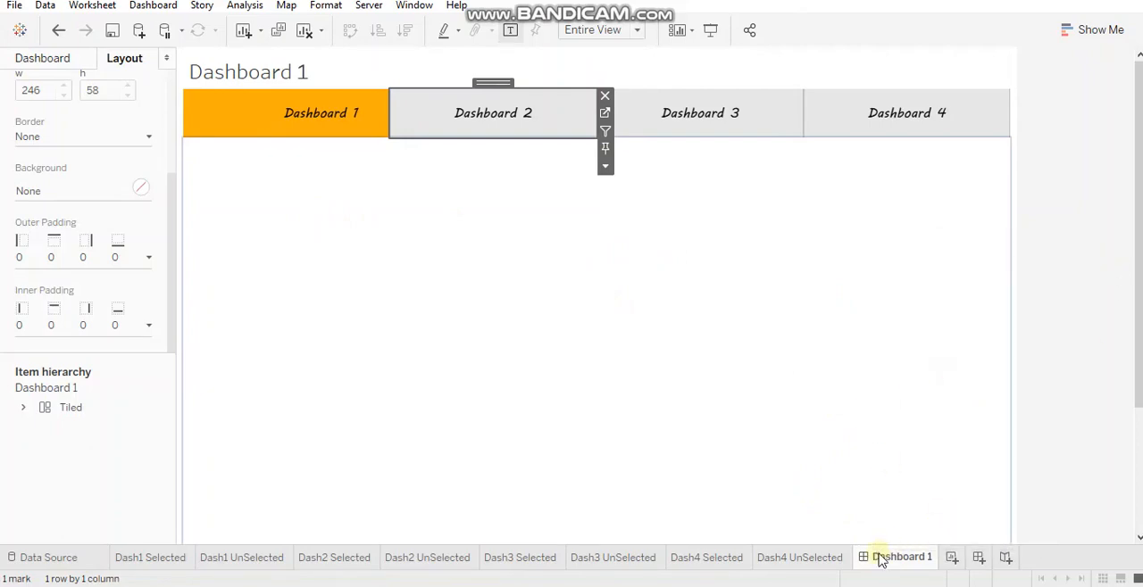
right_click(900, 557)
text(Dashboard 2)
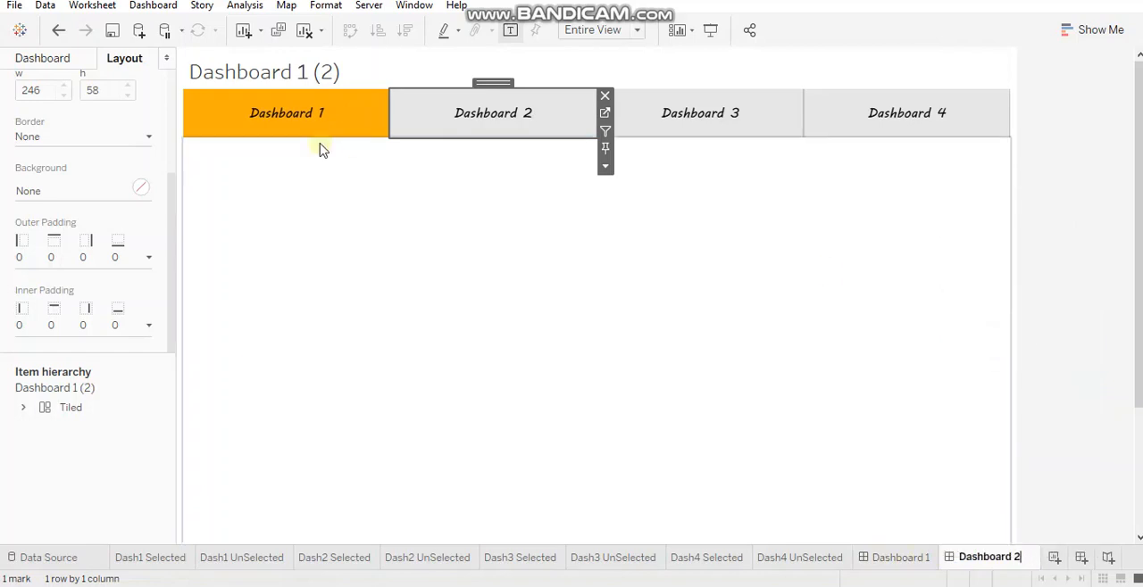
click(42, 57)
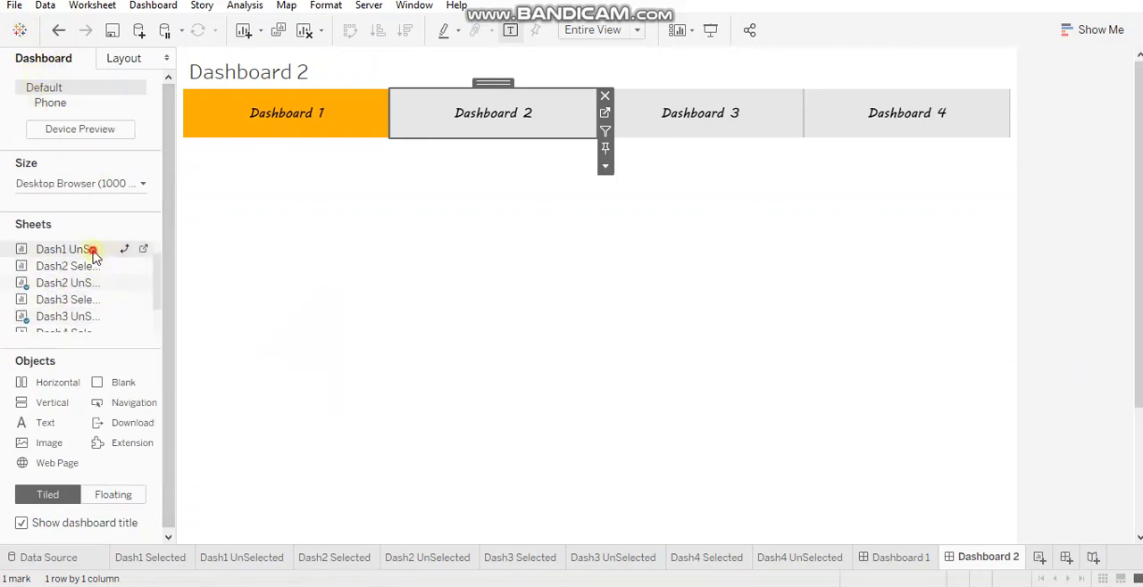
Place Dash1 UnSelected in Dashboard 2's tab row and remove the orange Dashboard 1 tab.
drag(65, 250, 428, 112)
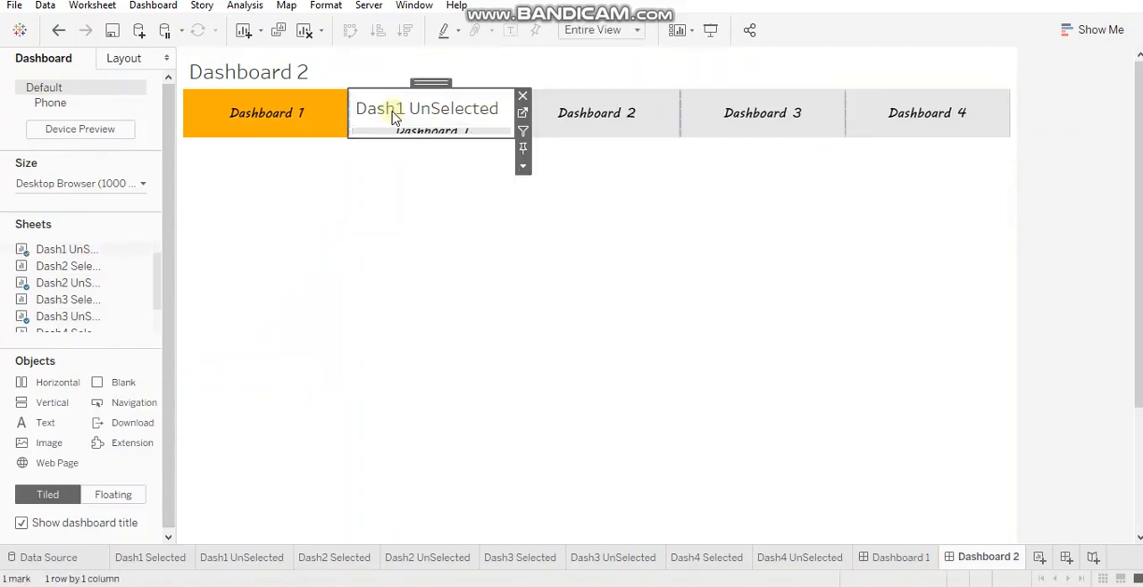
click(395, 118)
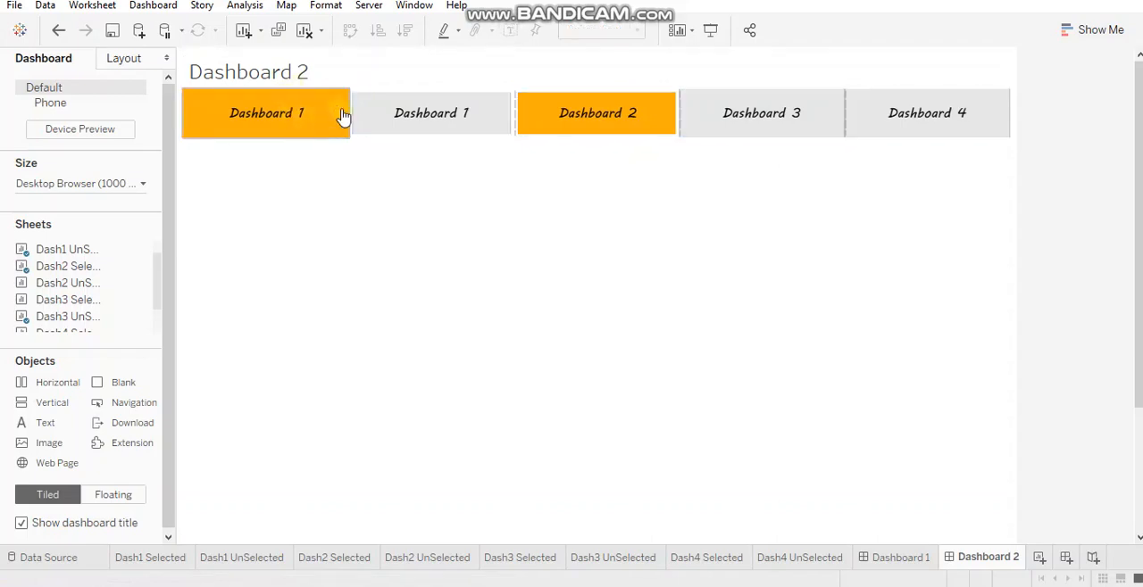
click(266, 113)
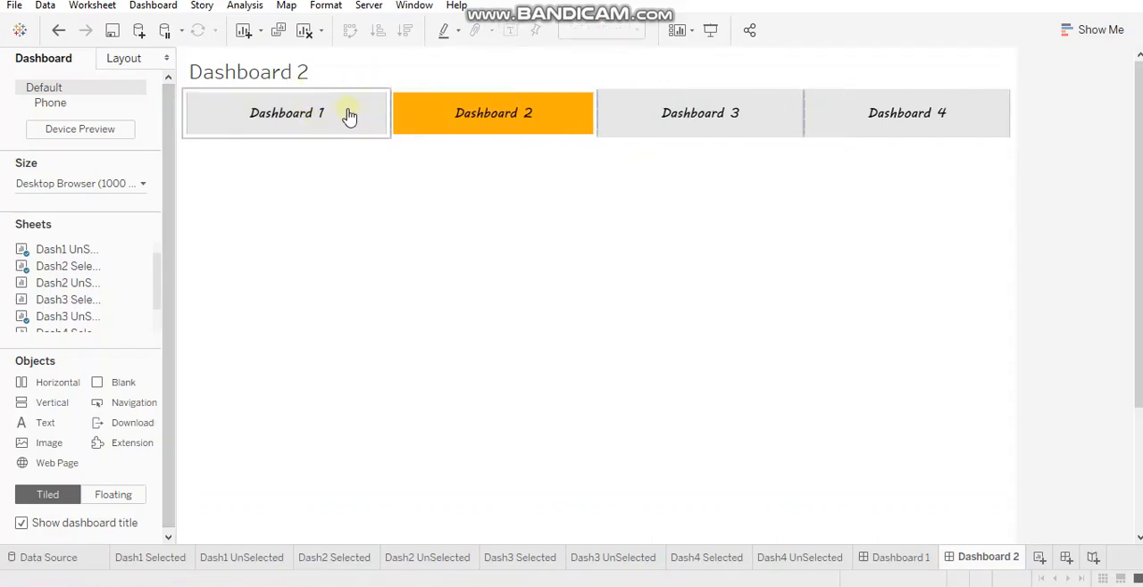
Set Outer Padding to 0 on the gray Dashboard 1 and orange Dashboard 2 tabs.
click(286, 113)
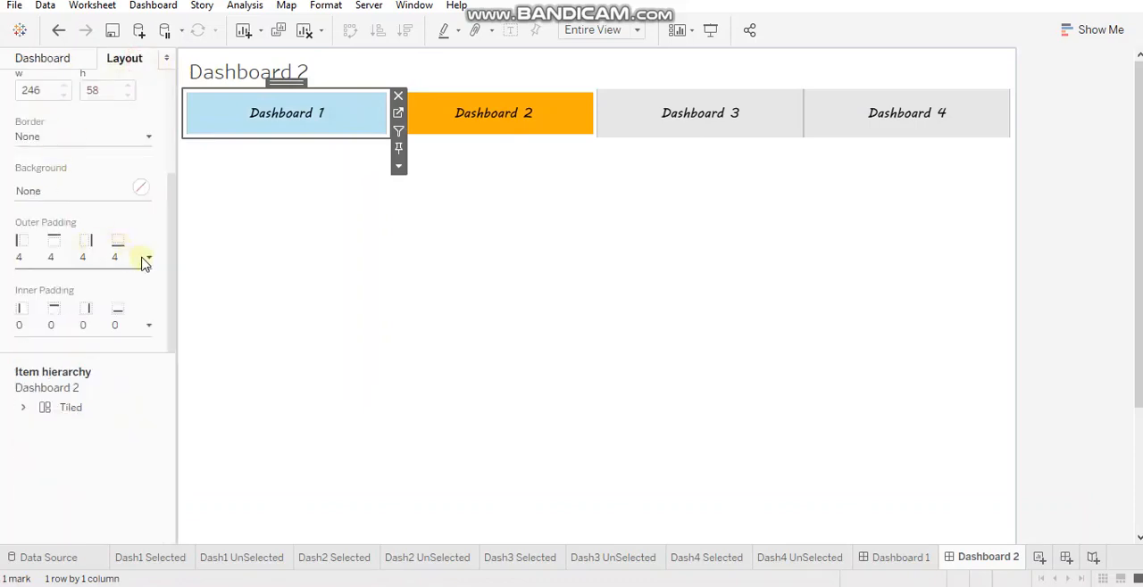
click(146, 259)
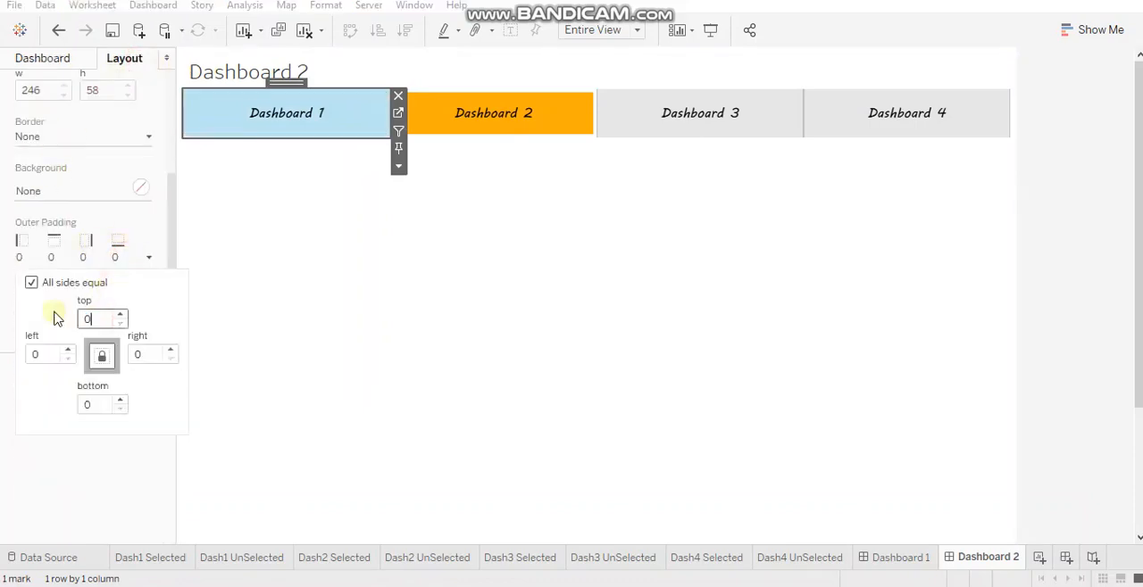
click(493, 113)
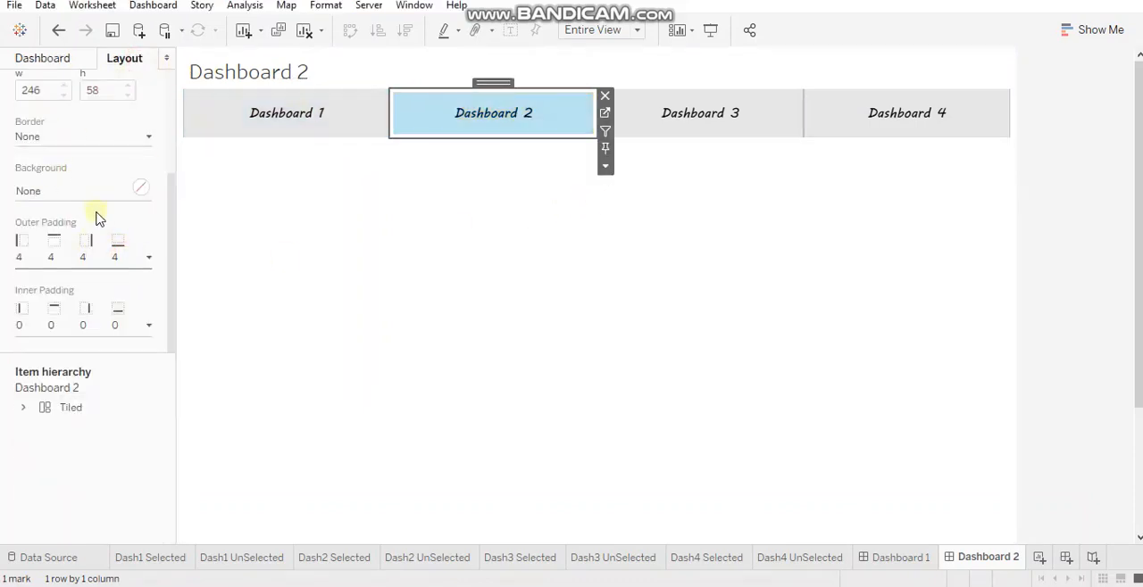
click(148, 257)
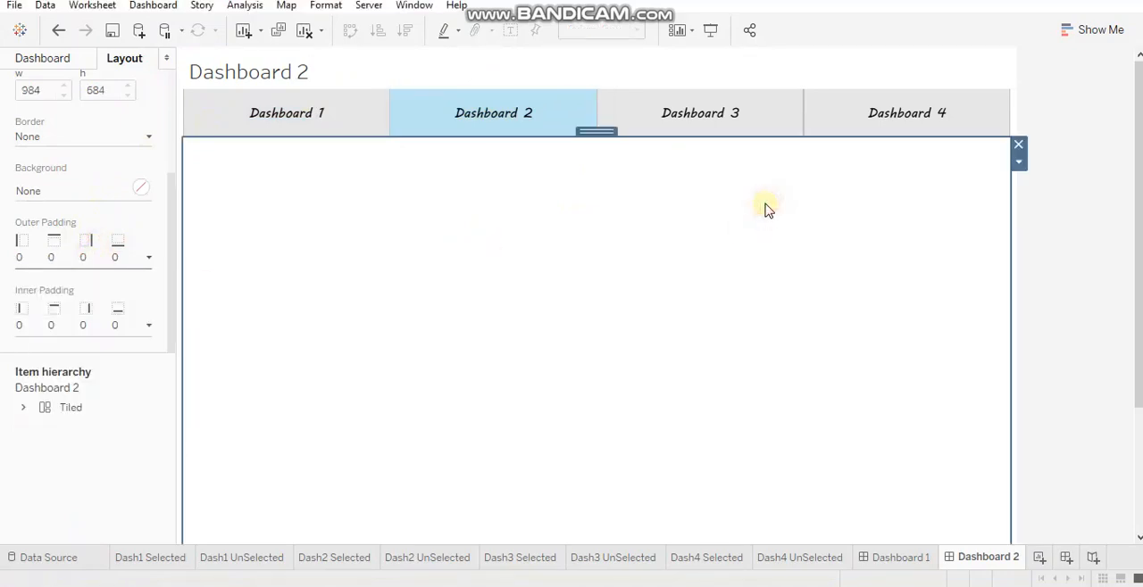
click(493, 112)
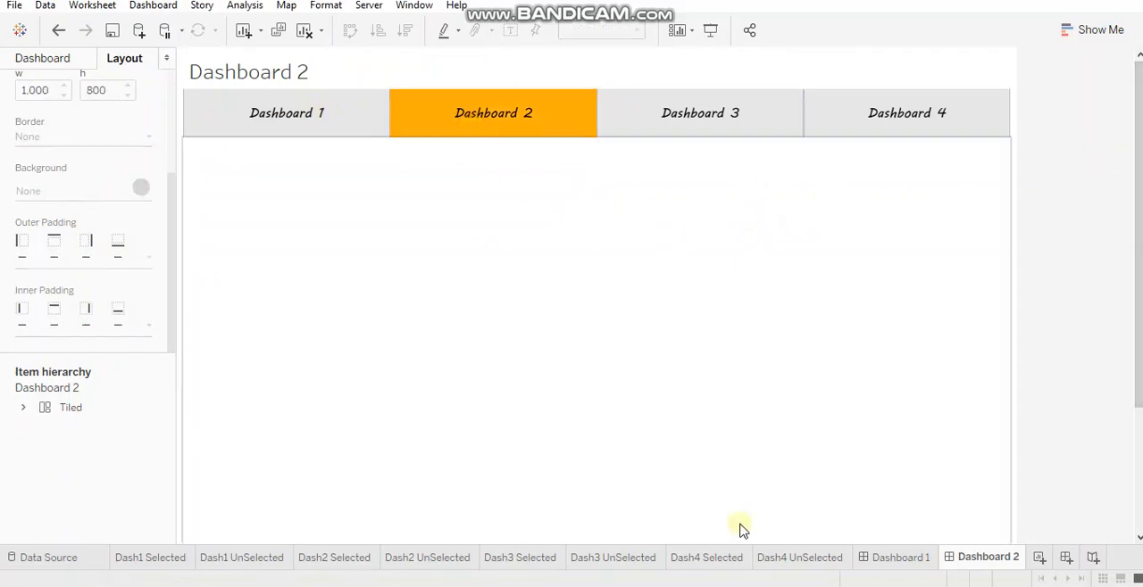
mouse_move(900, 557)
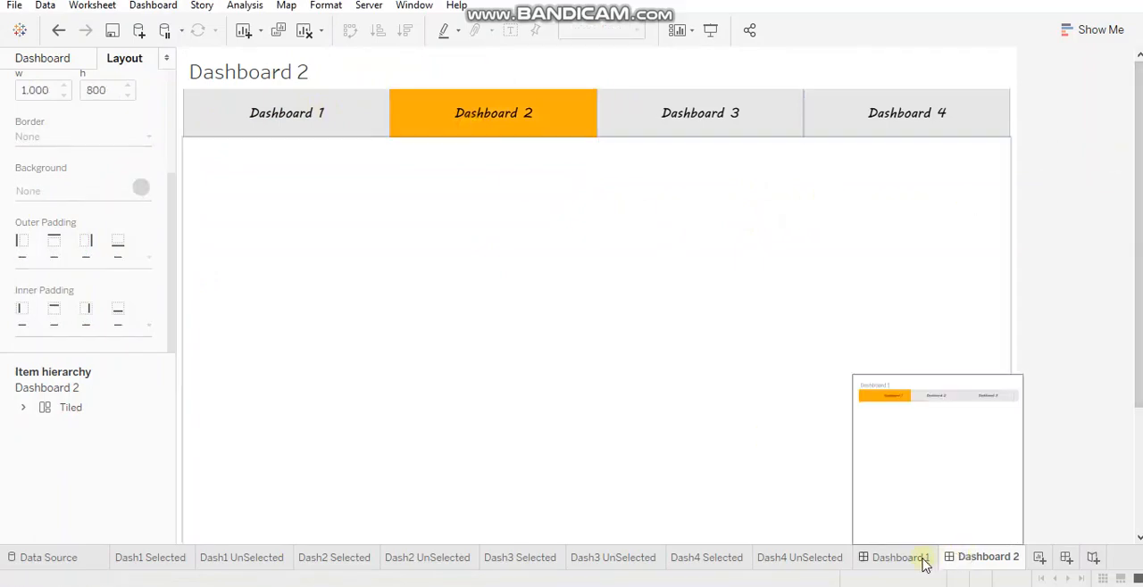
Return to Dashboard 1 and open its Actions settings from the Dashboard menu.
click(896, 557)
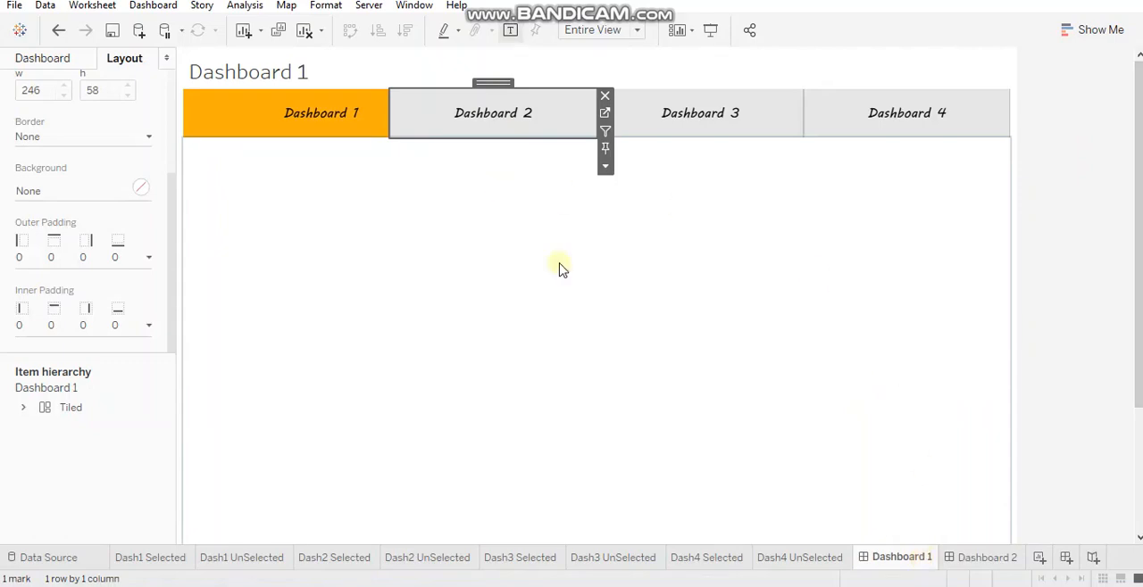
mouse_move(753, 446)
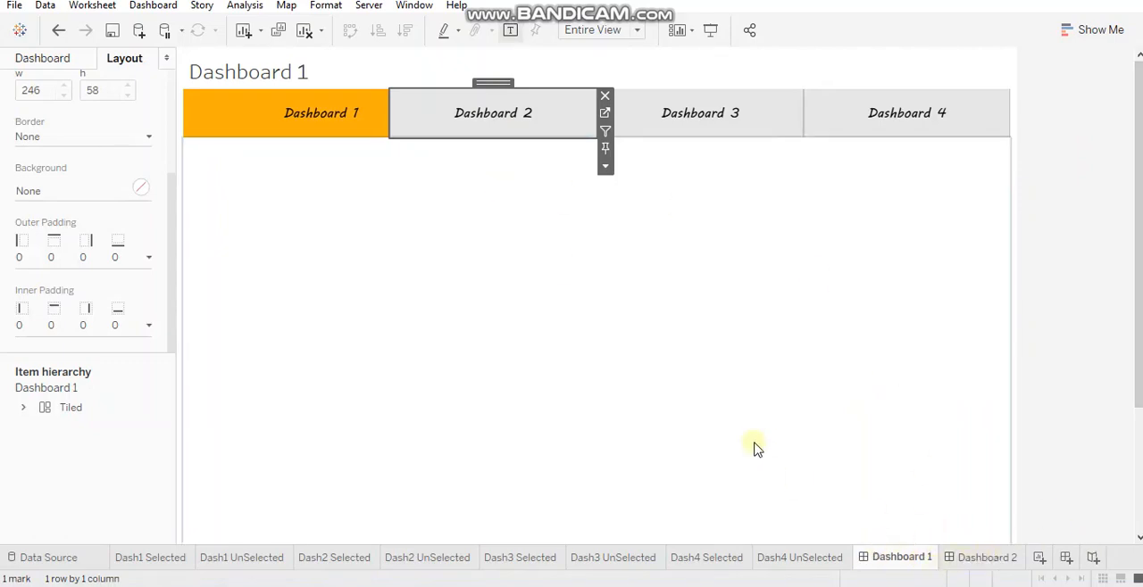
click(154, 5)
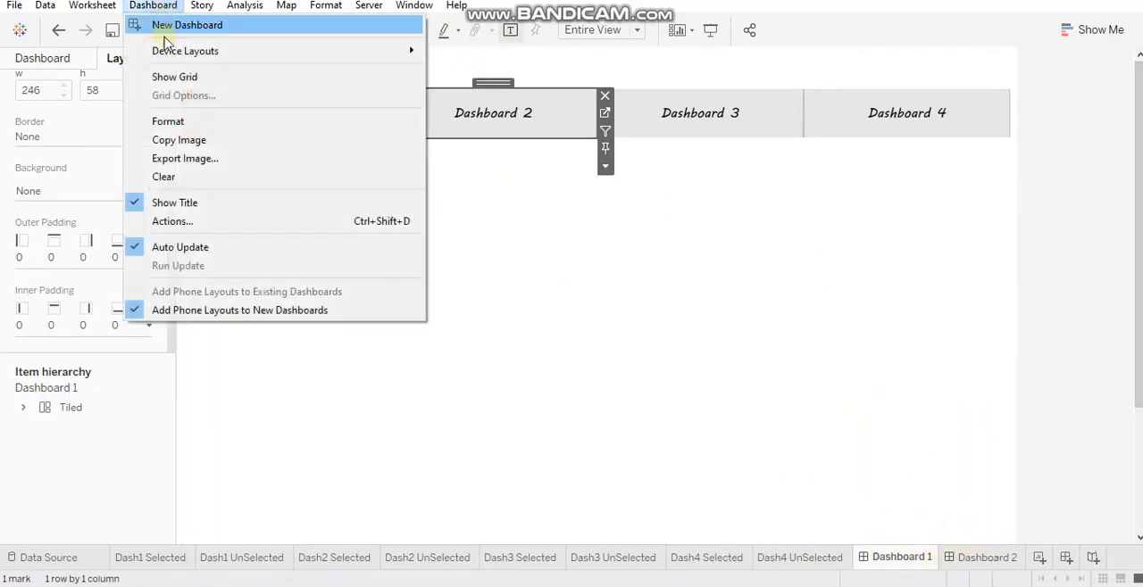
click(171, 221)
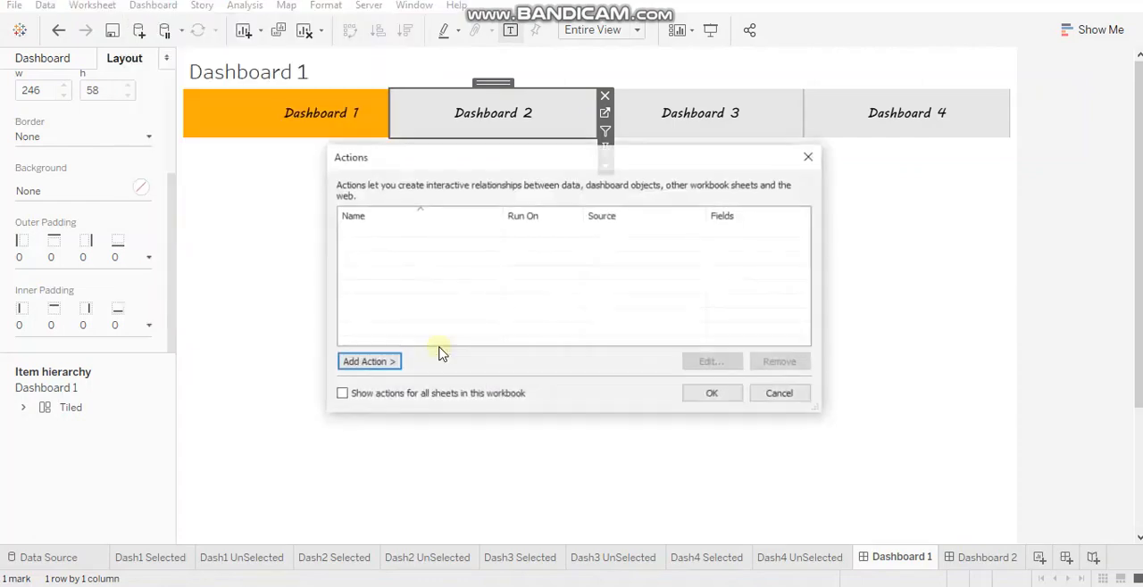
Add a new Filter action named Dash 2.
click(368, 361)
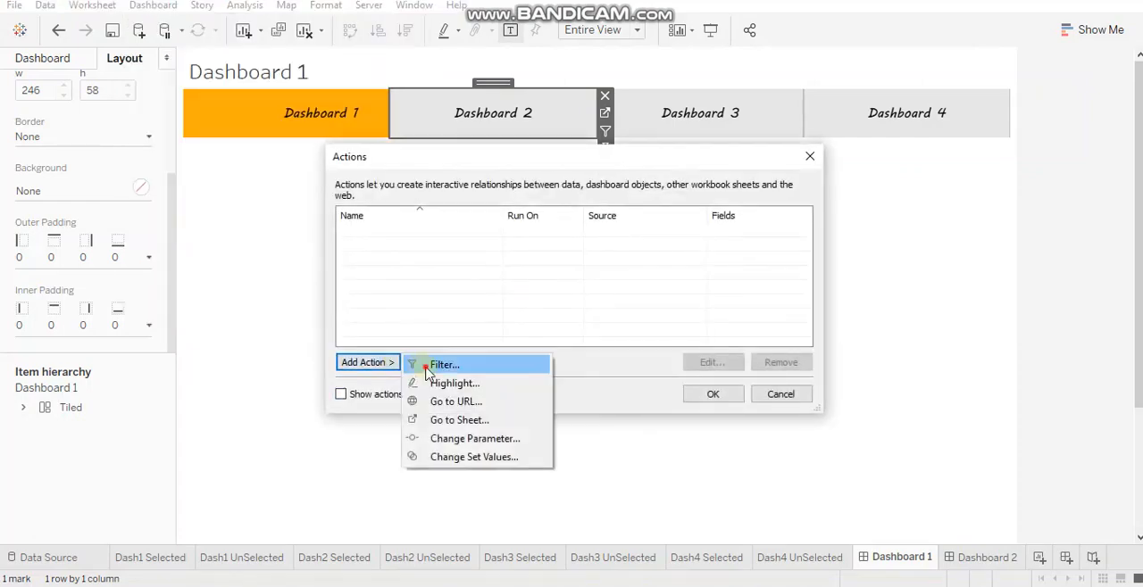
click(443, 365)
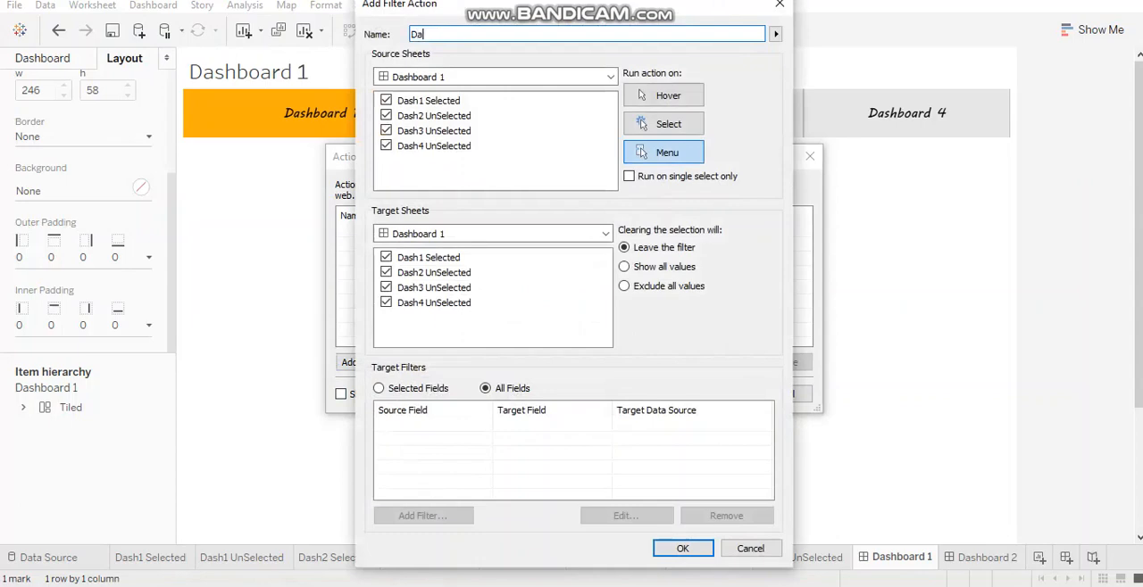
text(sh 2)
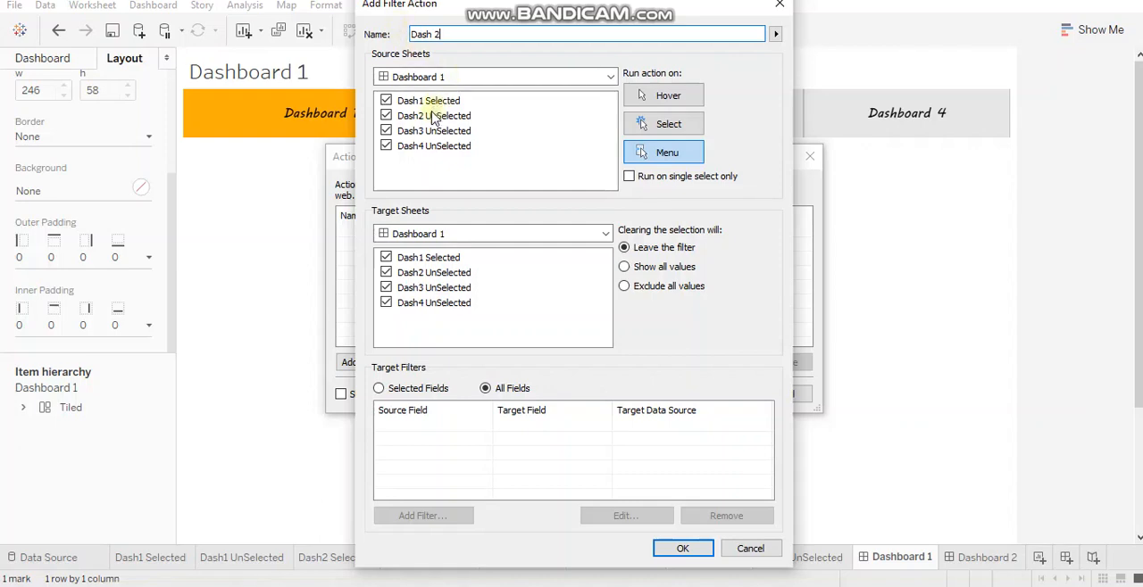
mouse_move(462, 105)
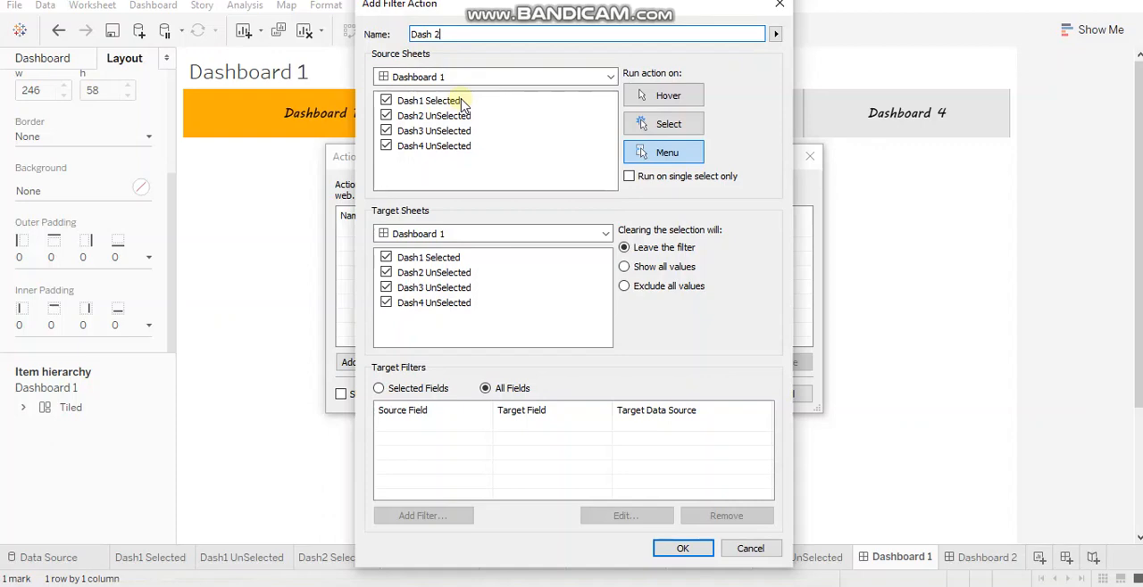
mouse_move(361, 93)
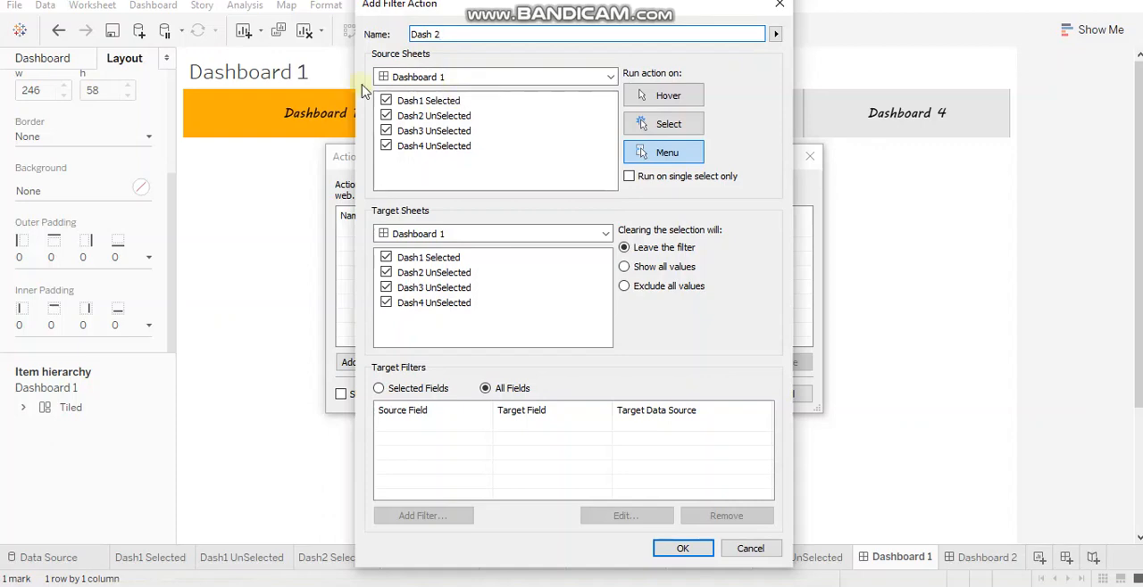
mouse_move(313, 122)
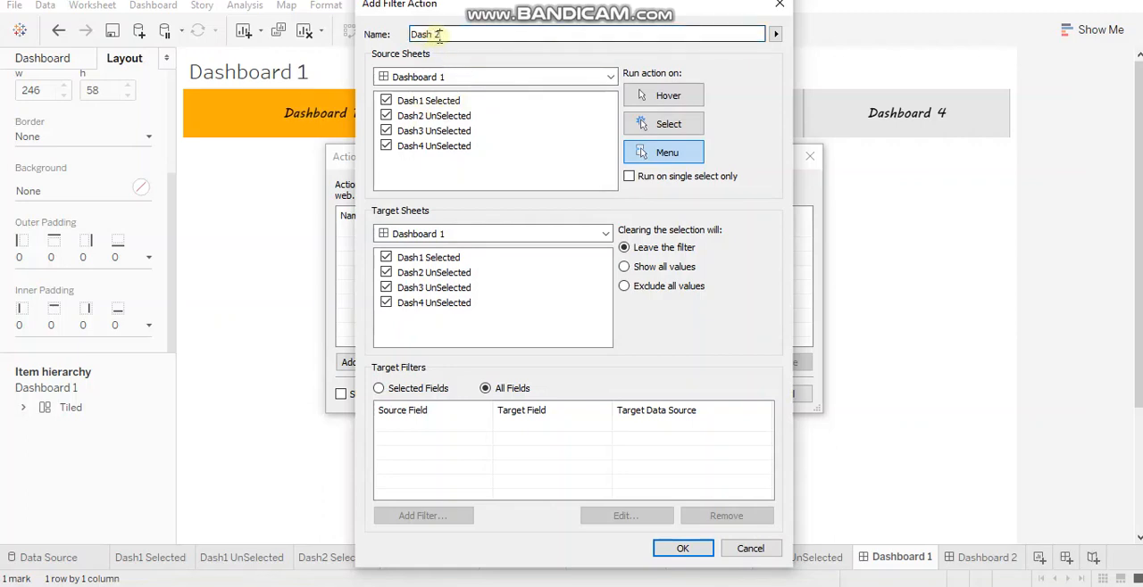
text(2)
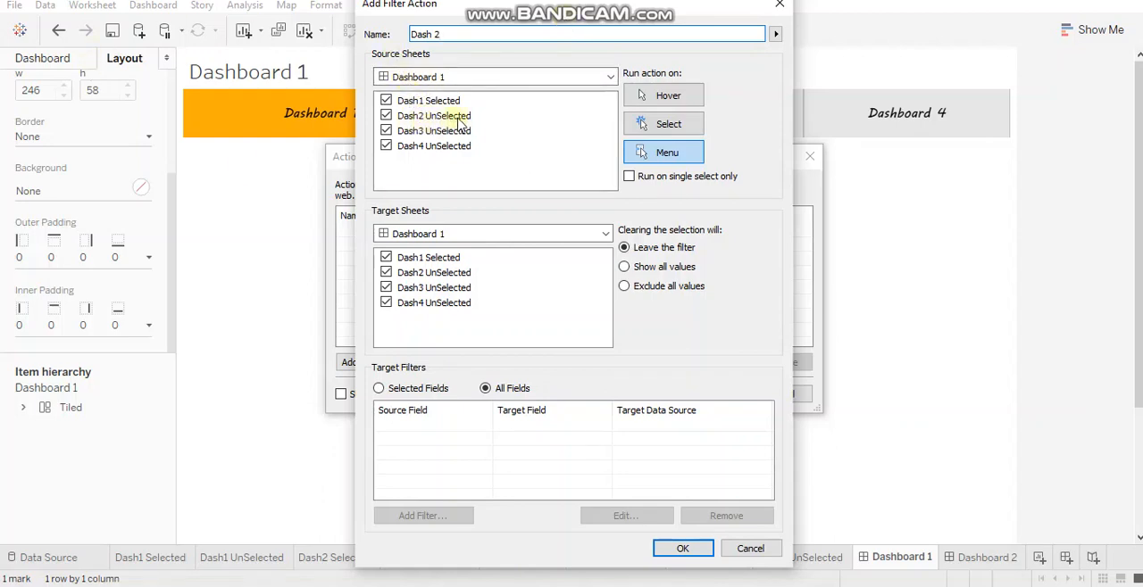
mouse_move(445, 198)
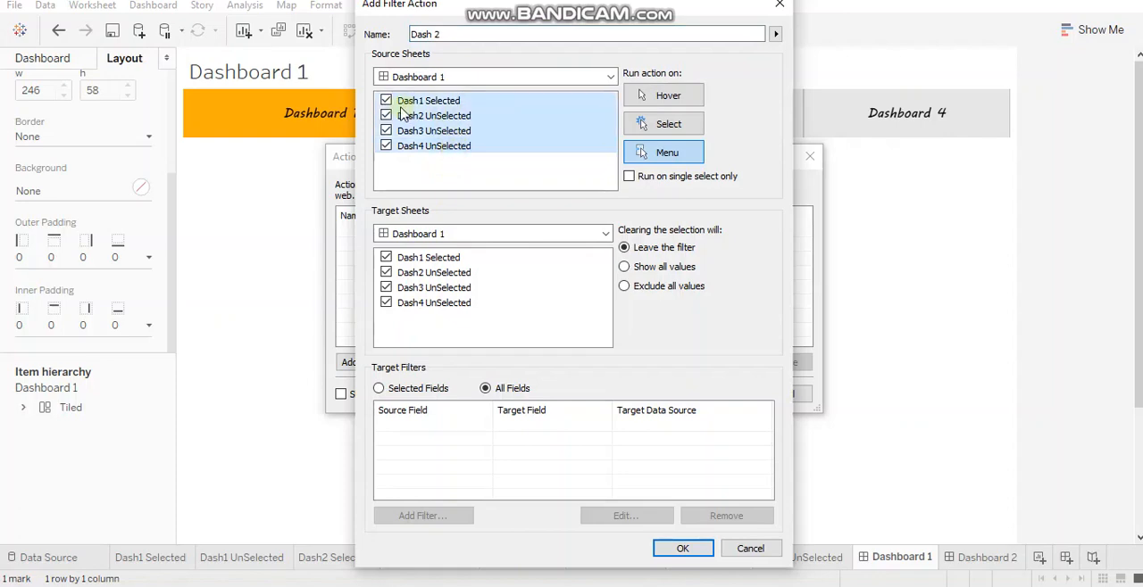
Source only Dash2 UnSelected, target Dashboard 2, Run on Select, Leave the filter, and confirm.
click(386, 100)
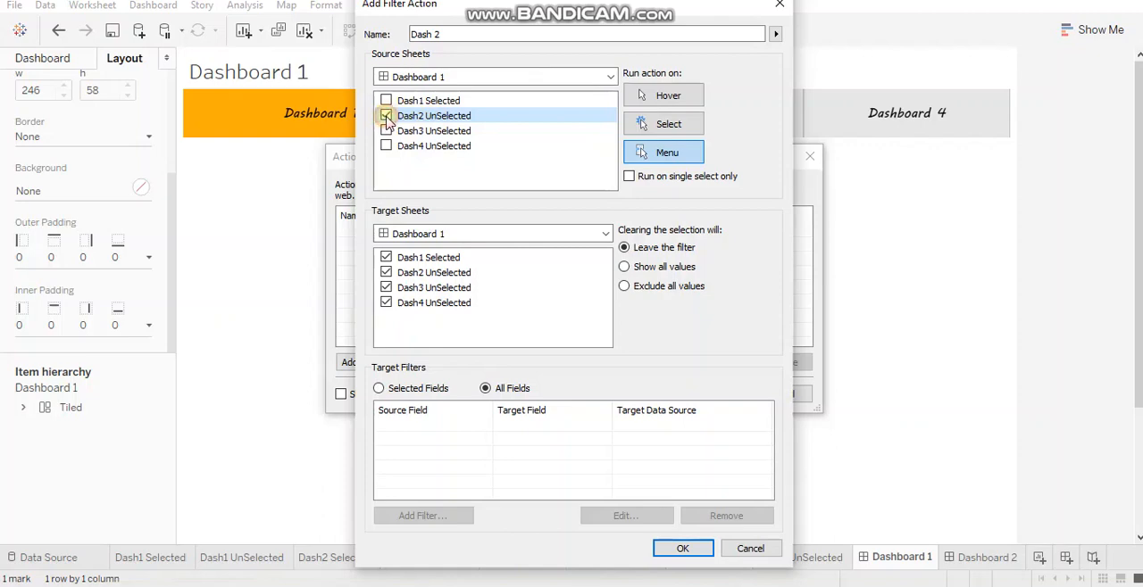
click(385, 114)
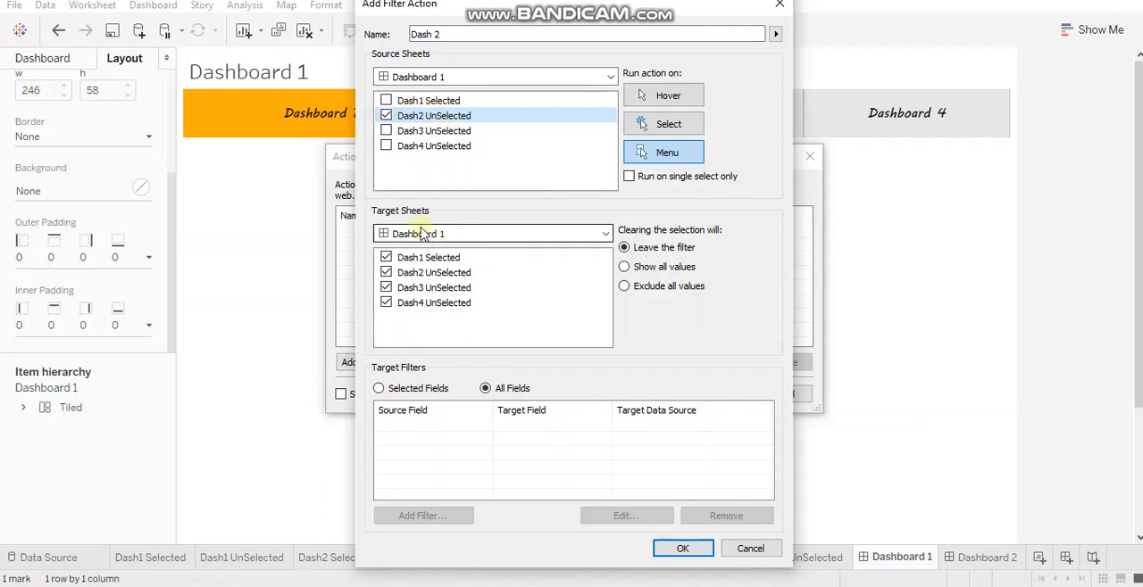
click(493, 232)
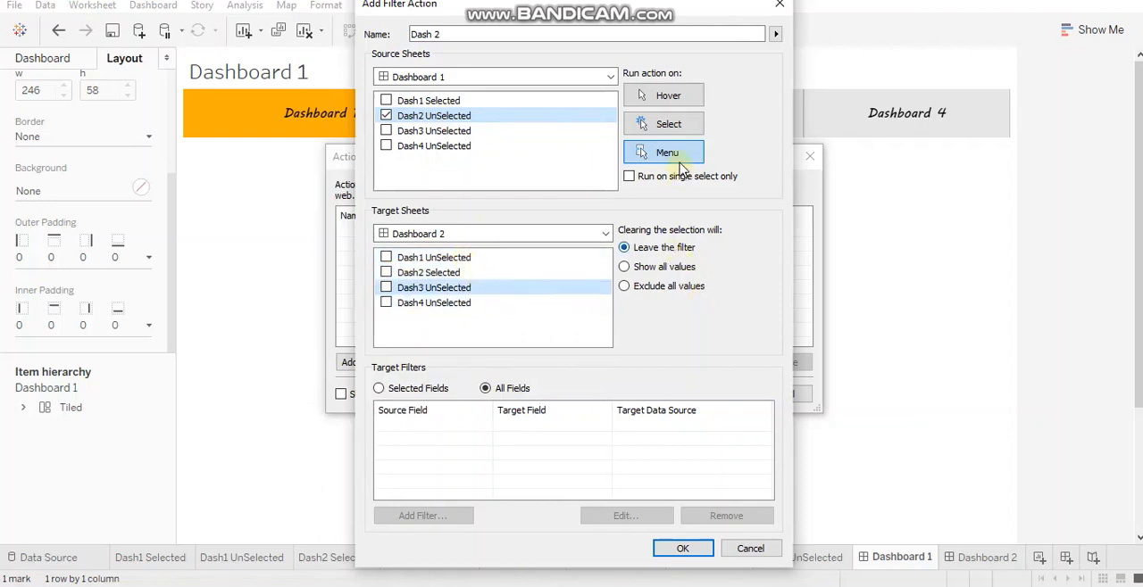
click(668, 124)
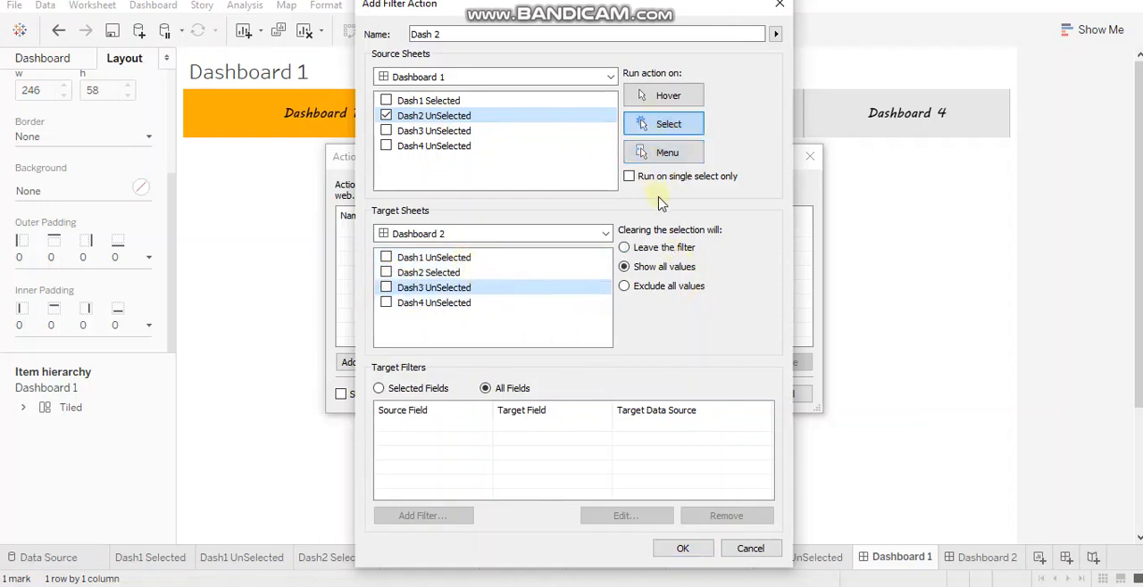
click(625, 247)
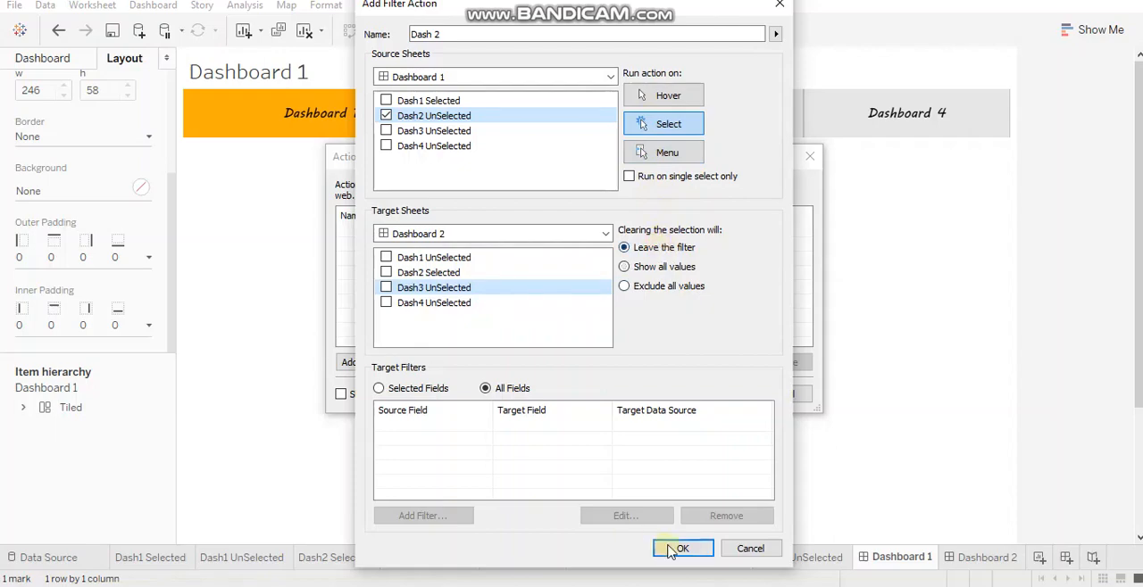
click(682, 548)
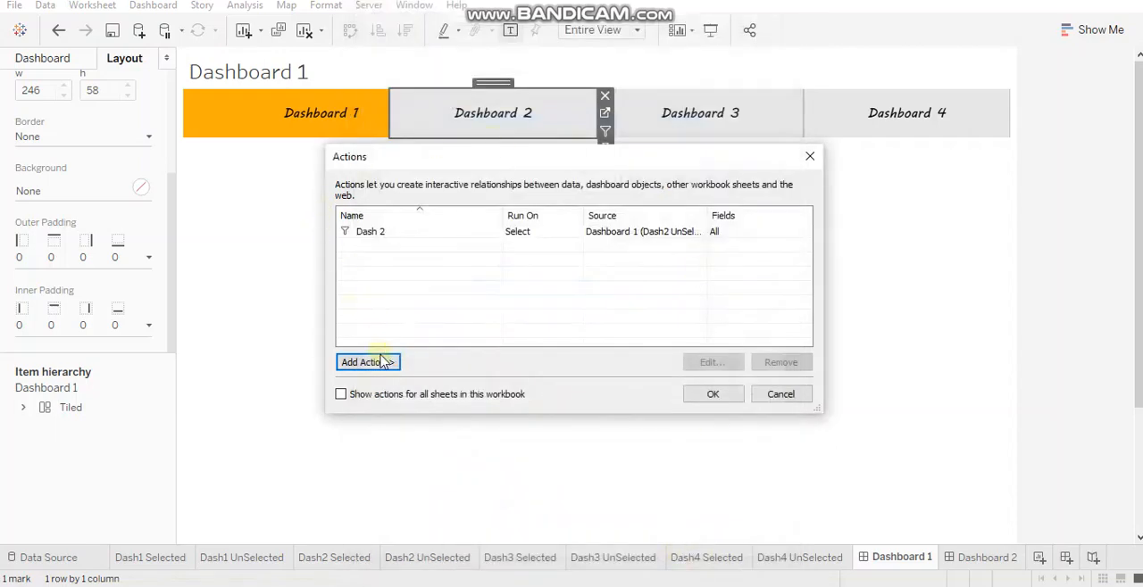
click(364, 361)
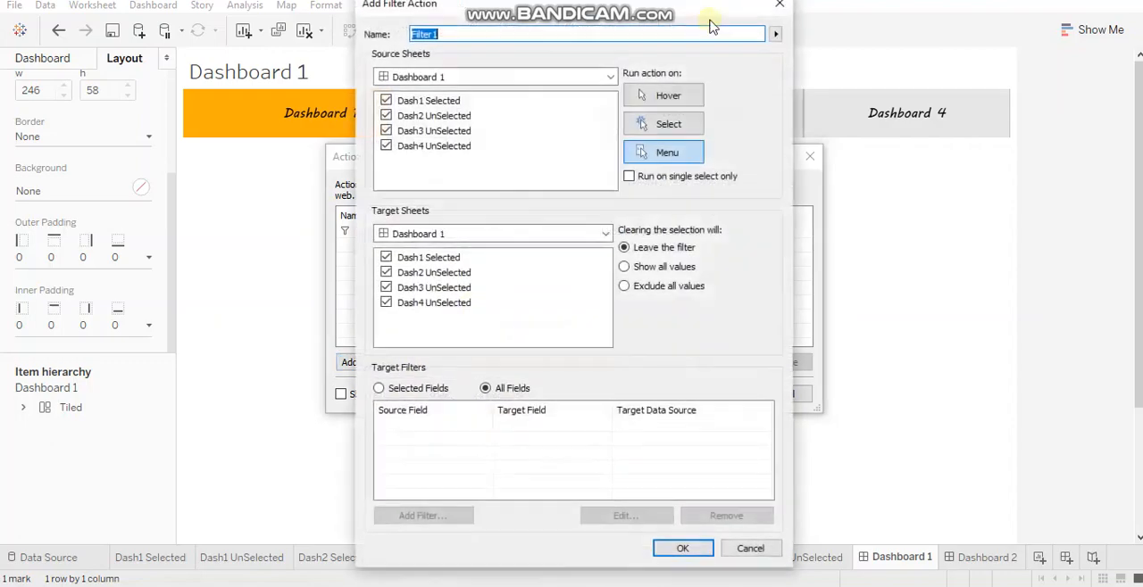
text(D)
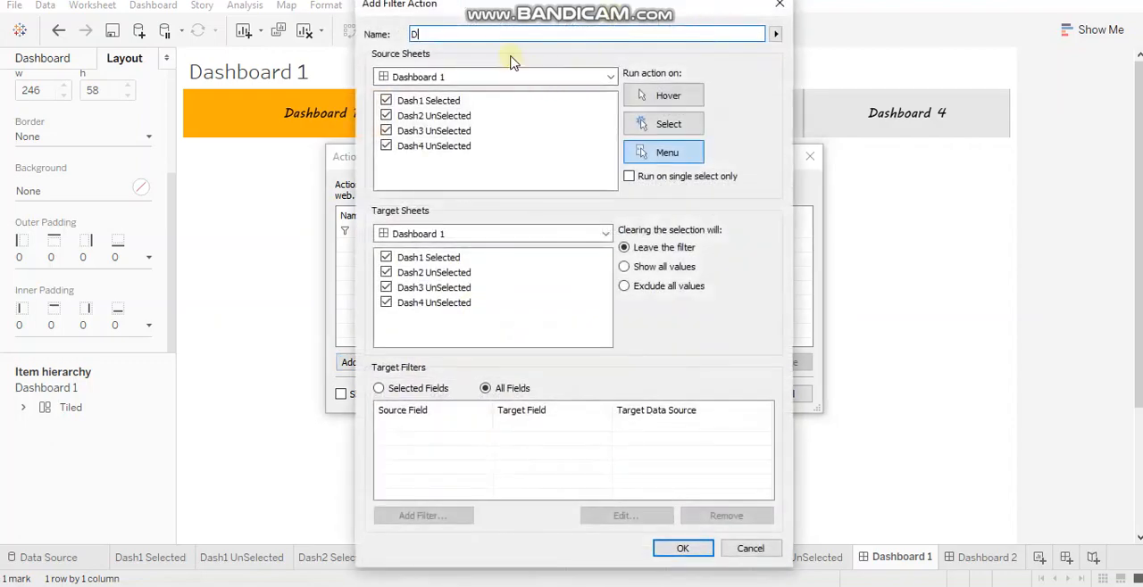
text(.ash3)
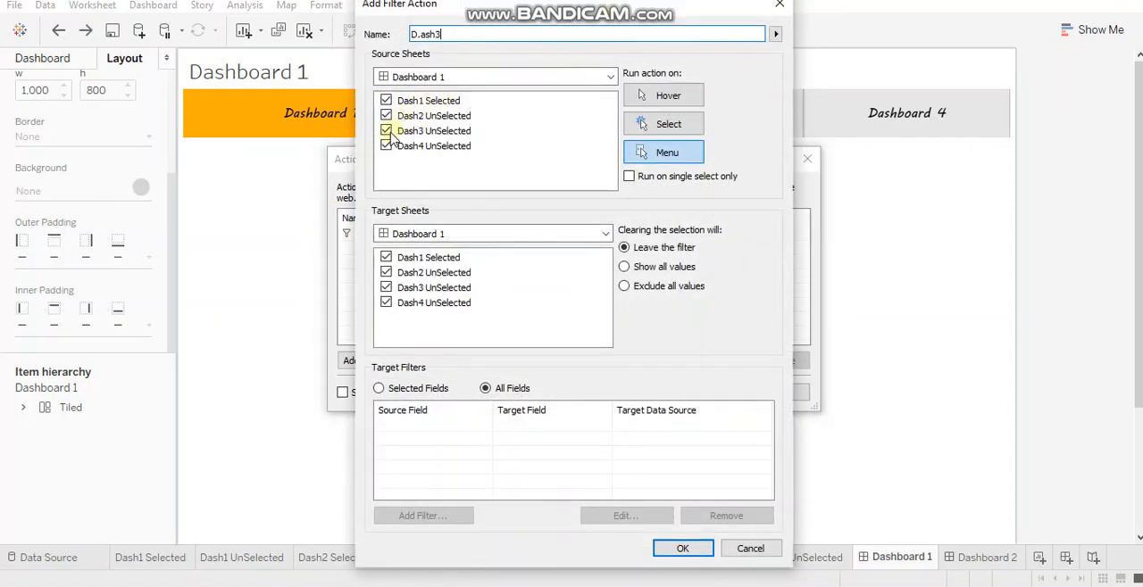
click(386, 132)
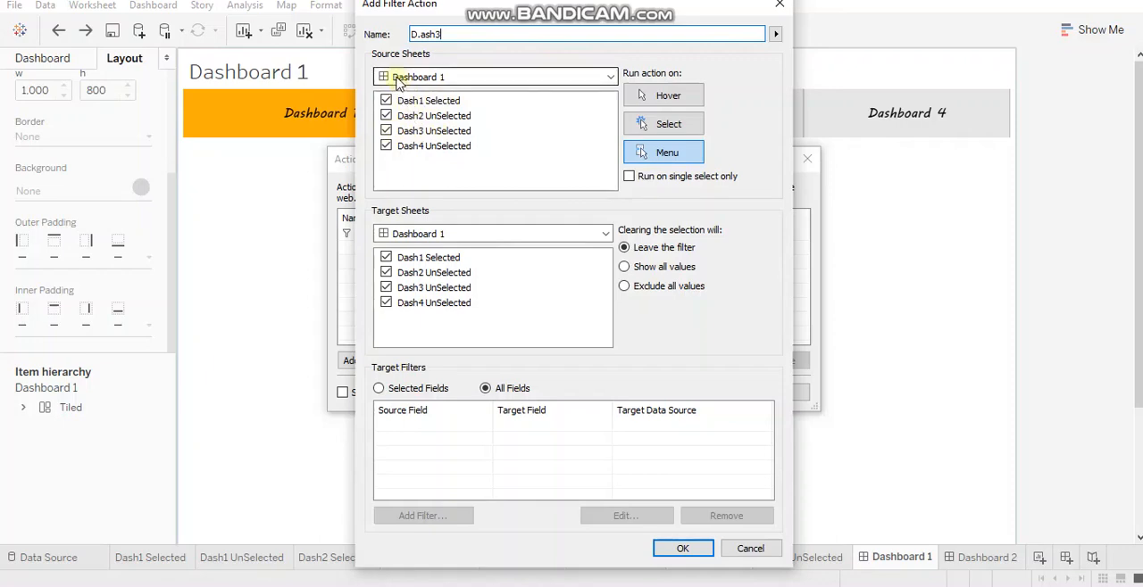
click(605, 232)
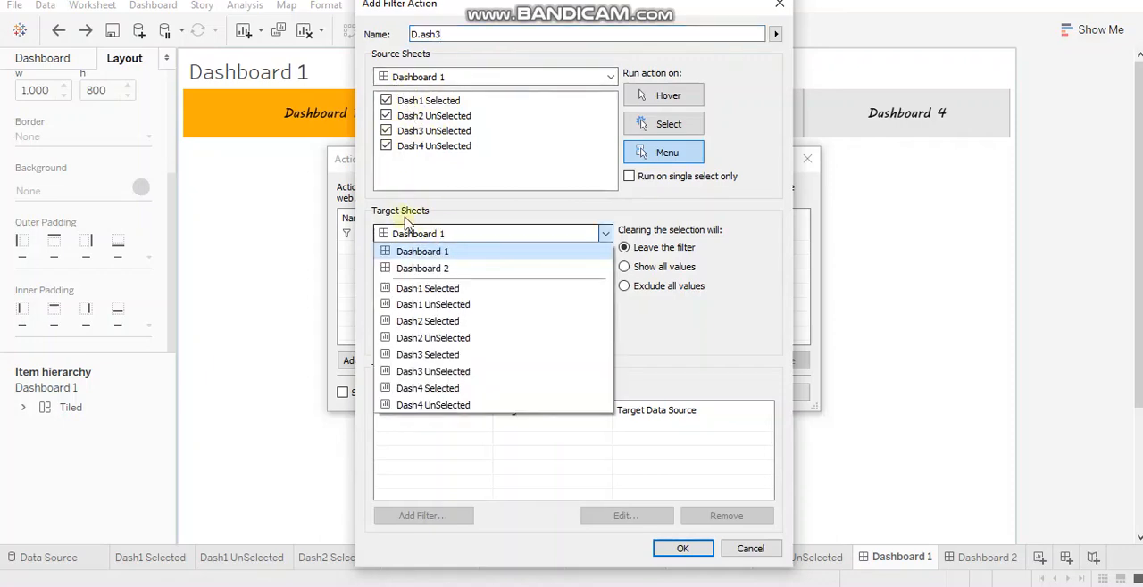
mouse_move(457, 268)
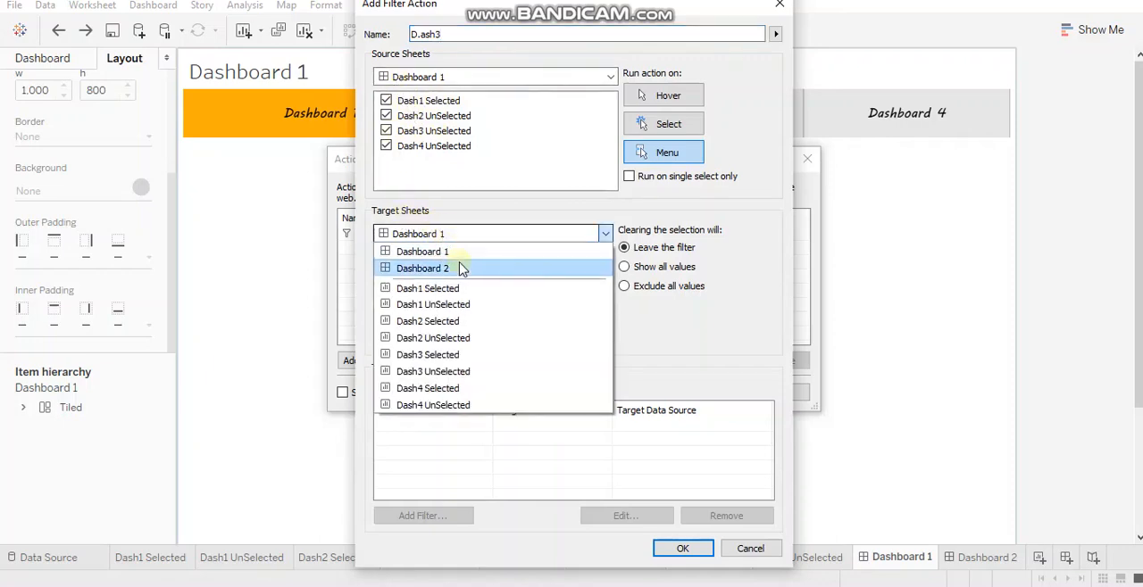
mouse_move(475, 277)
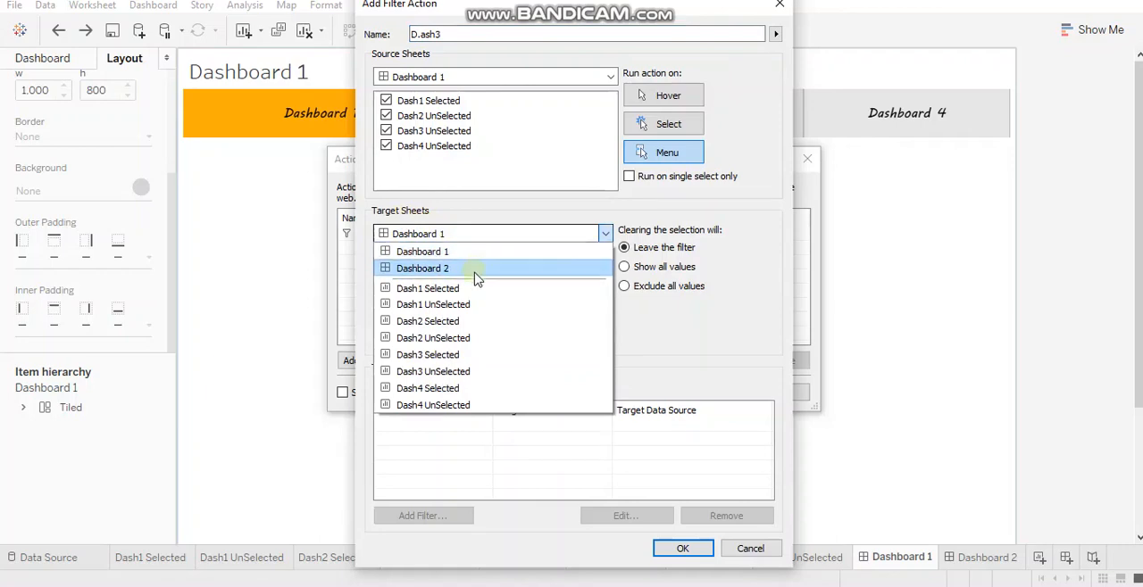
click(421, 250)
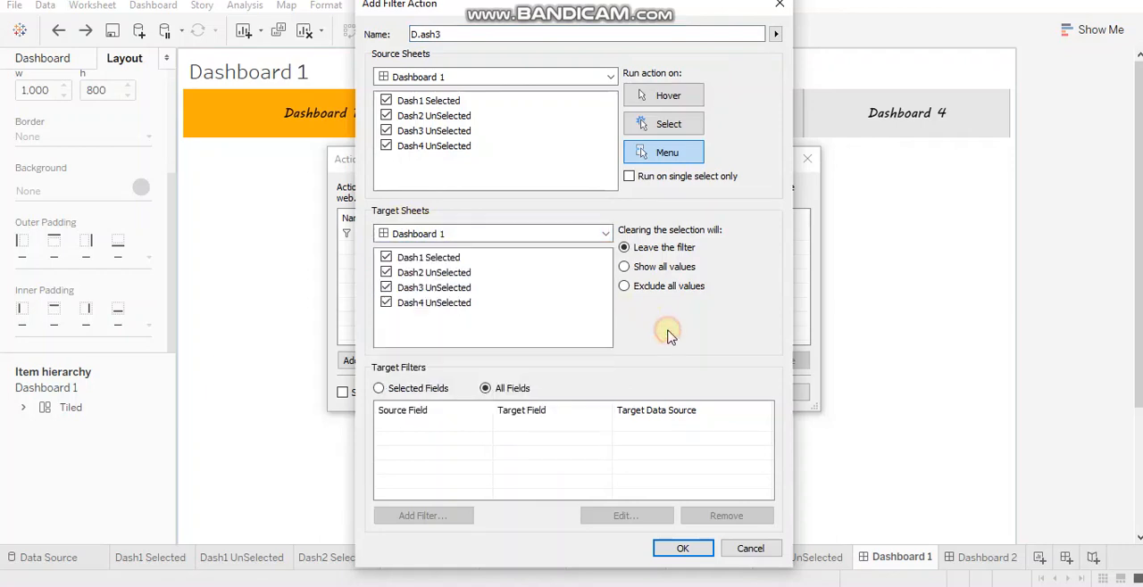
mouse_move(579, 150)
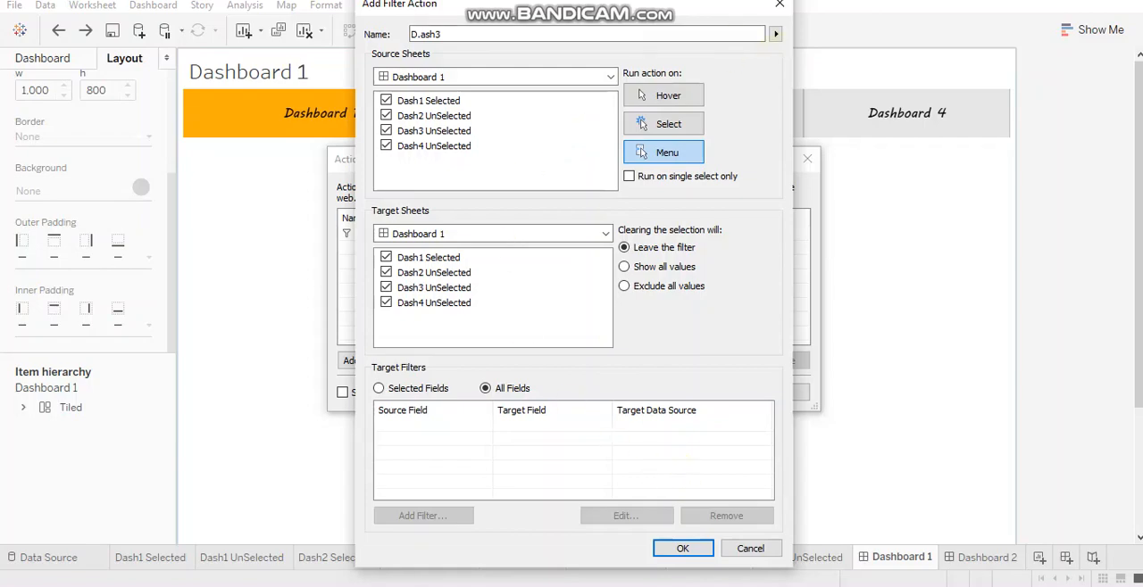
click(682, 548)
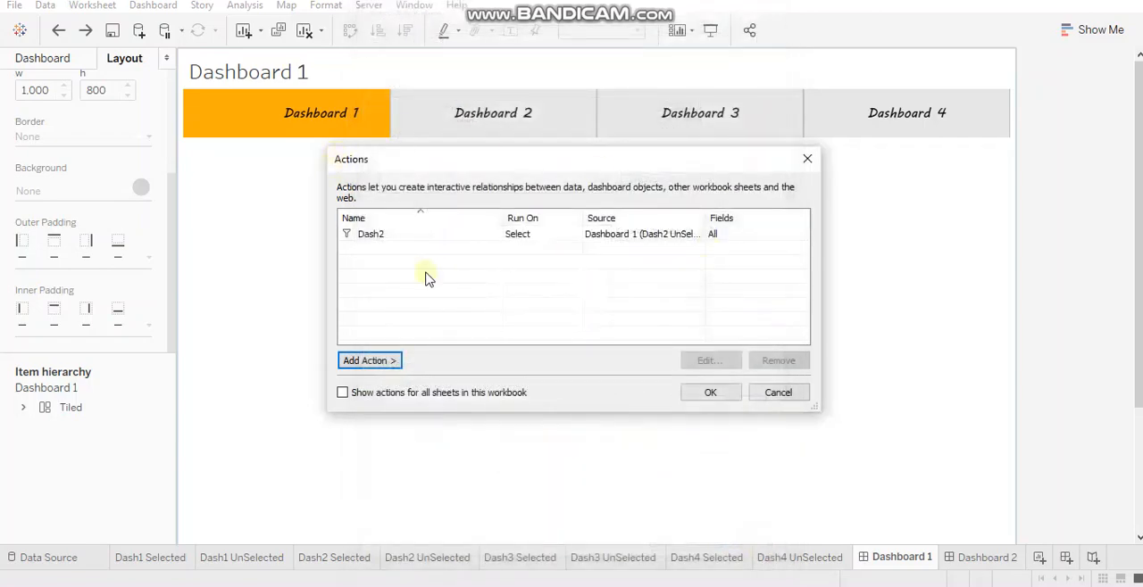
mouse_move(486, 248)
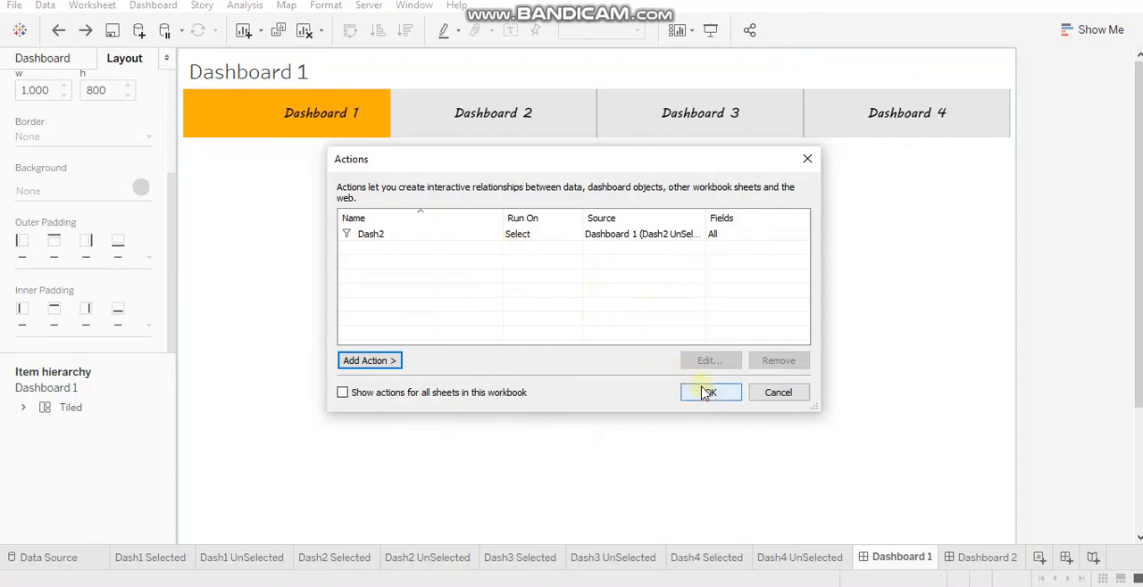
Close the Actions dialog and navigate to Dashboard 2 via its gray tab.
click(710, 393)
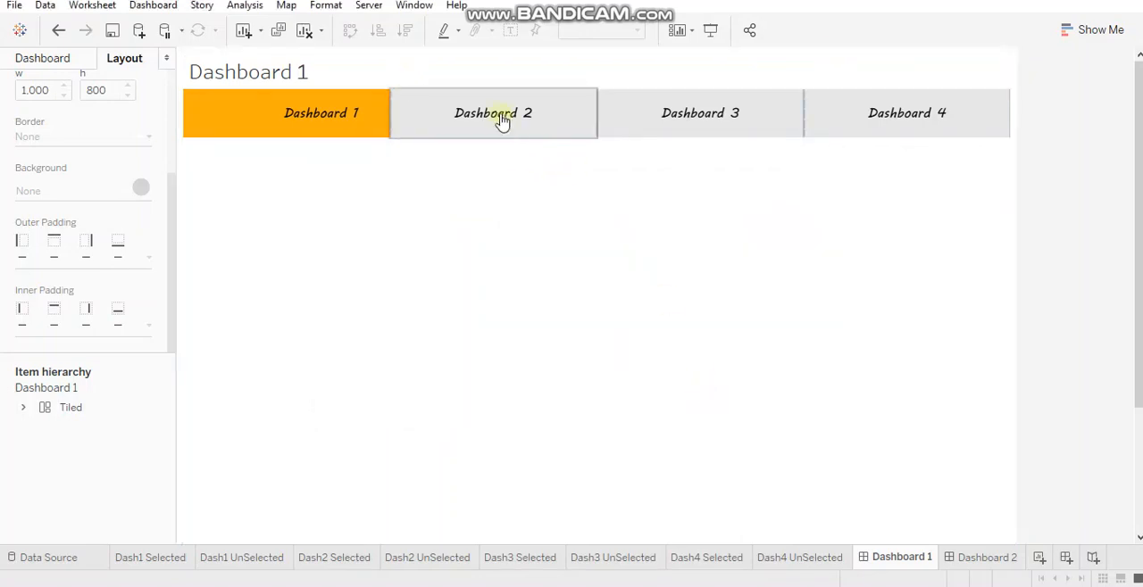
click(493, 112)
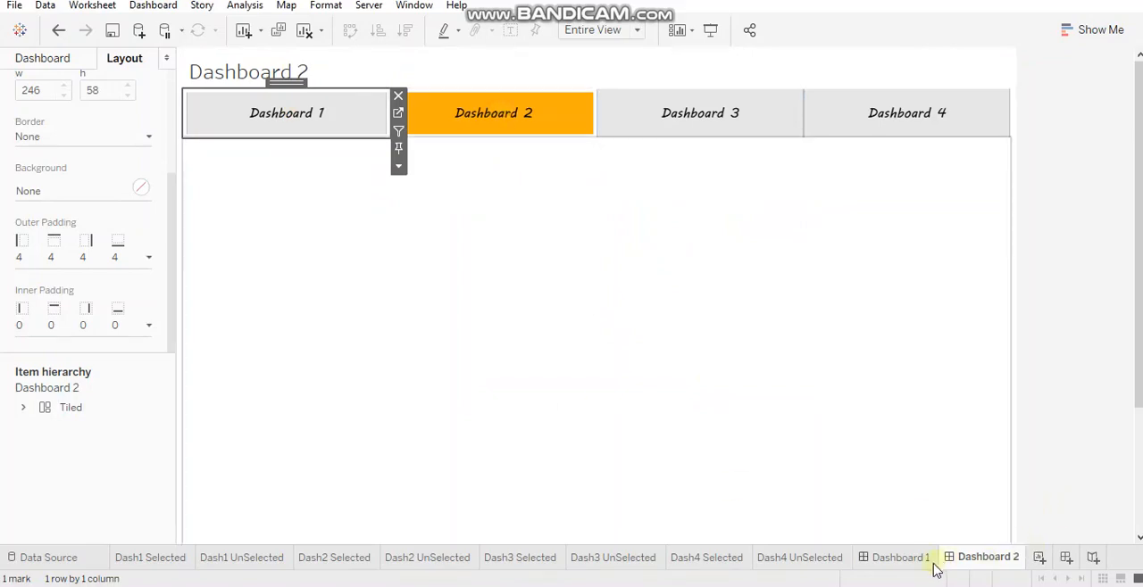
mouse_move(989, 557)
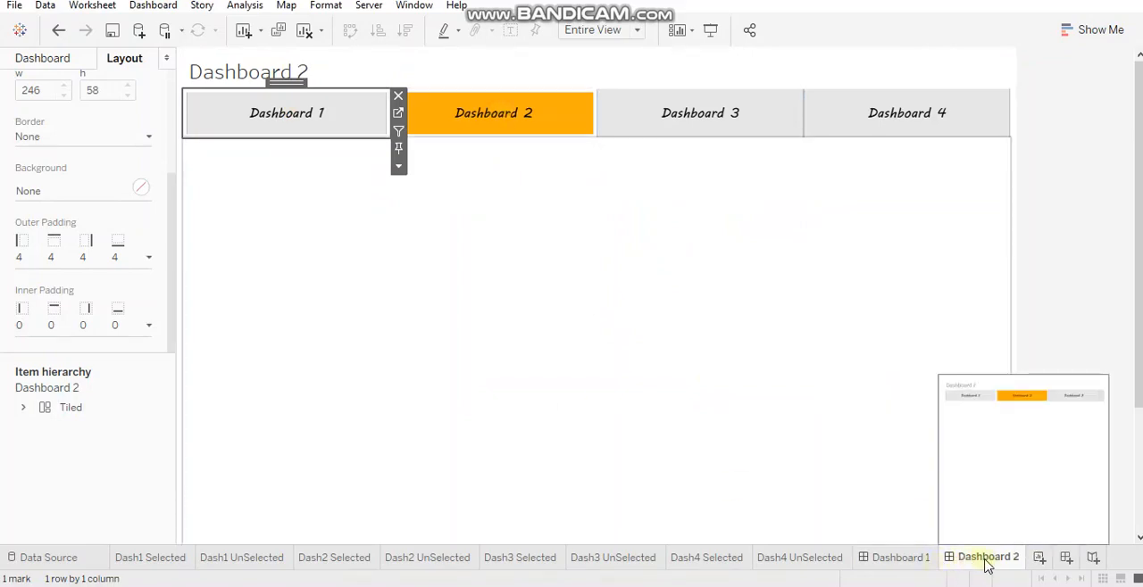